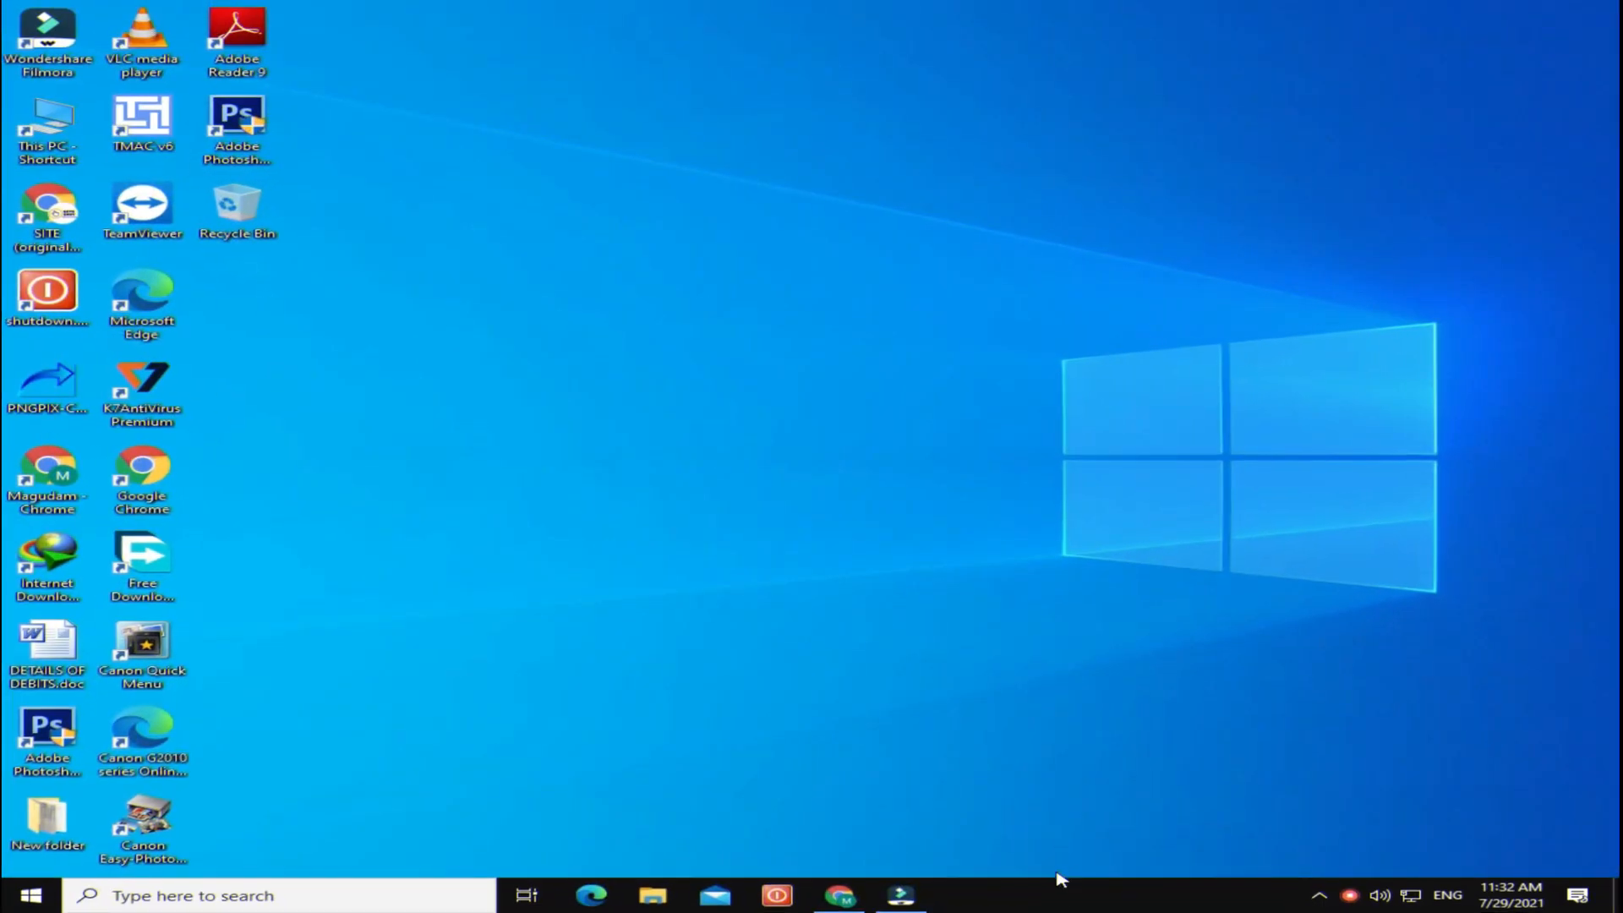
- Launch Task Manager from the taskbar and view the Performance memory overview (554 MB cached)
right_click(1062, 879)
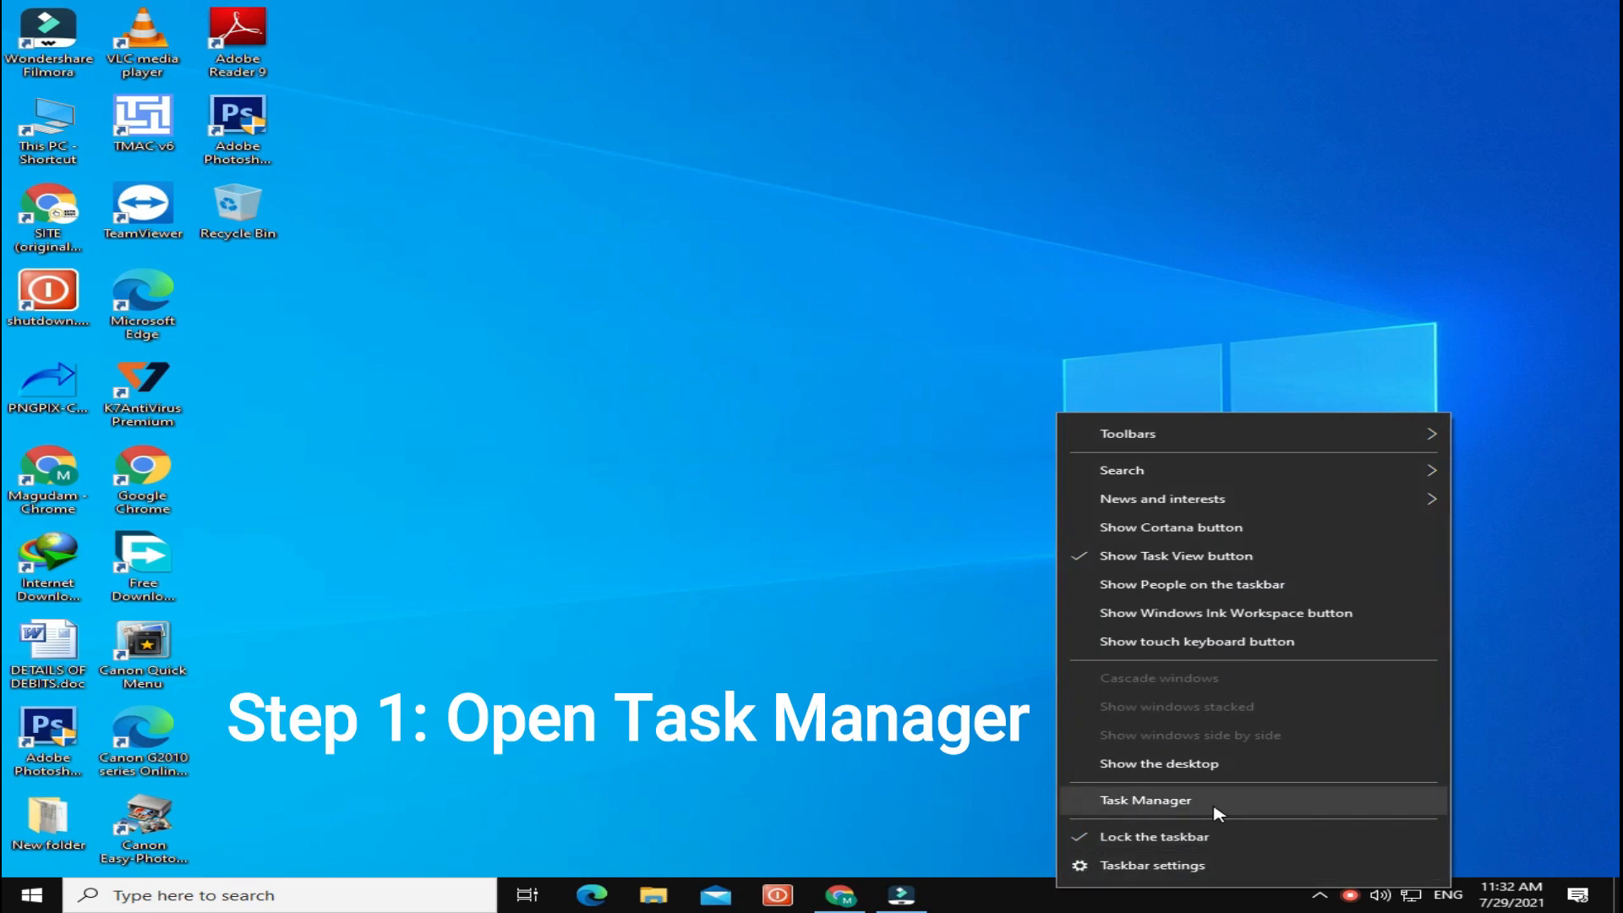
click(1146, 800)
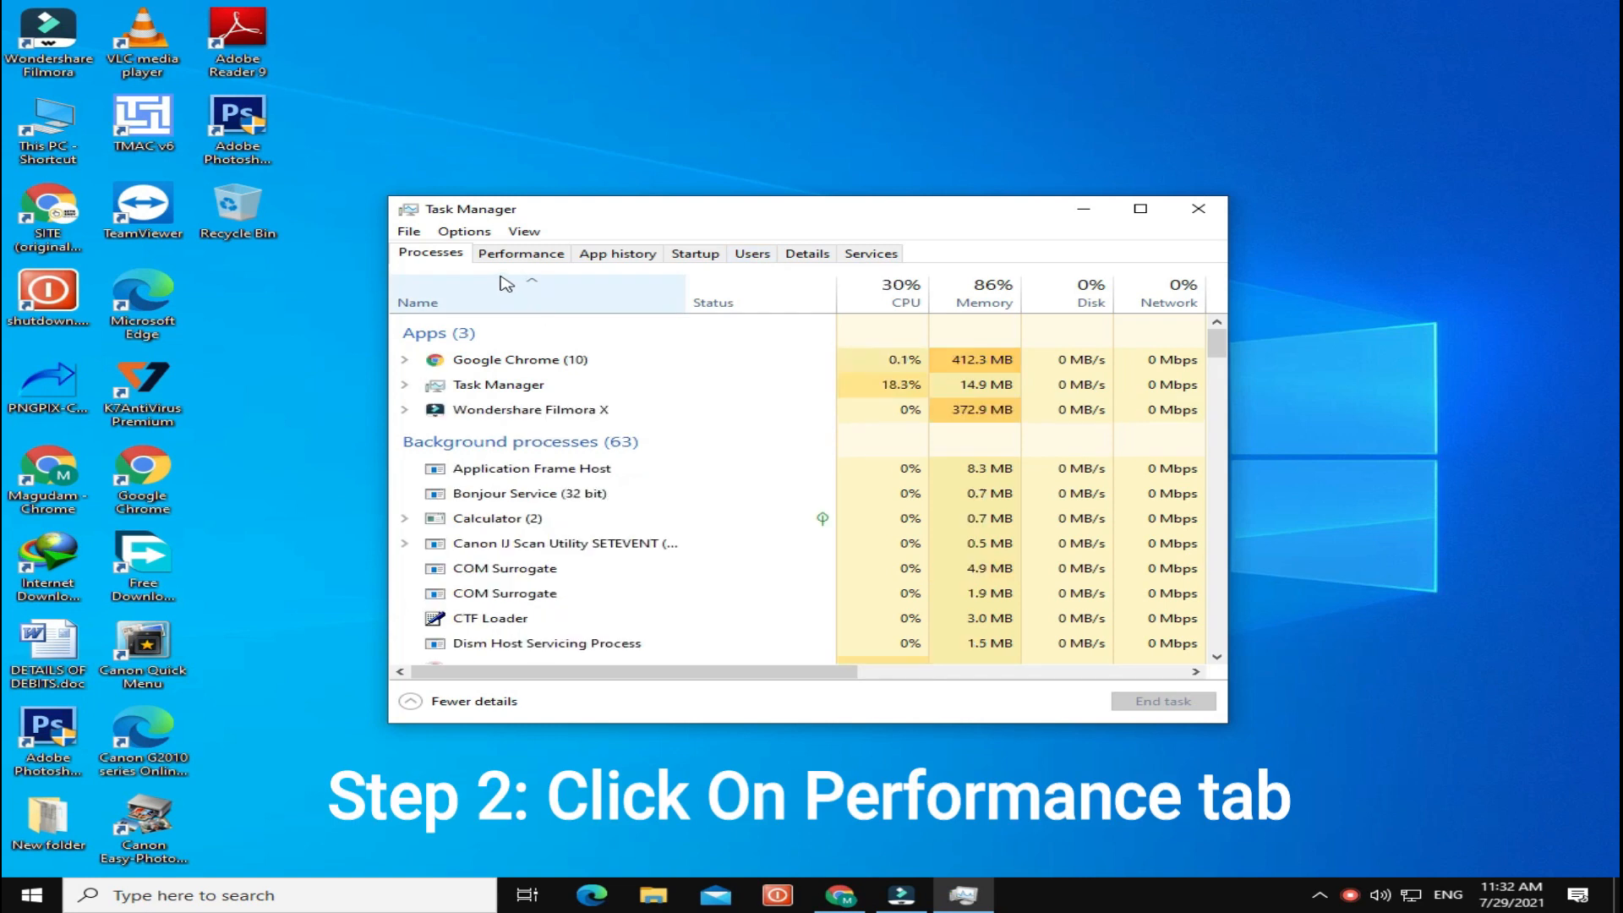
click(521, 254)
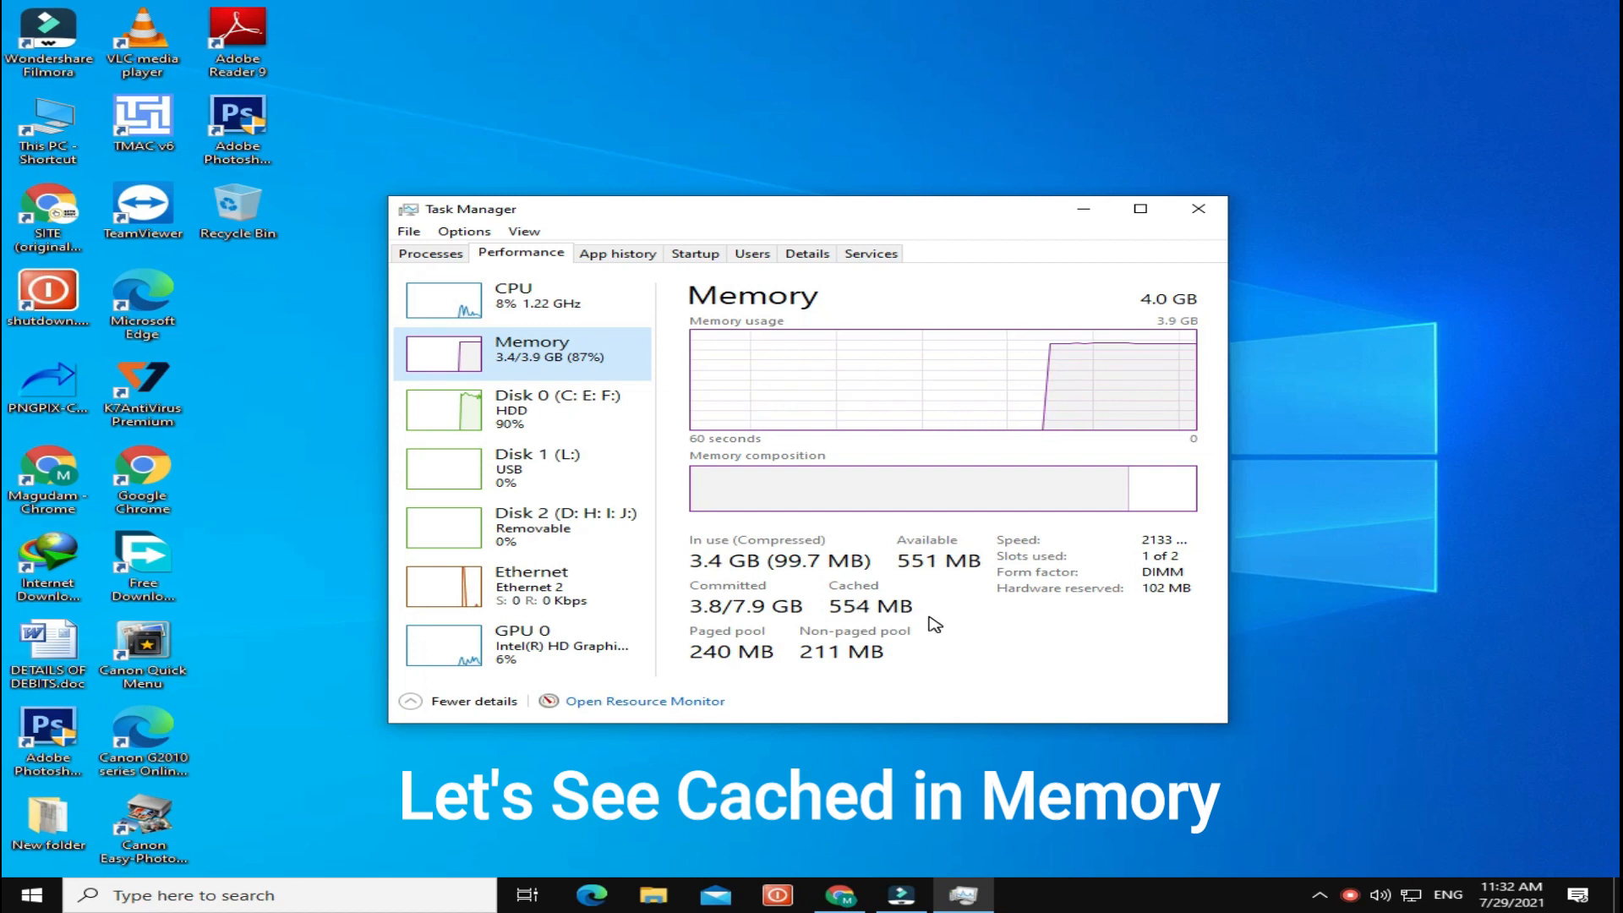
- Search Google for 'empty standby list' in Chrome and reach the wj32 Empty Standby List page
click(1198, 210)
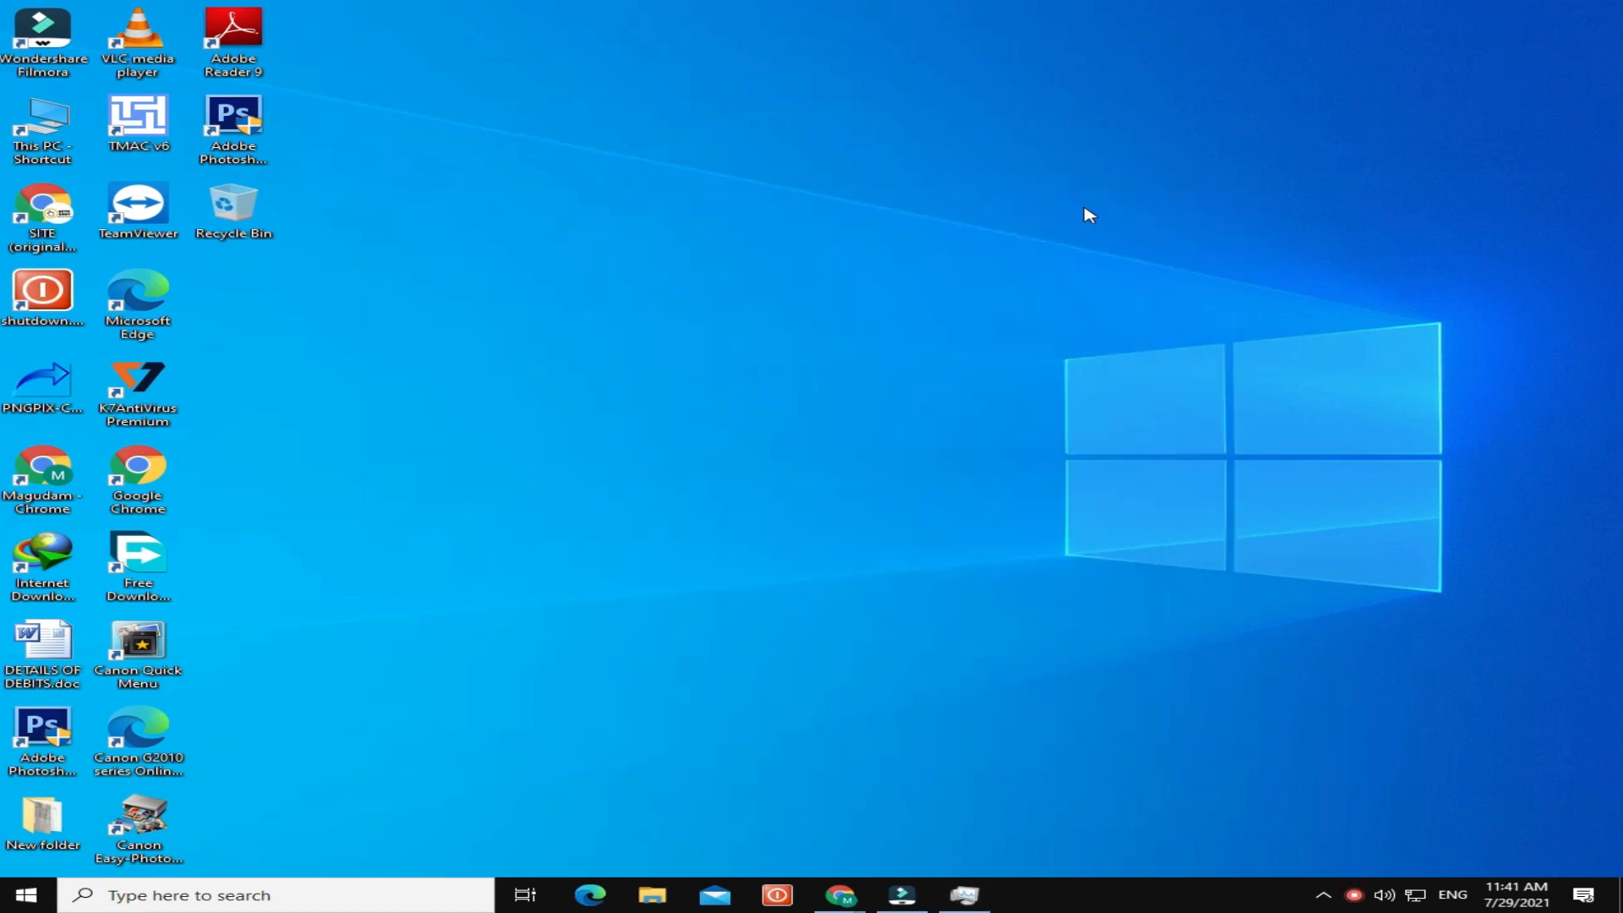
mouse_move(839, 896)
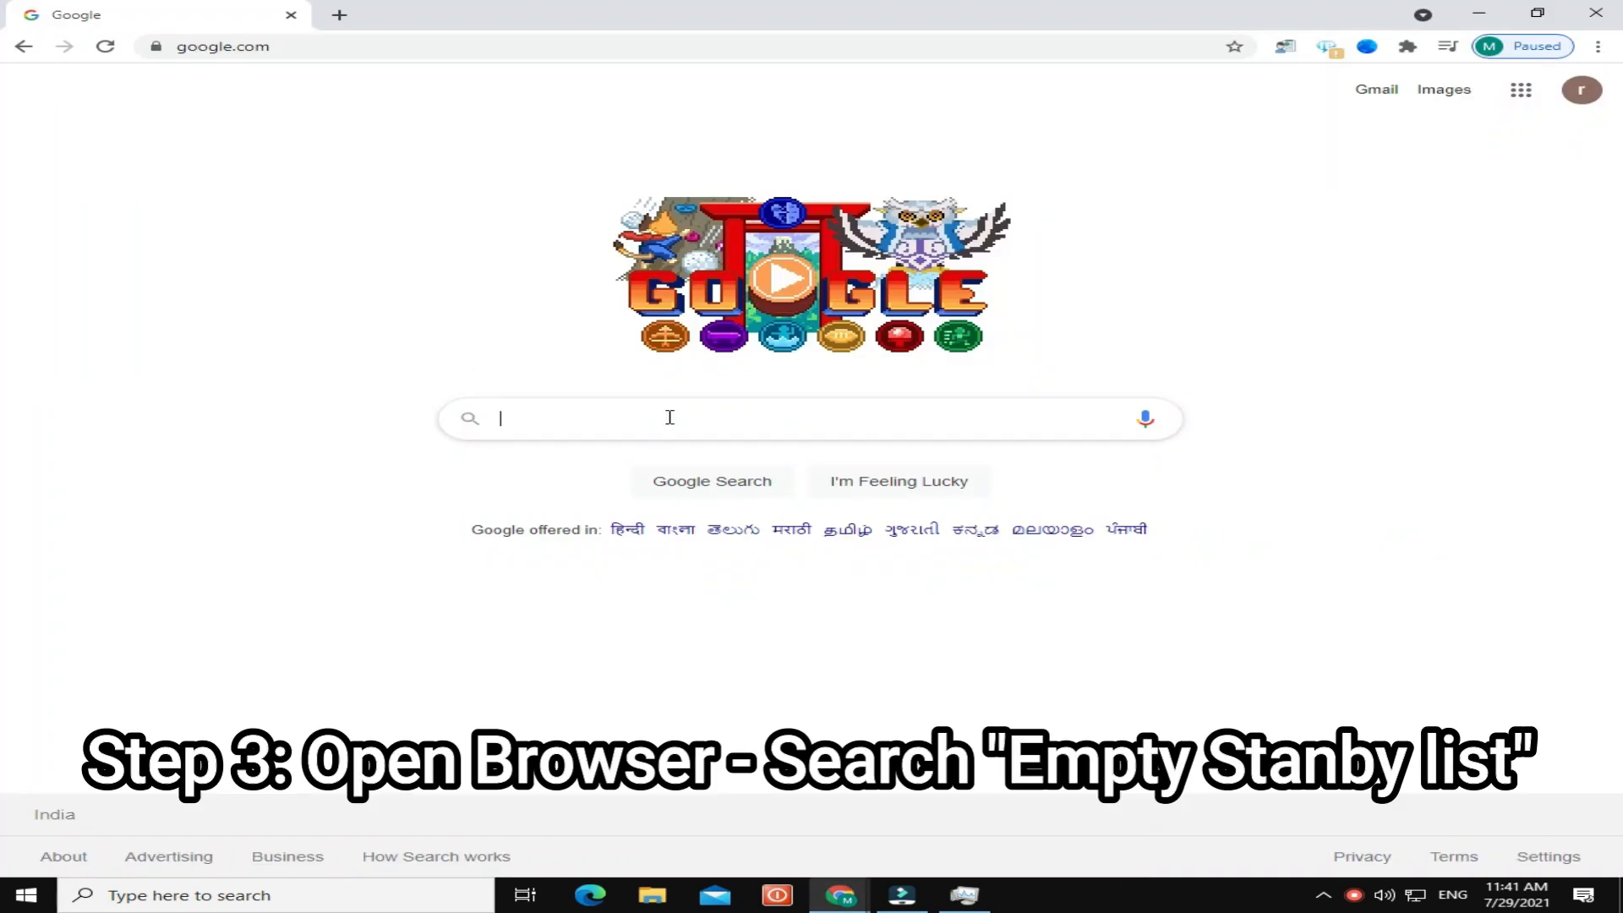
text(empl)
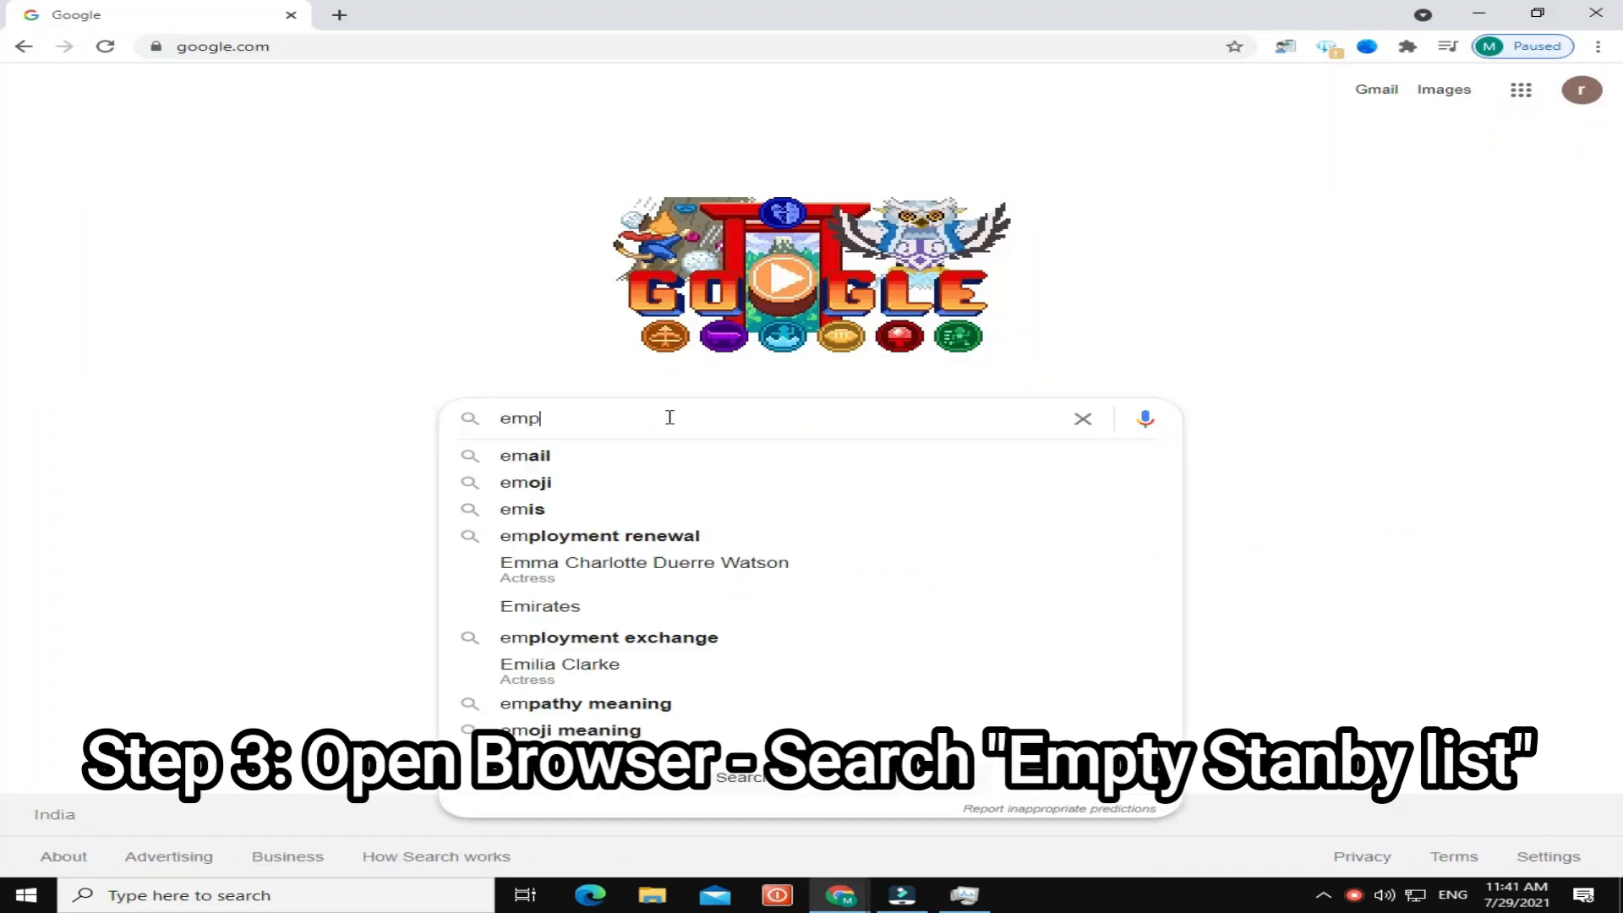
text(empty standby list)
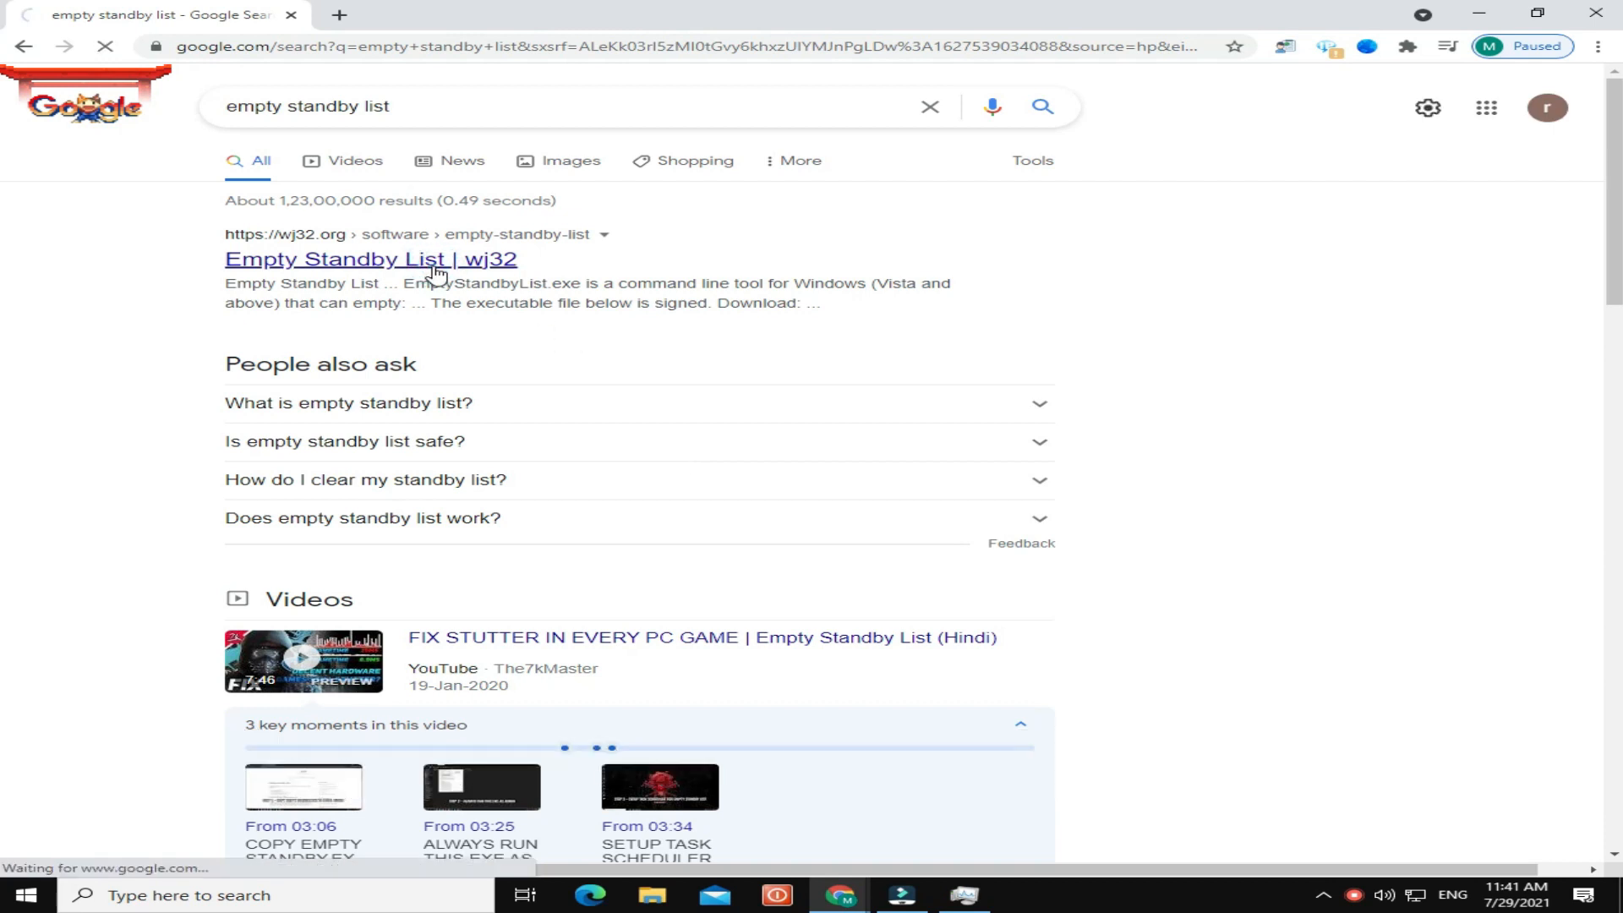
click(372, 261)
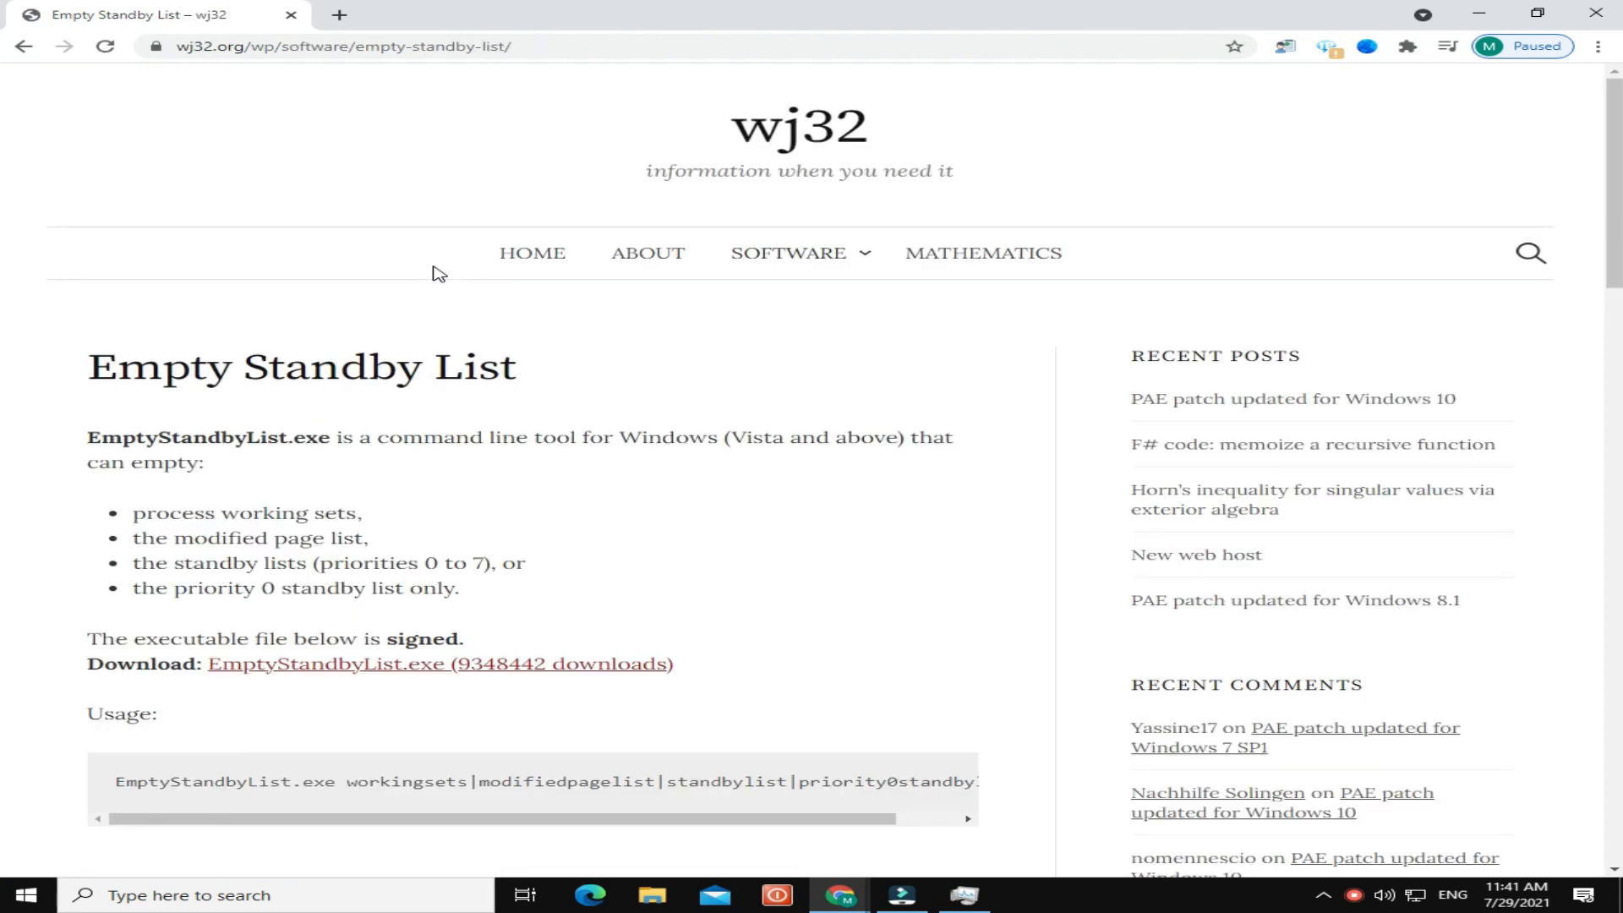
- Download EmptyStandbyList.exe and show it in its Downloads folder
scroll(down, 3)
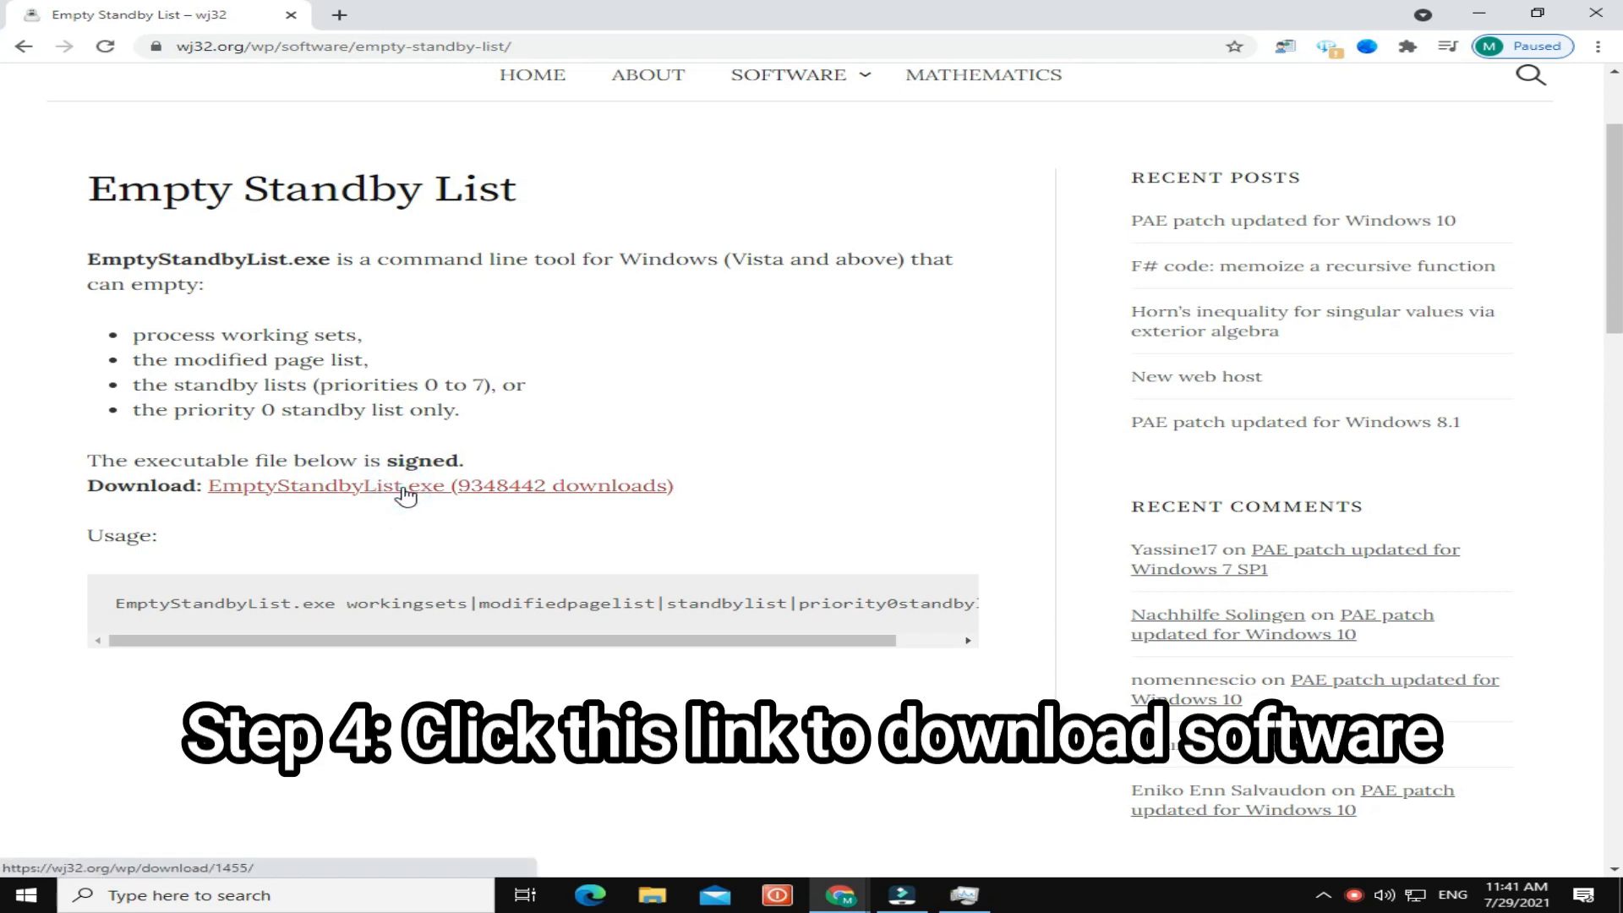
click(406, 485)
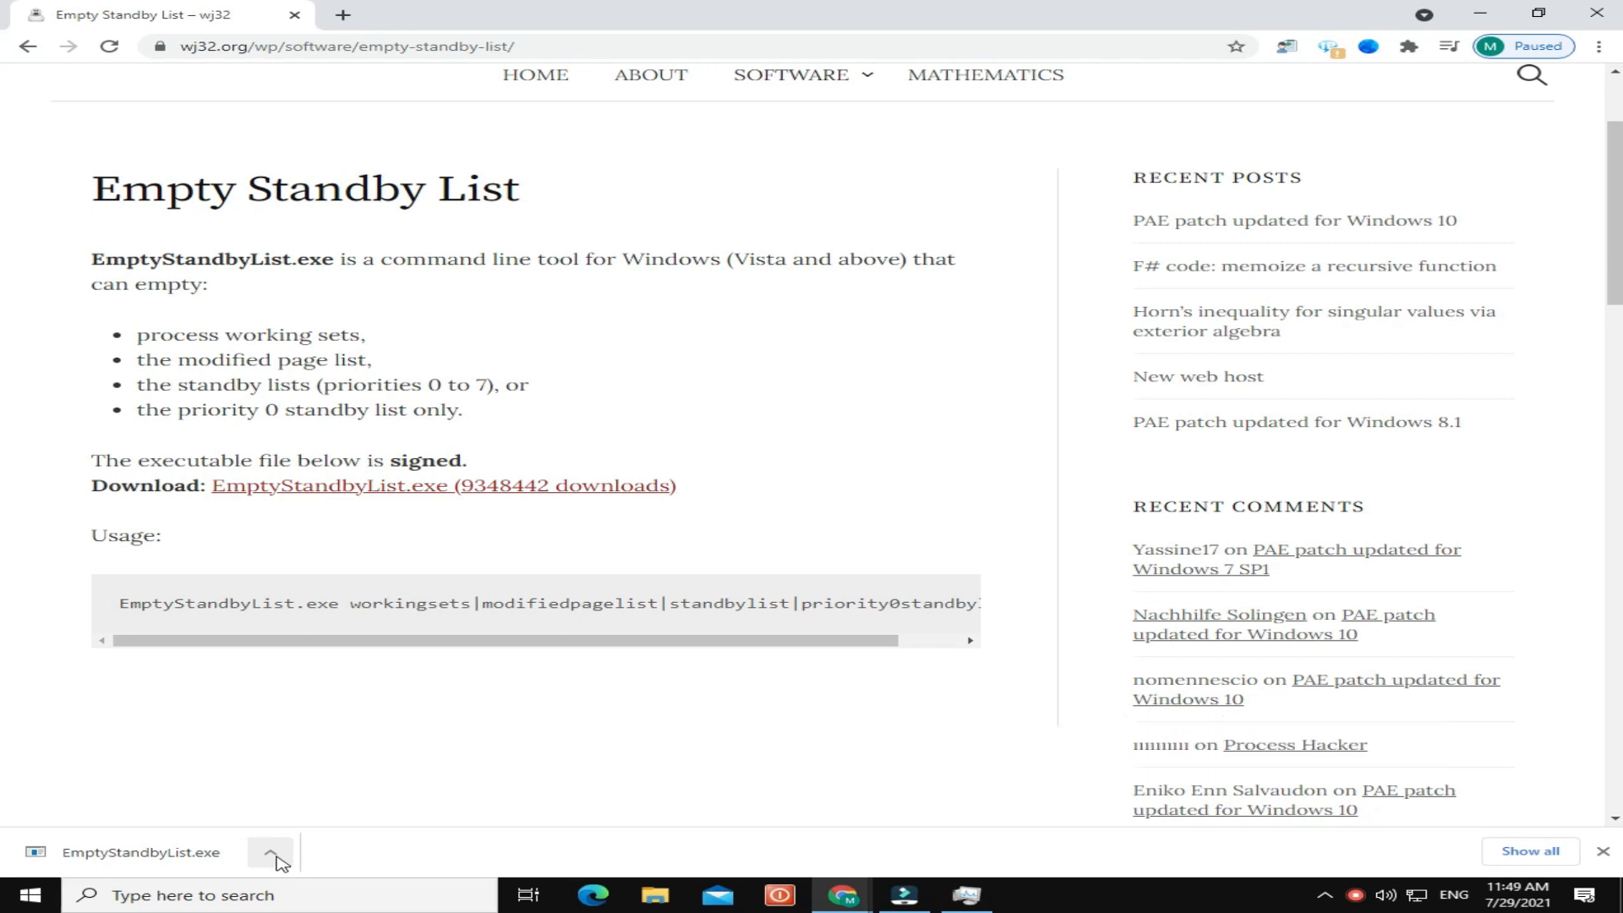
click(271, 852)
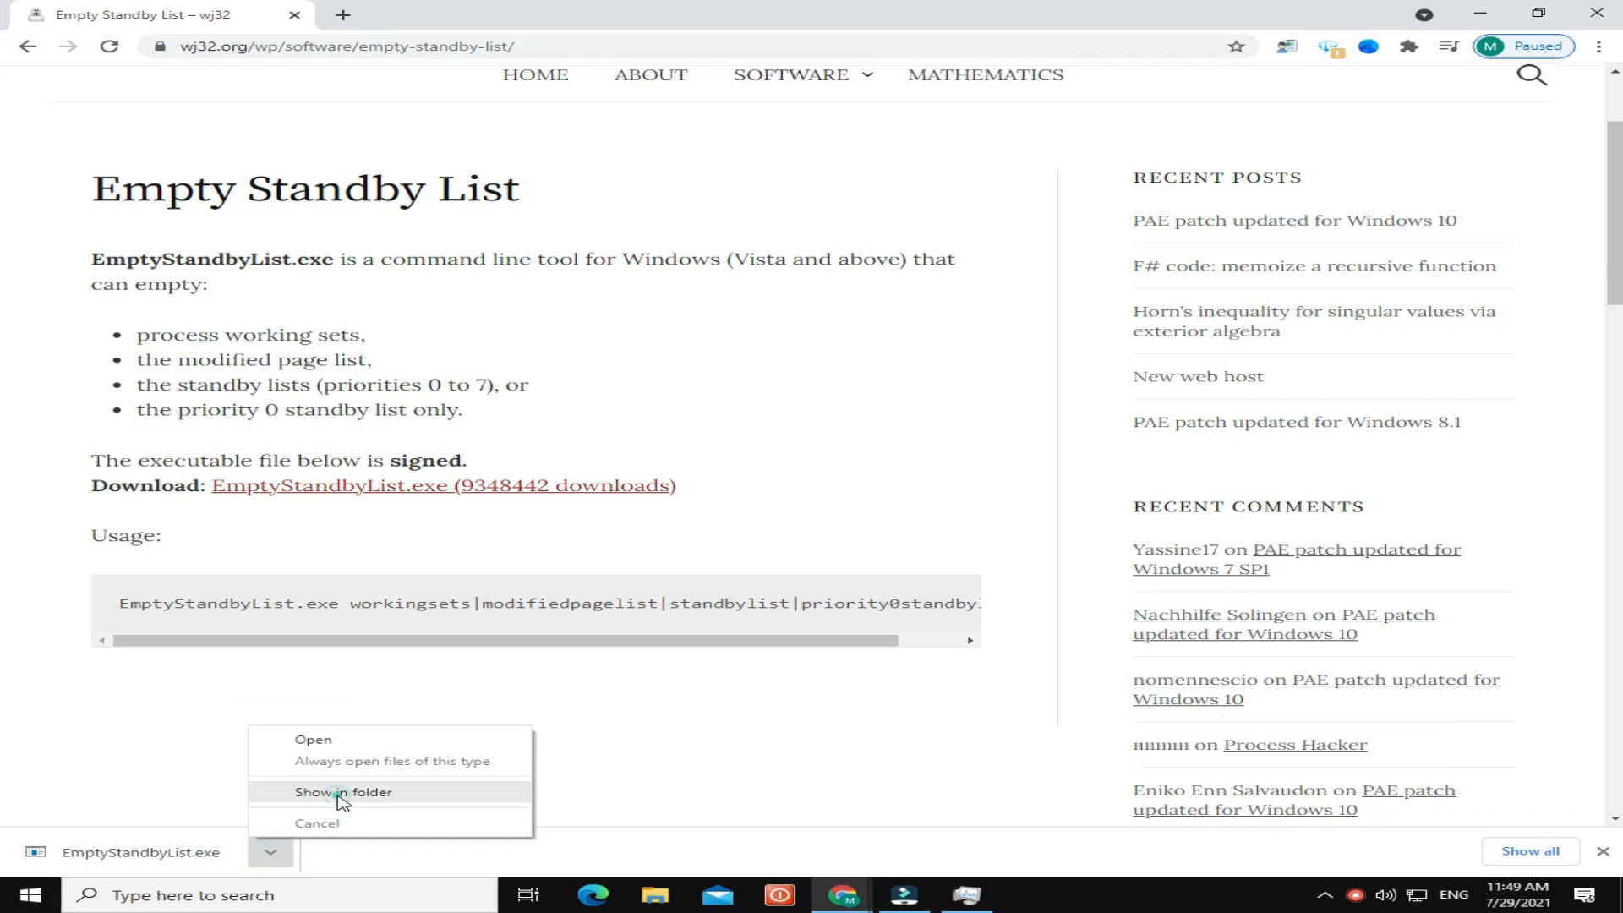
click(341, 791)
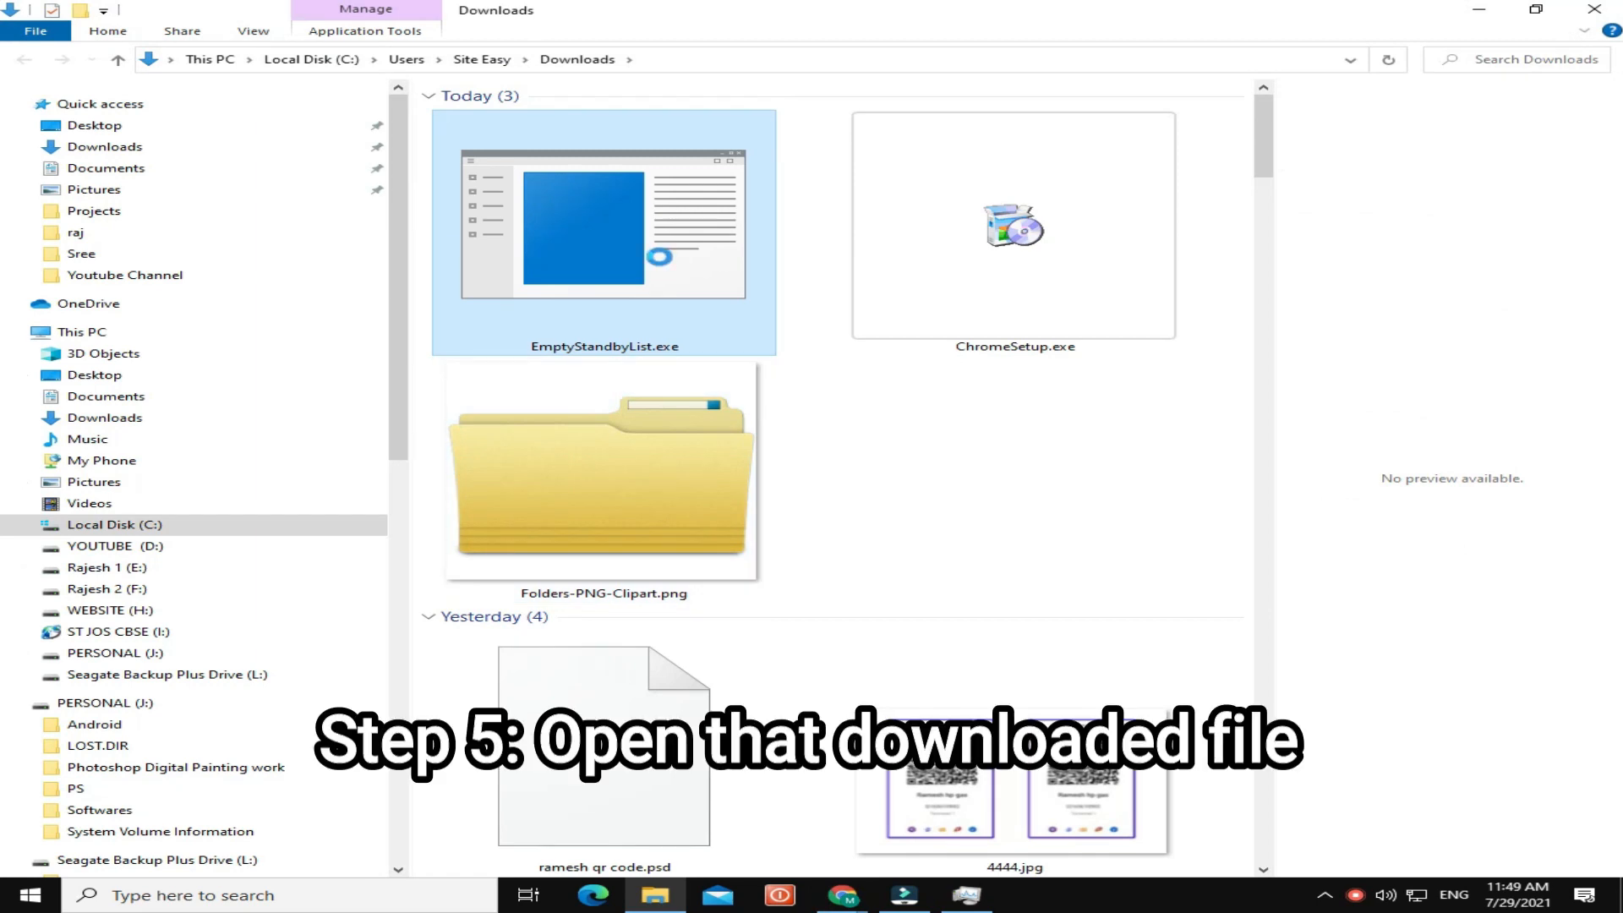
- Run EmptyStandbyList.exe from Downloads once and close its console window
right_click(601, 229)
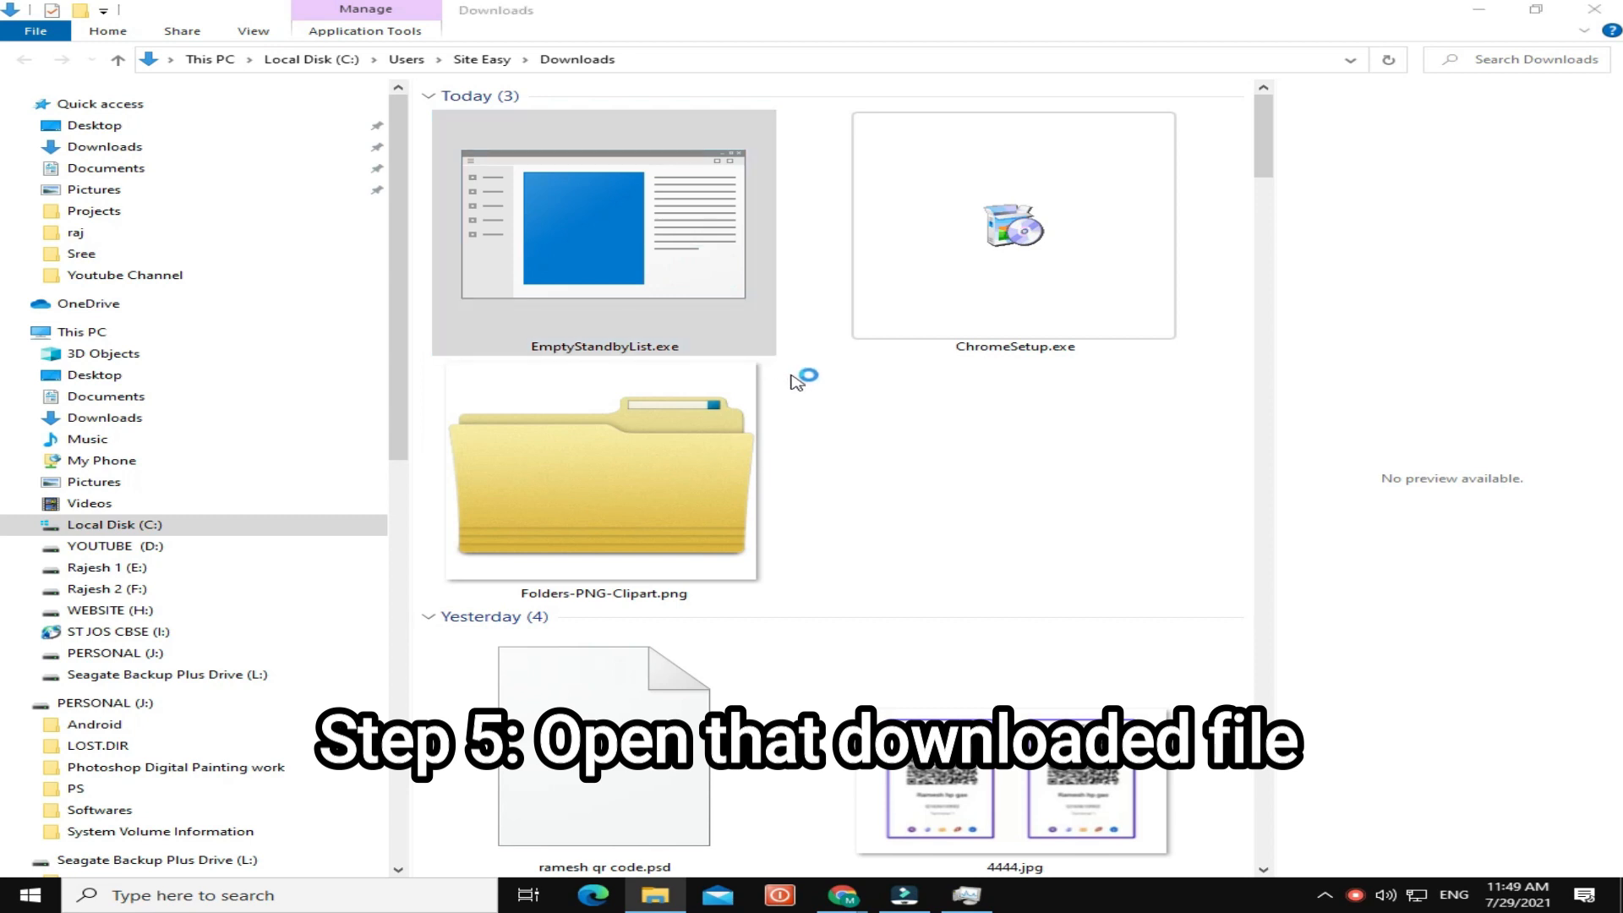
double_click(602, 236)
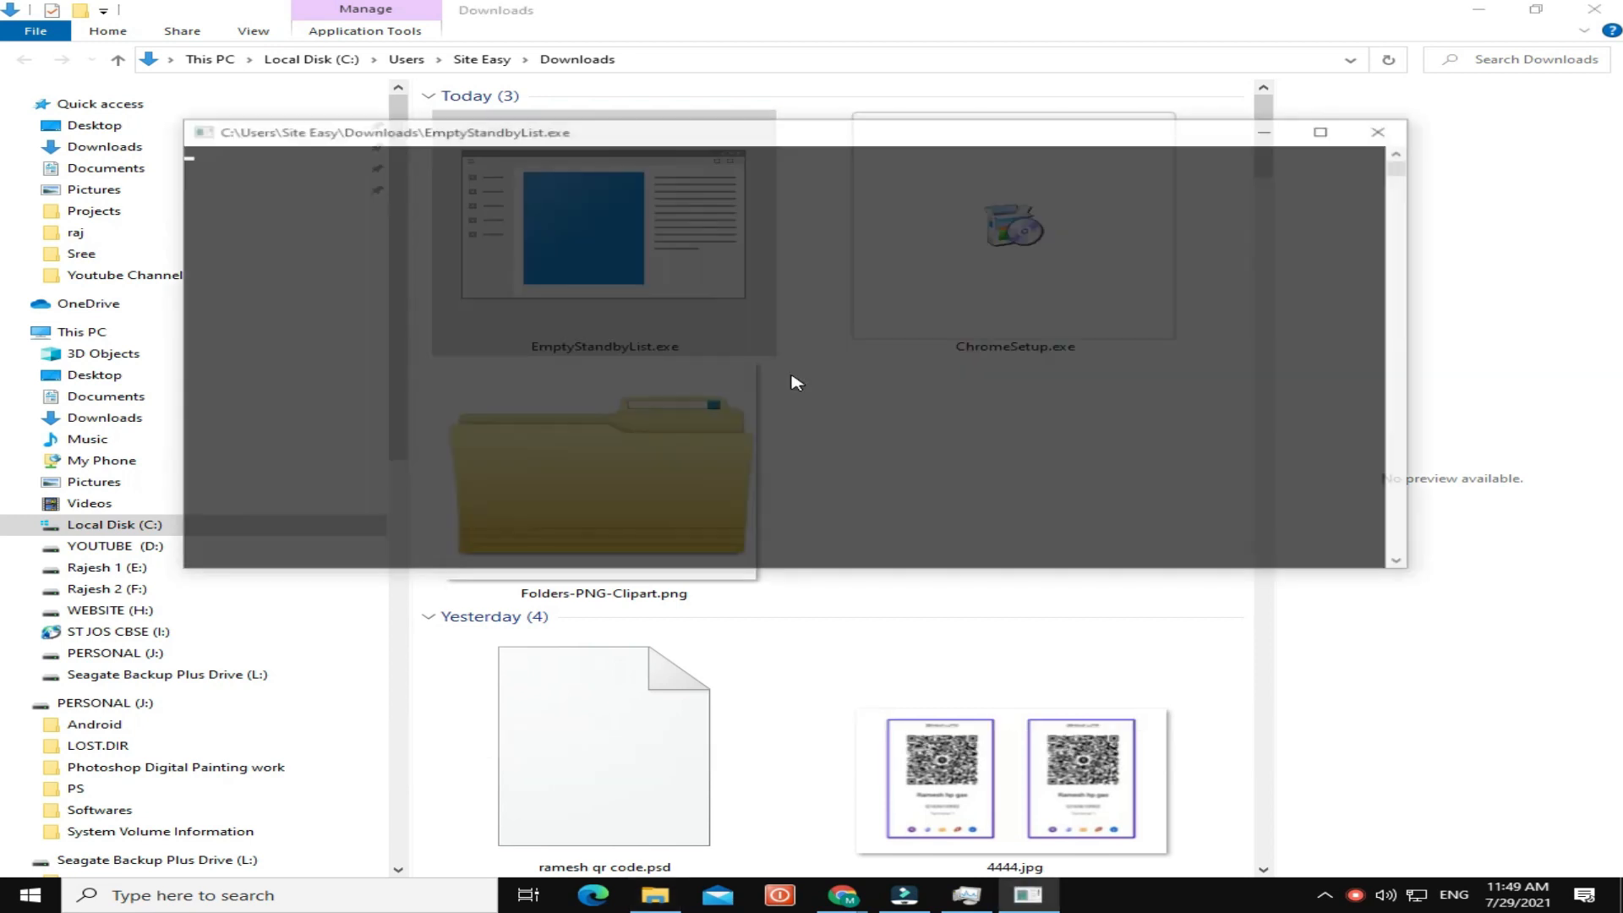
click(1376, 132)
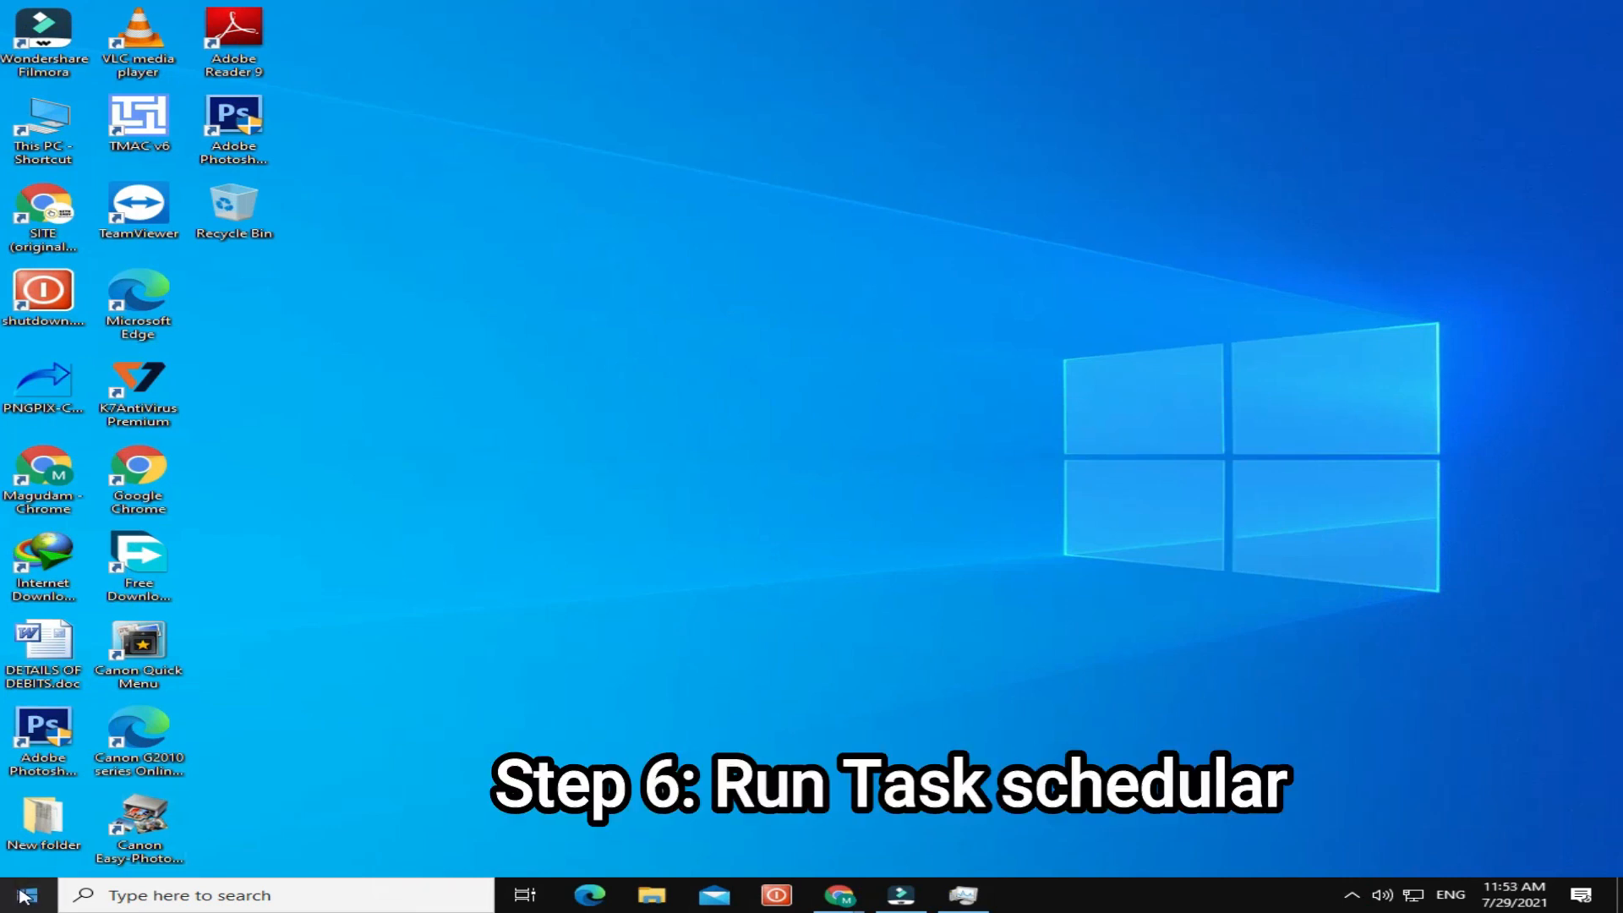
- Search the Start menu for 'Task Scheduler'
click(32, 895)
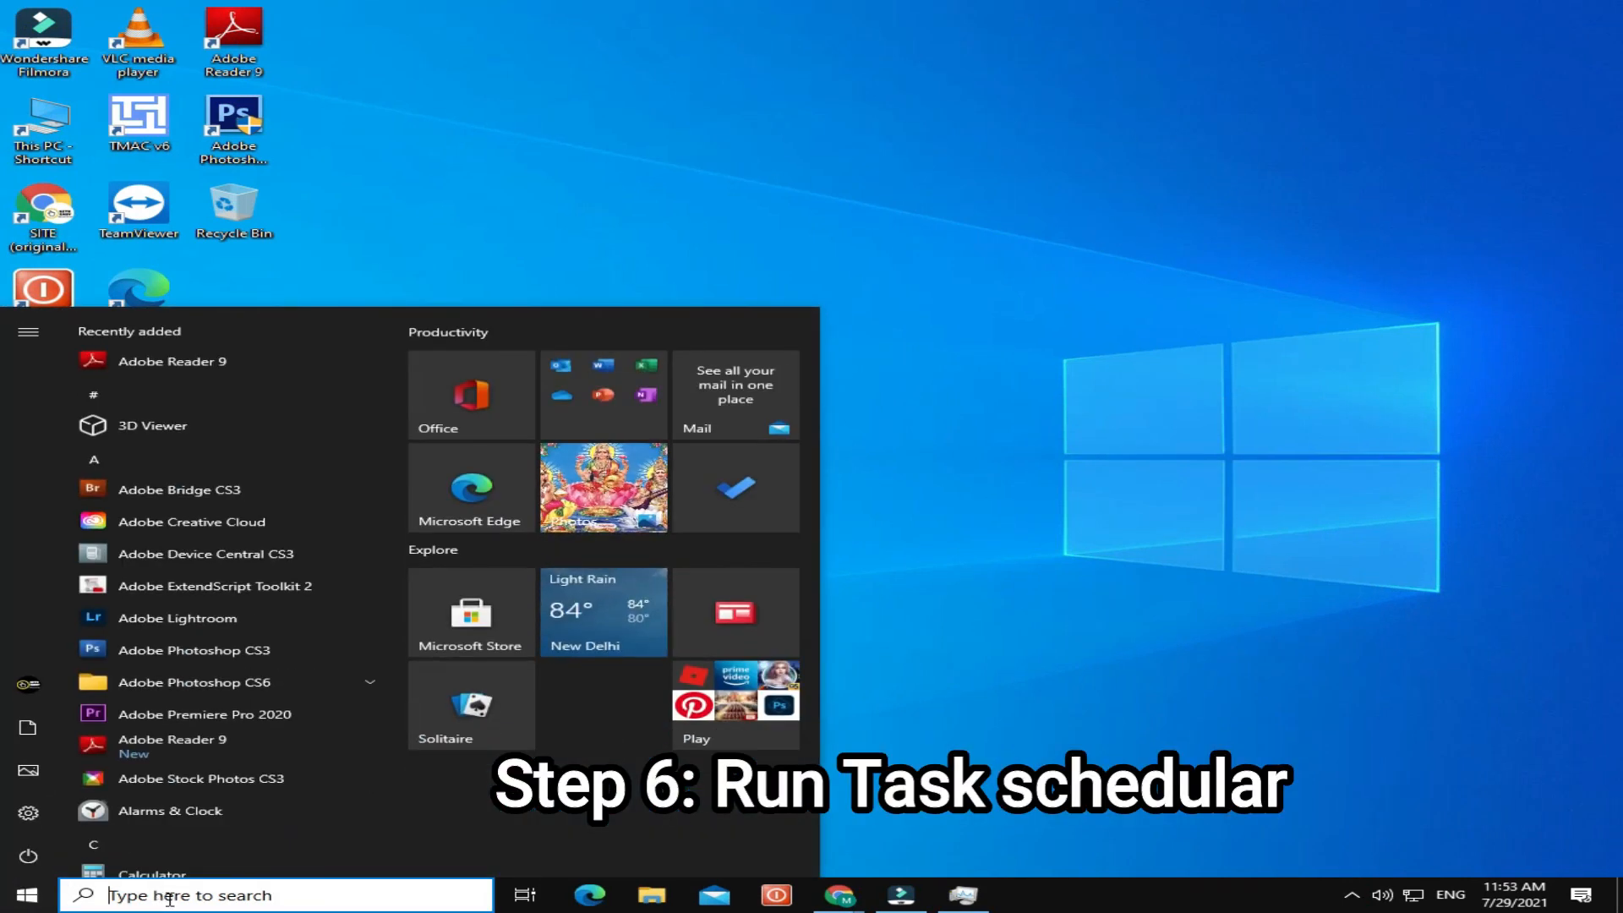
text(Task Scheduler)
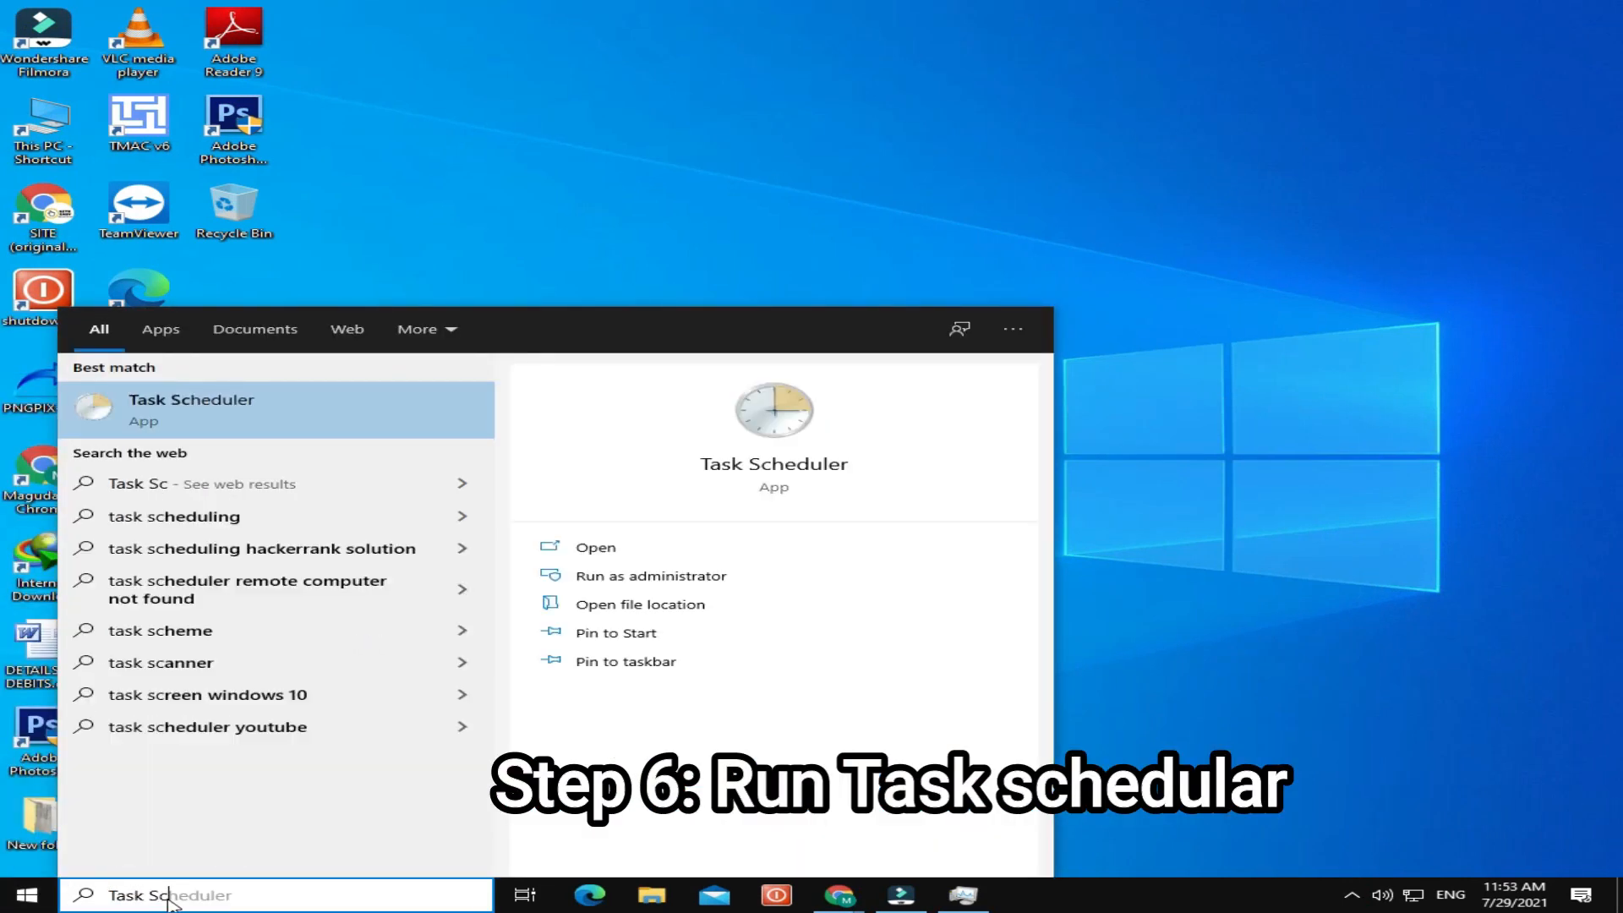
mouse_move(245, 417)
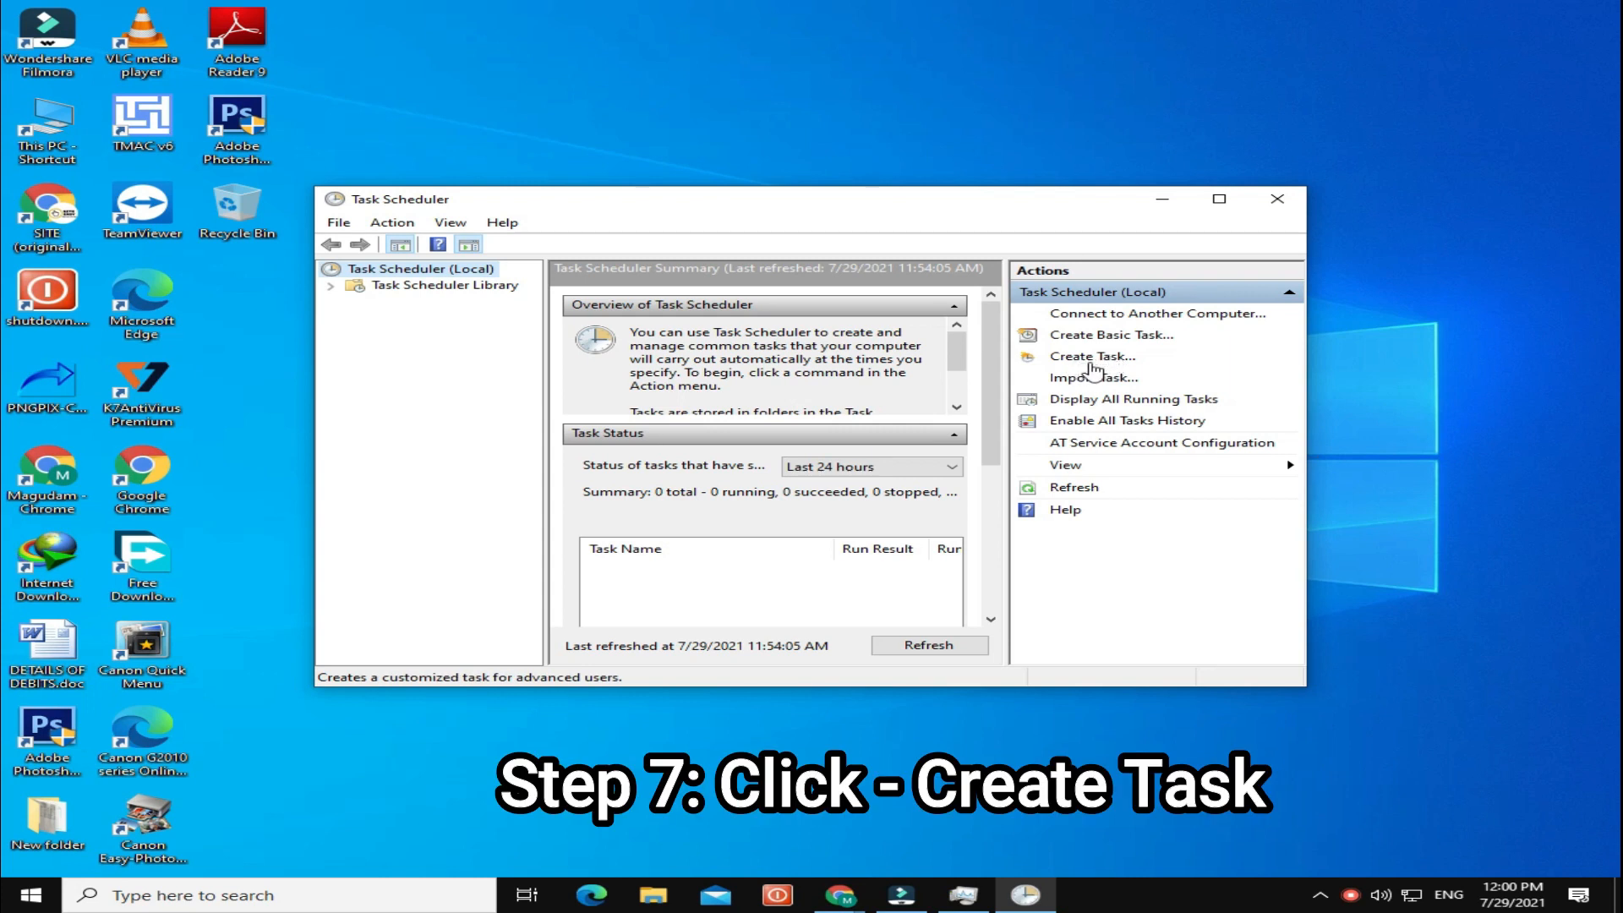
- Create a task named 'RAM Cleaner' running with highest privileges, configured for Windows 10
click(1091, 355)
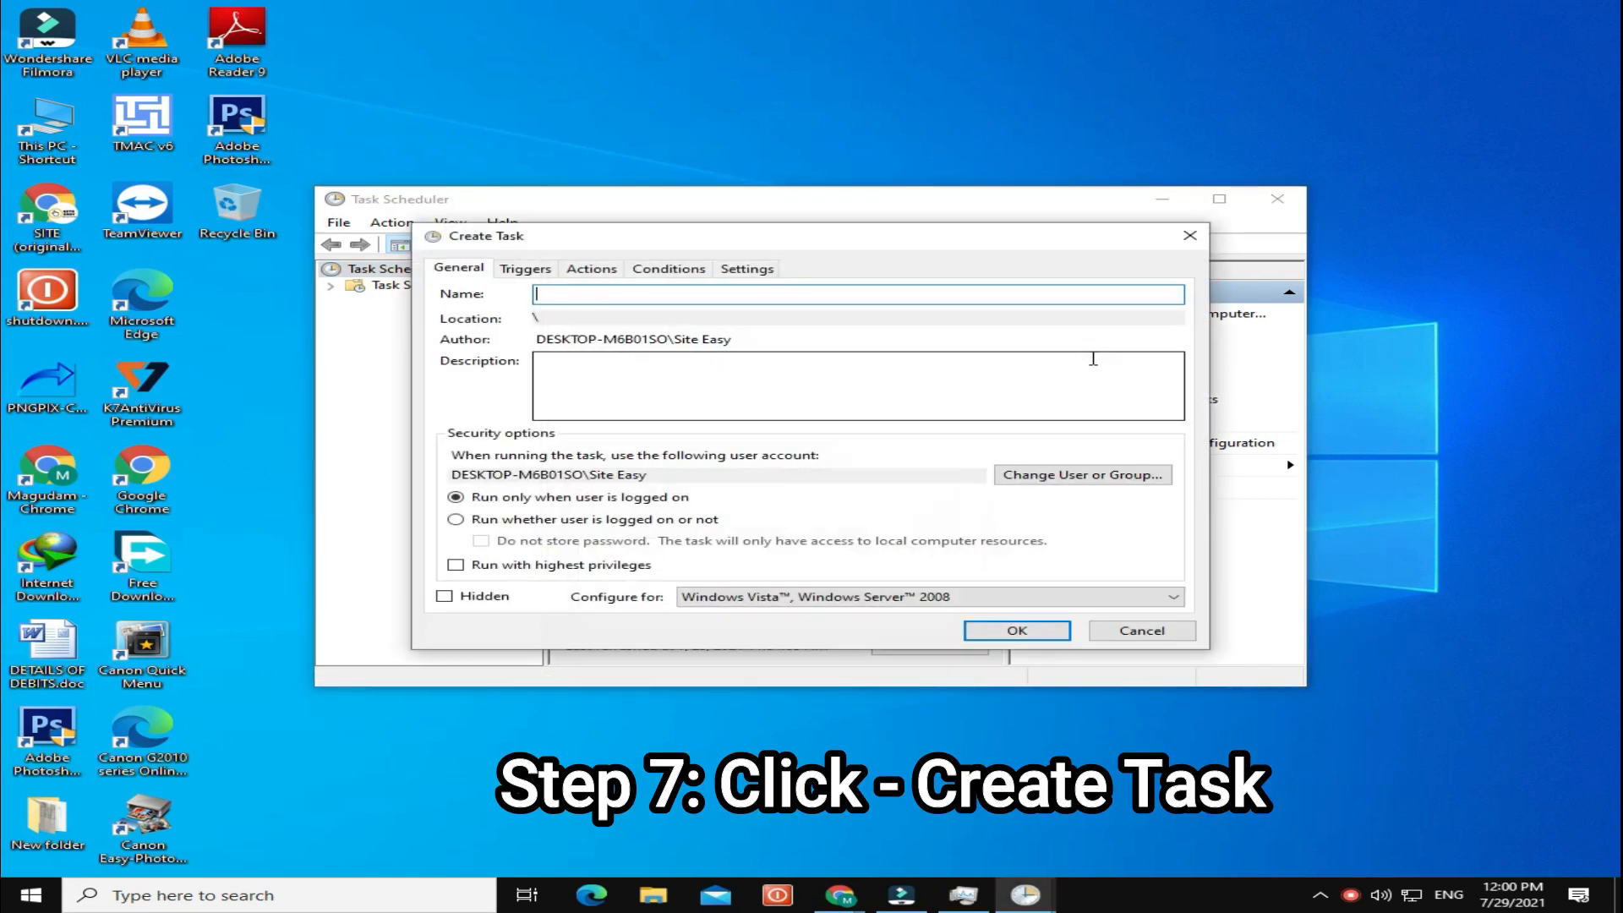
text(RAM Cleaner)
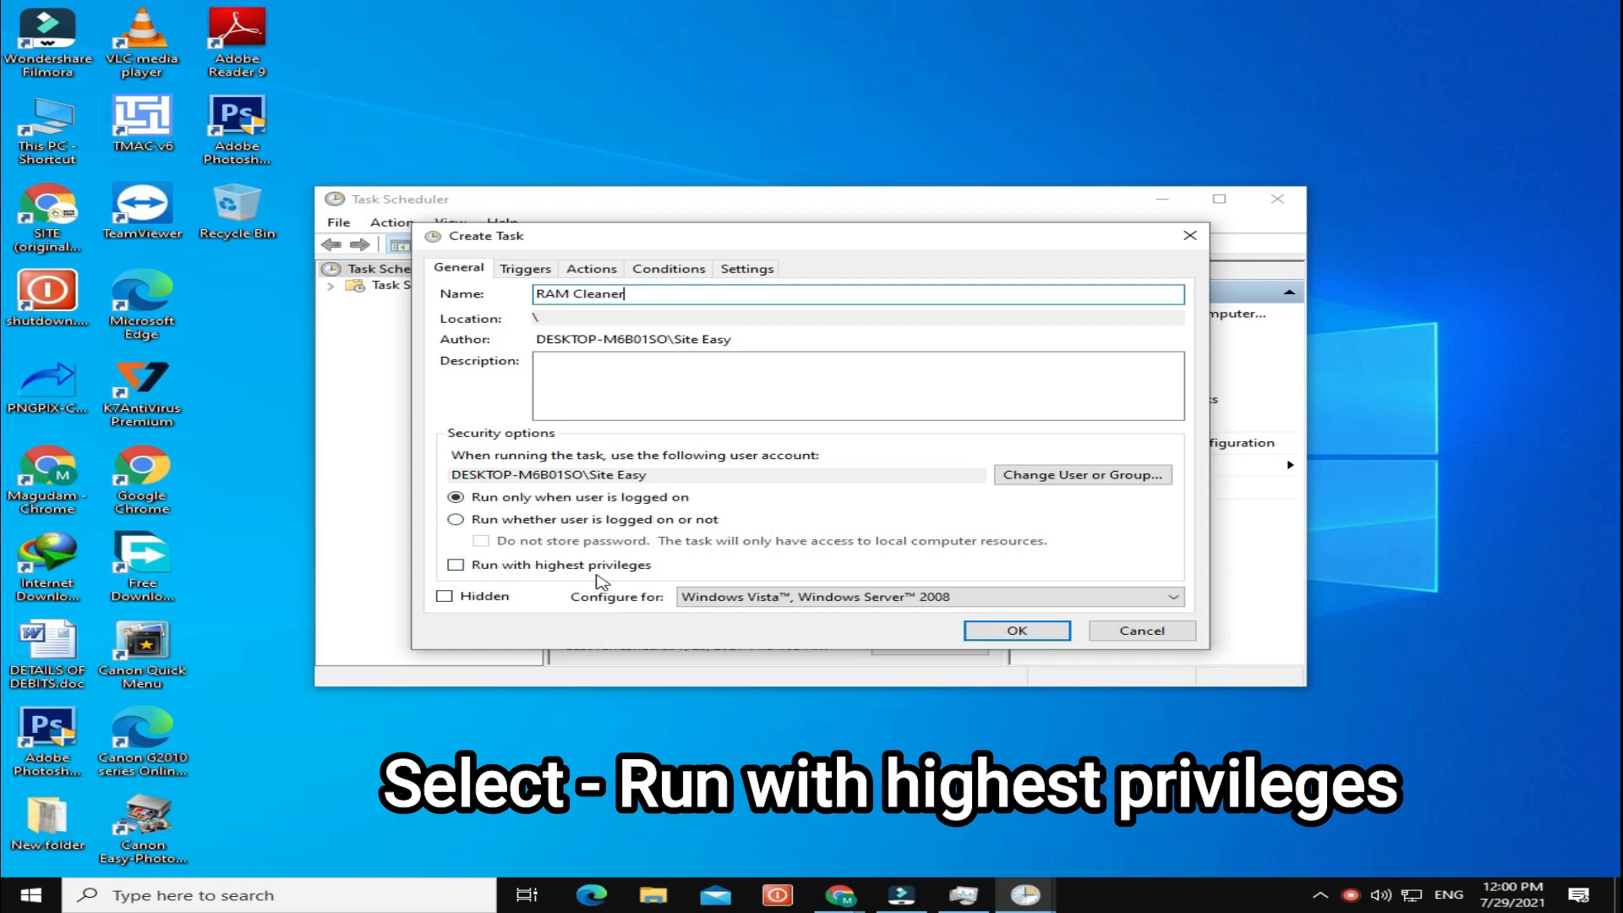
click(454, 565)
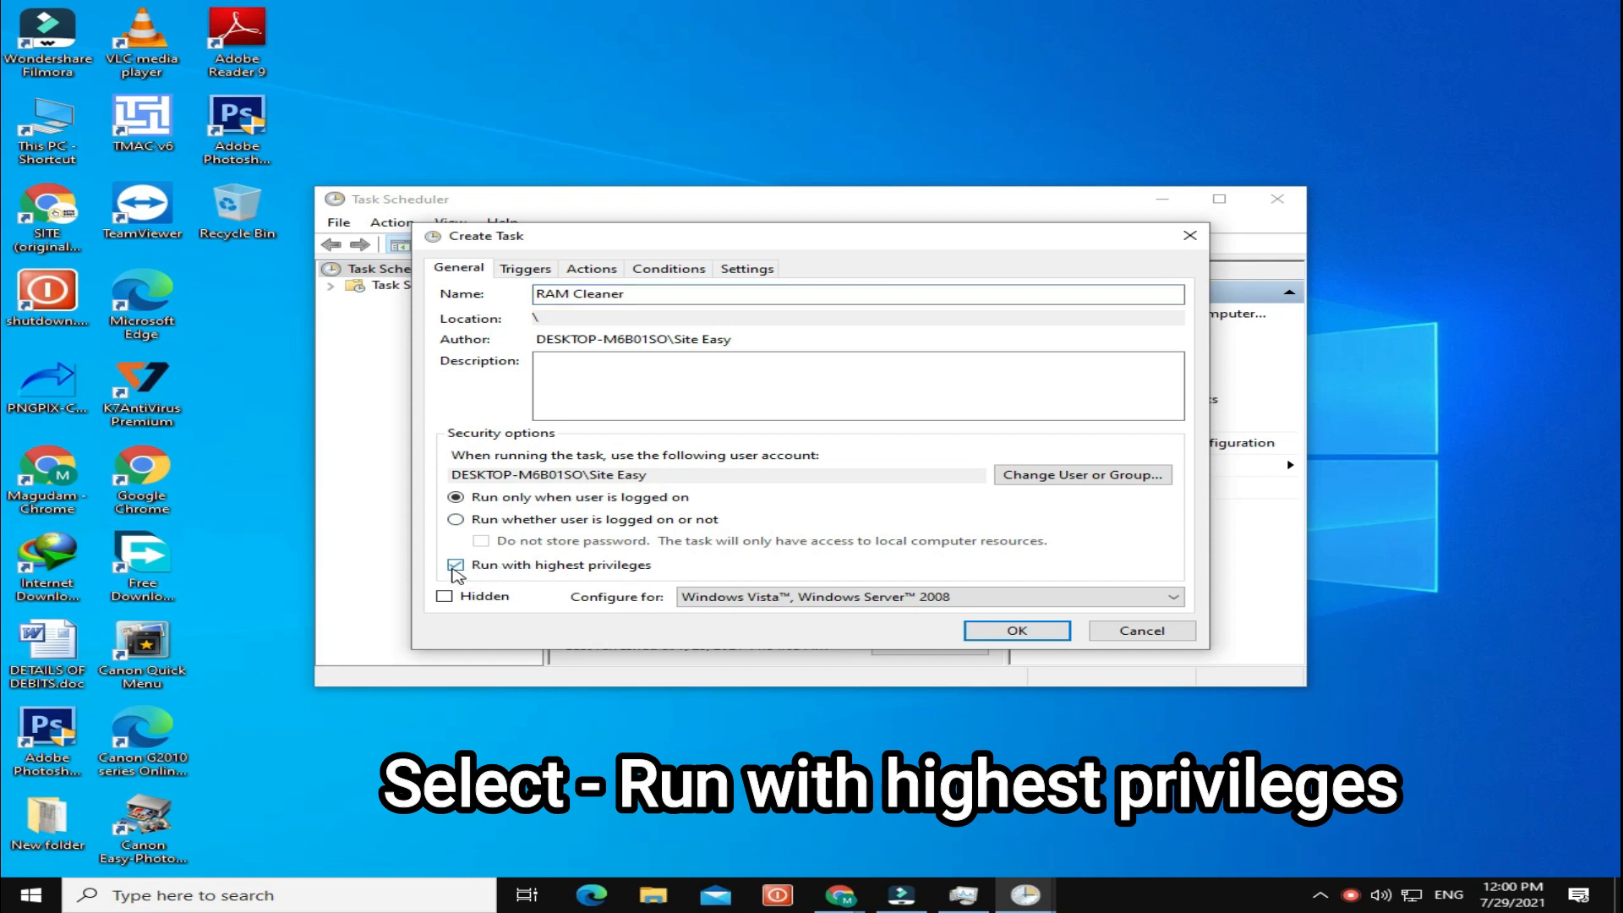
click(455, 565)
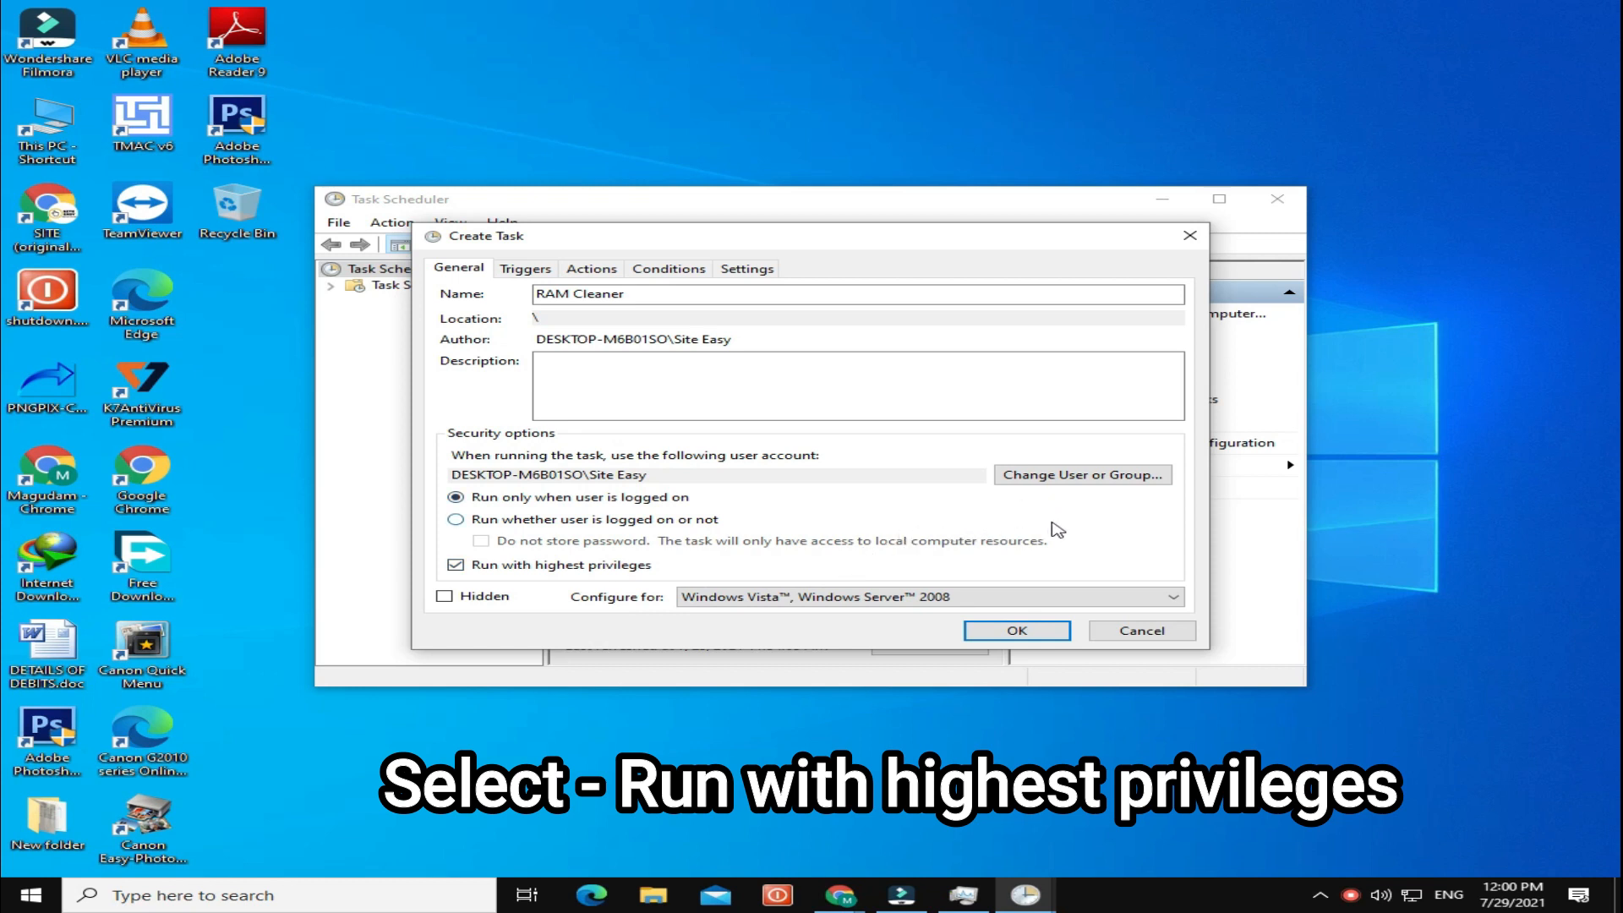
click(1171, 596)
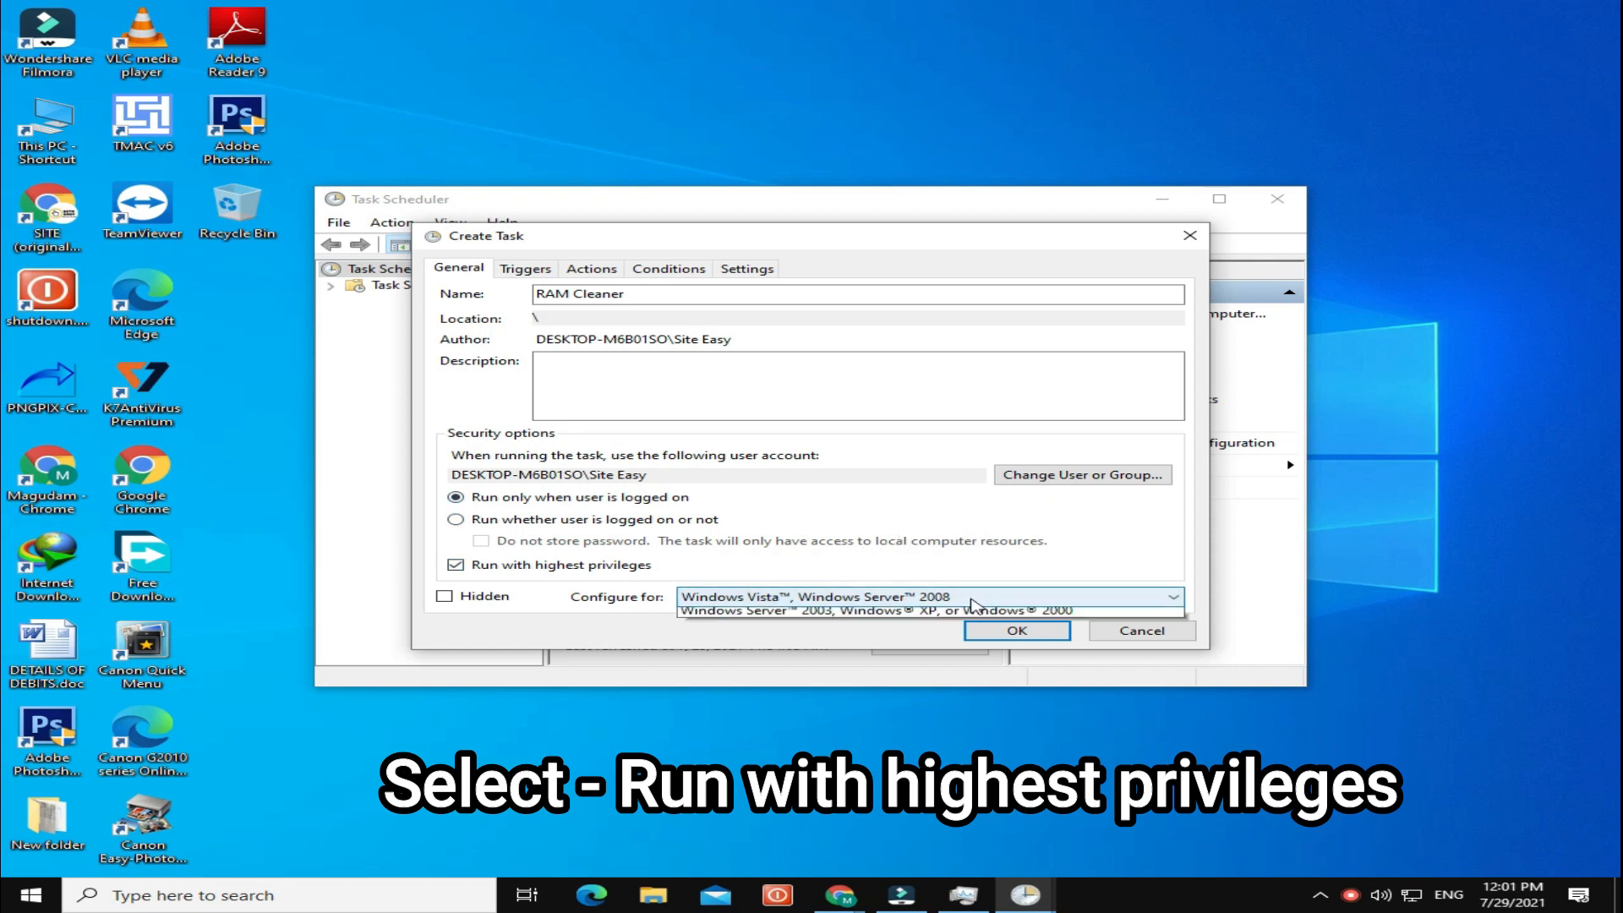
click(1170, 596)
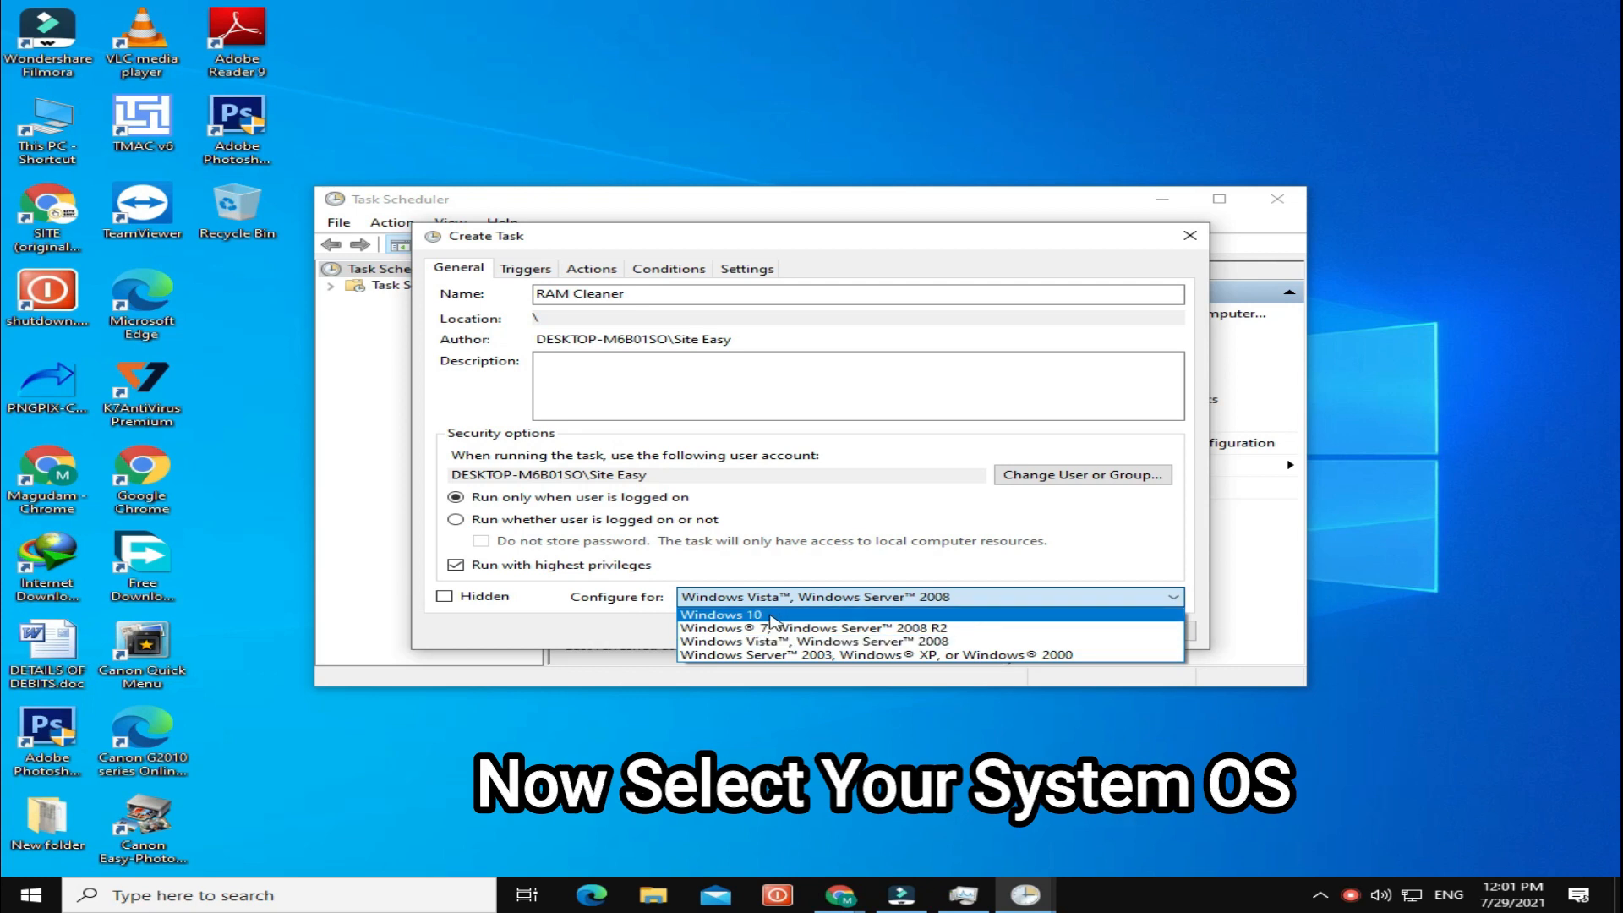
click(720, 615)
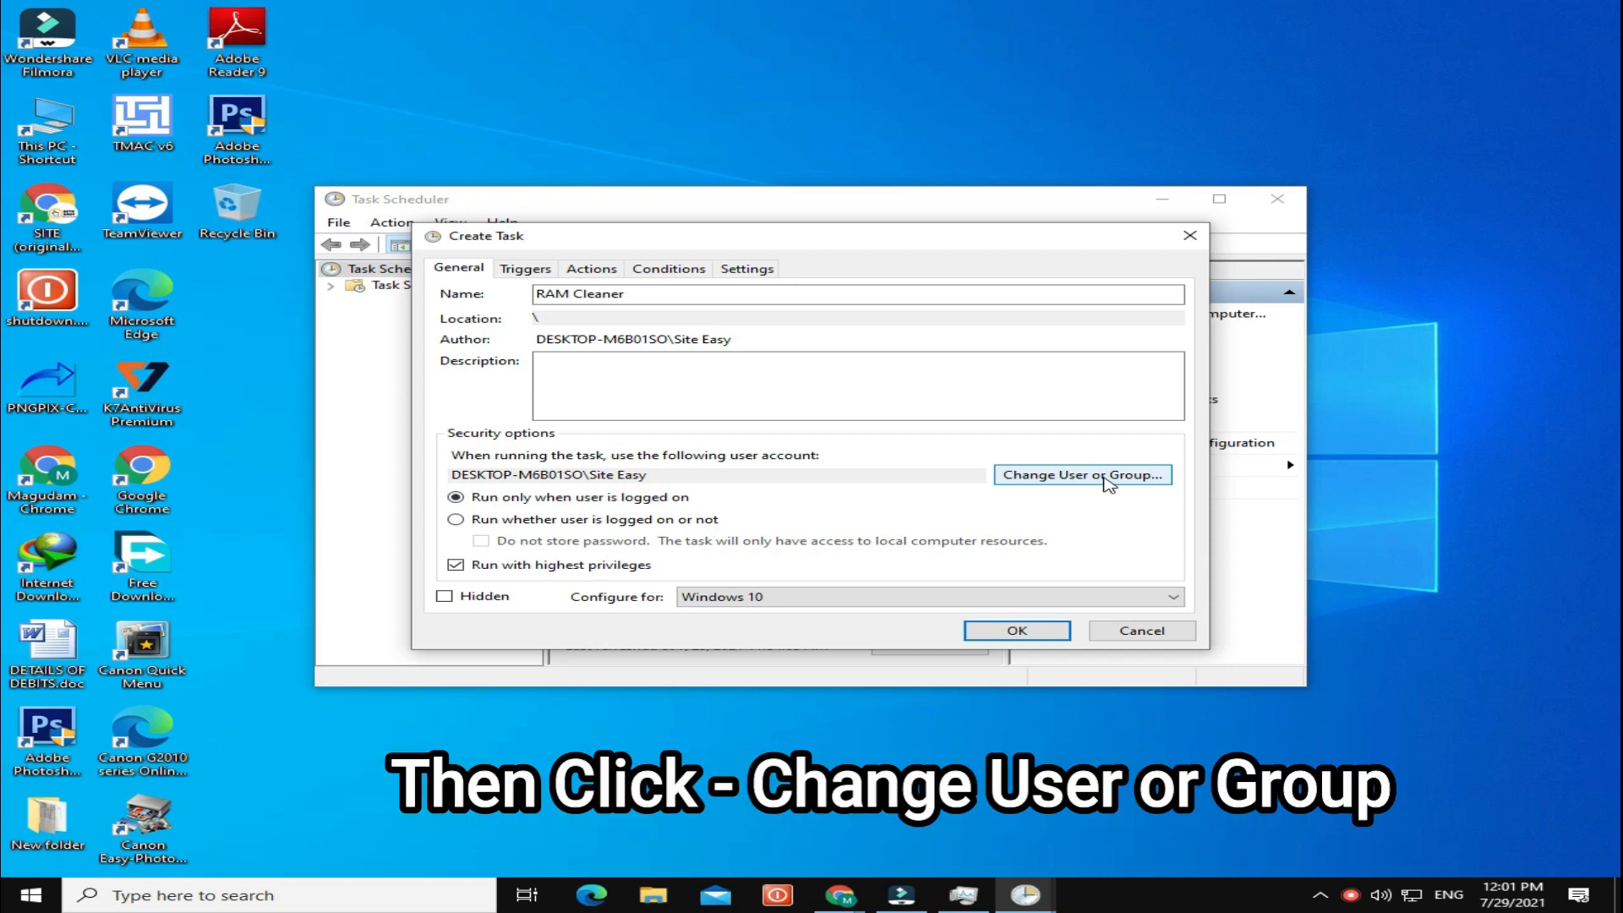
- Choose the SYSTEM account via the advanced user or group search
click(1082, 473)
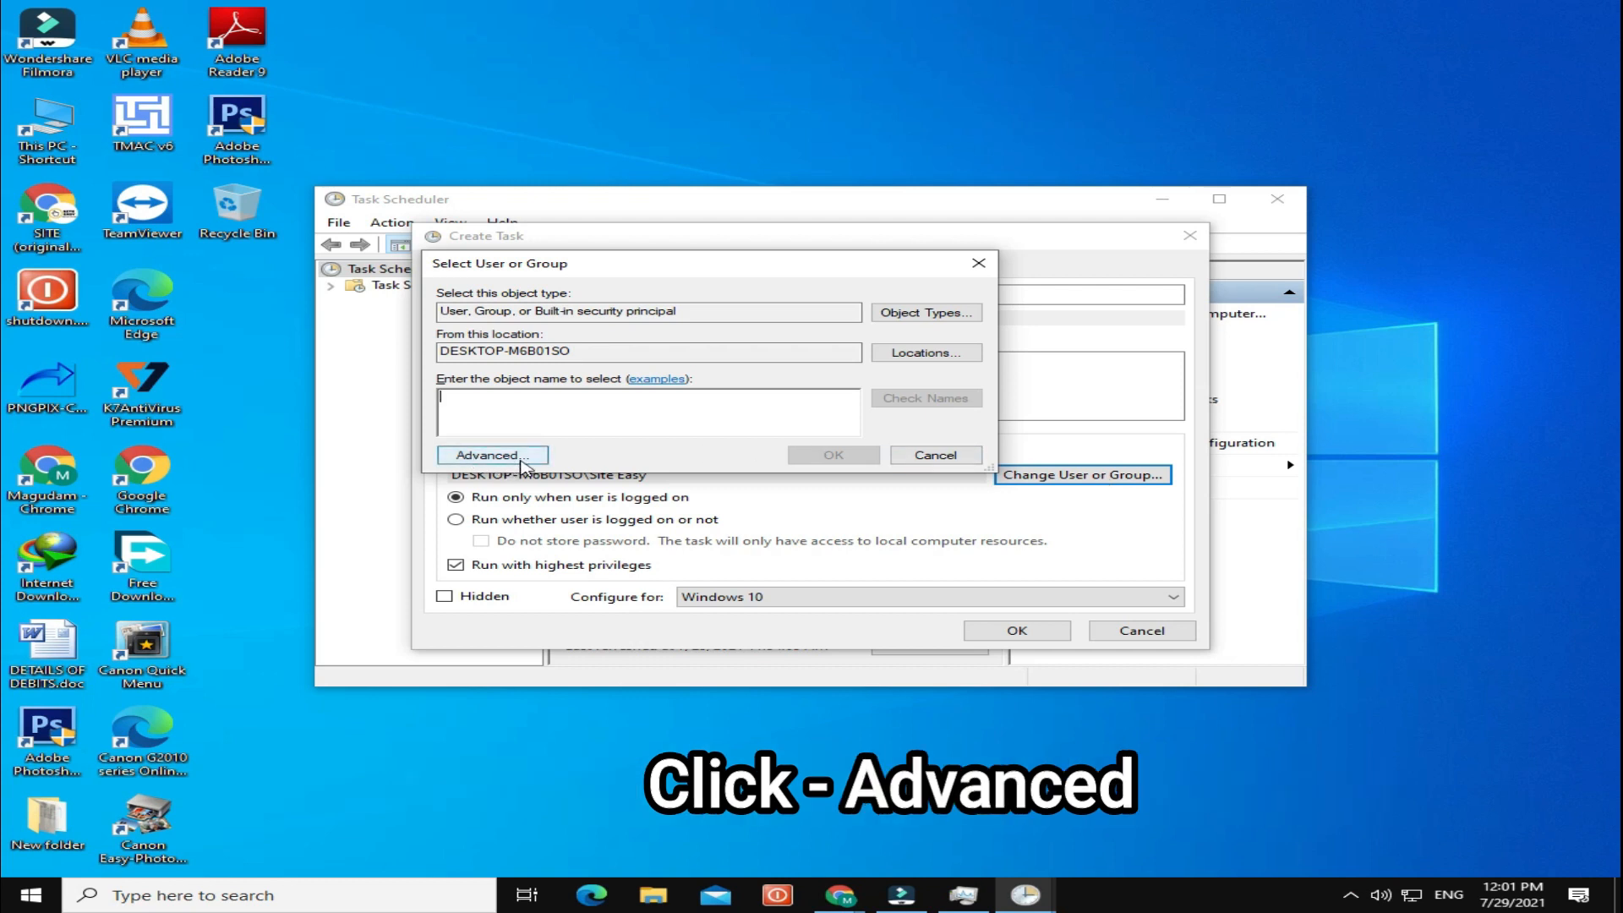
click(490, 455)
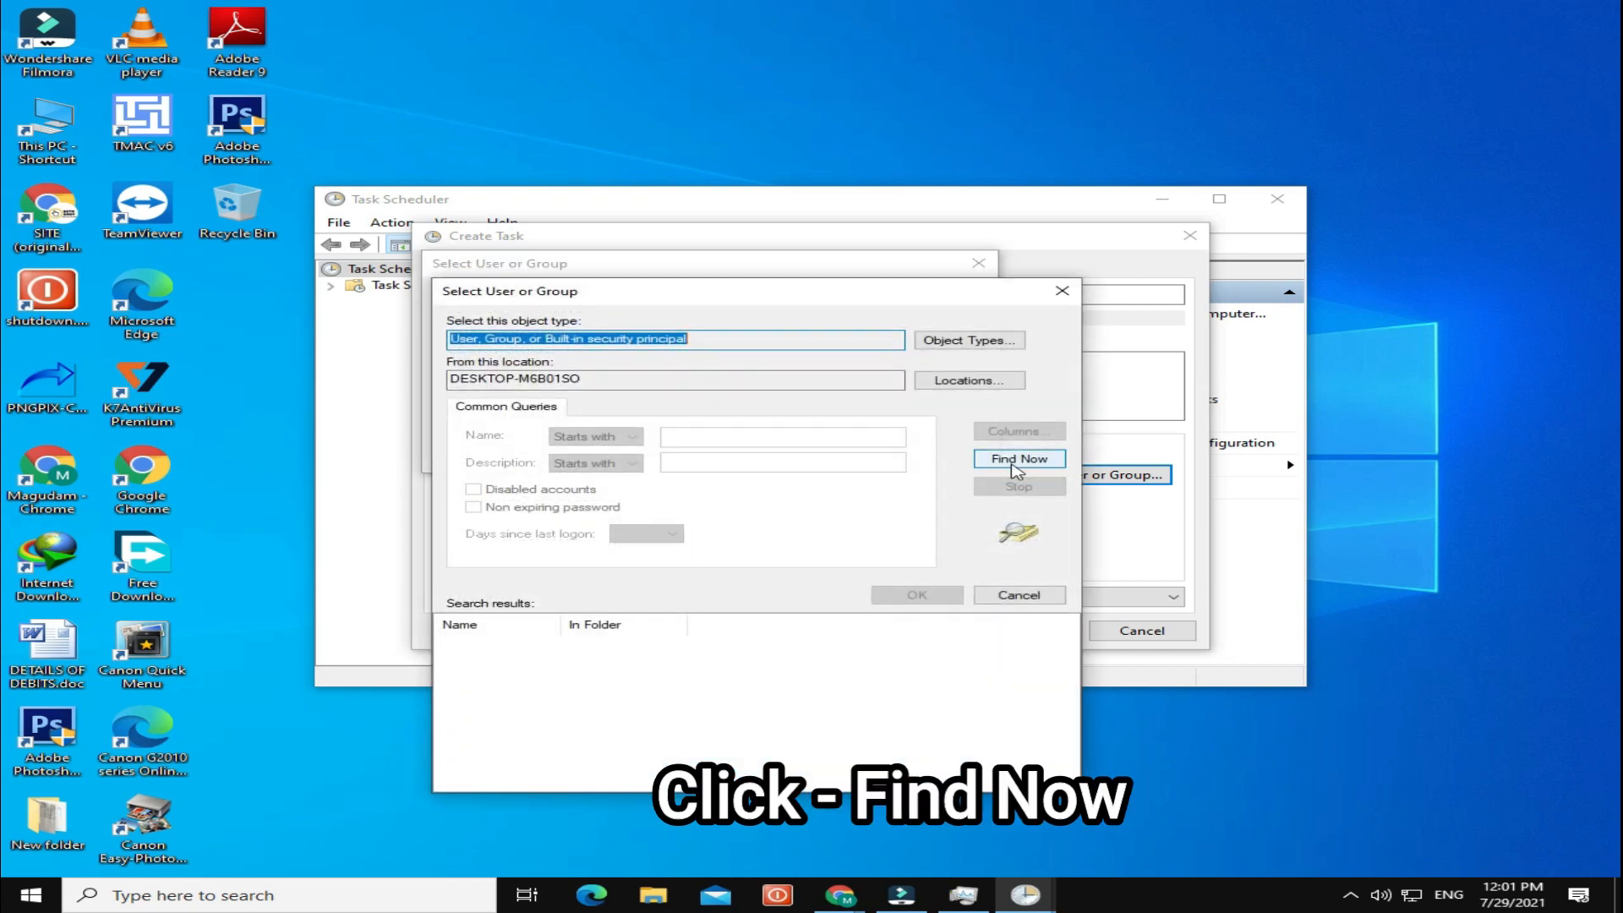
click(1018, 459)
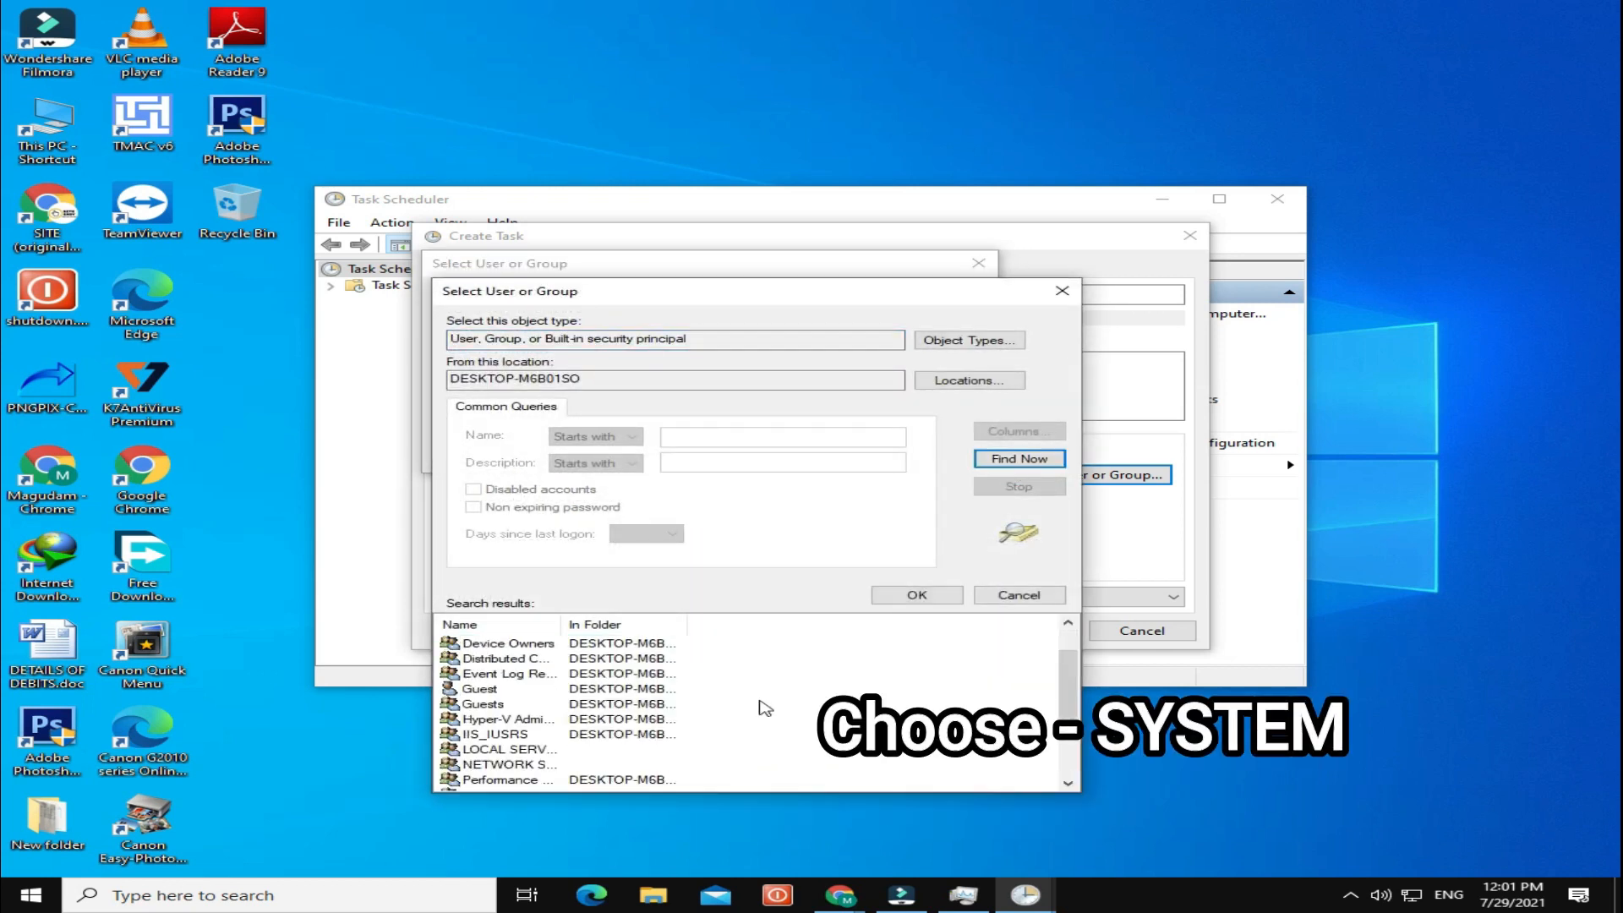
scroll(down, 3)
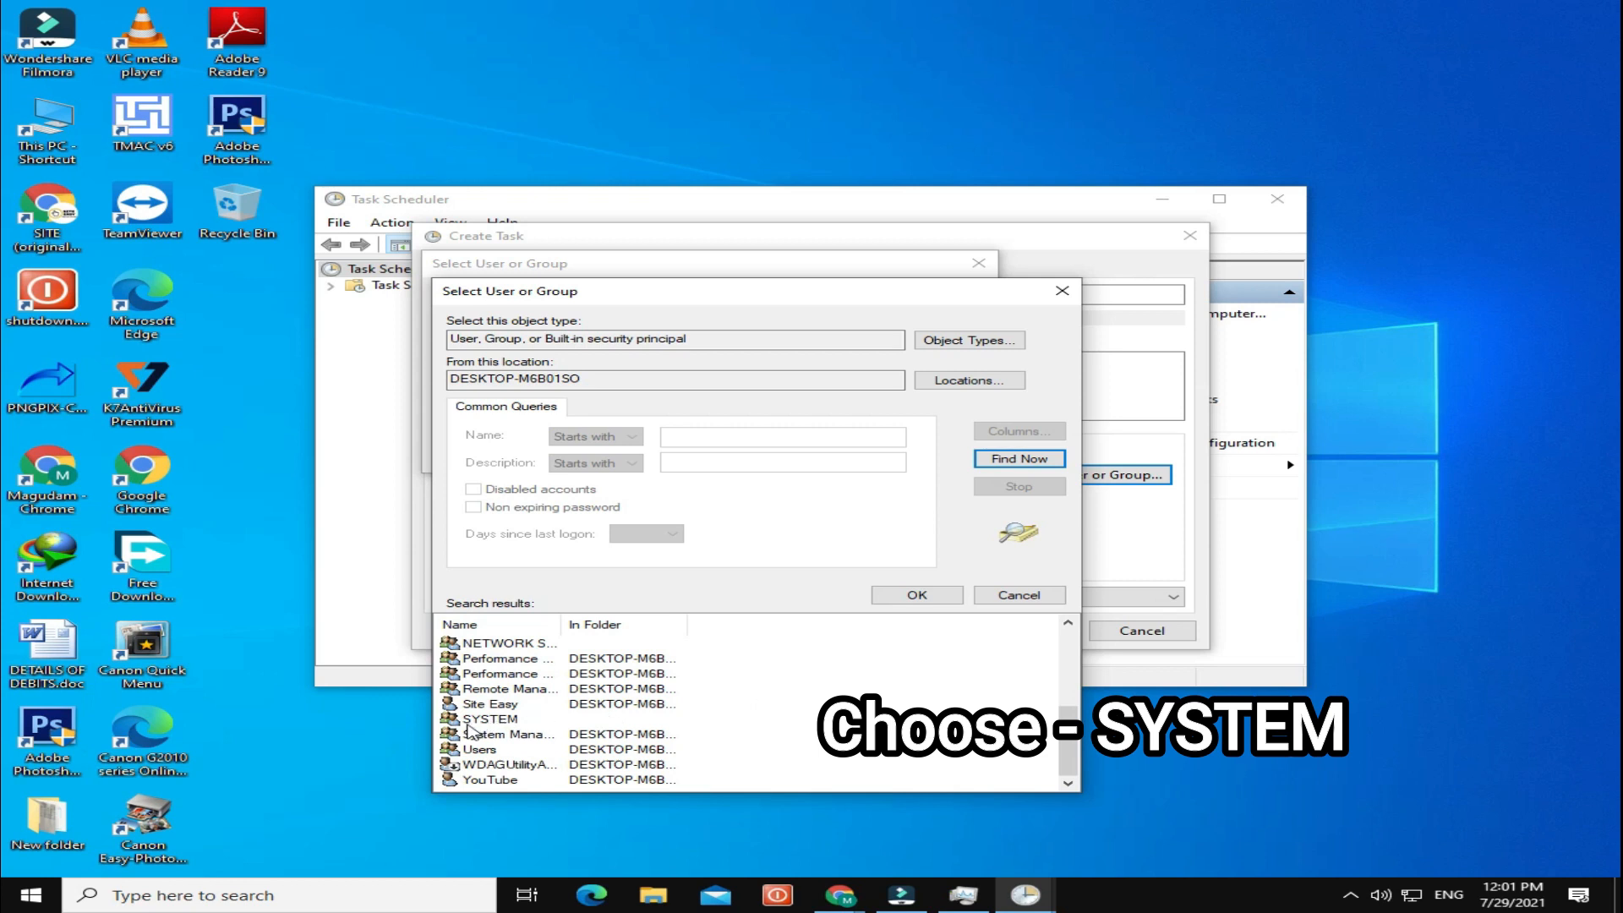
click(489, 719)
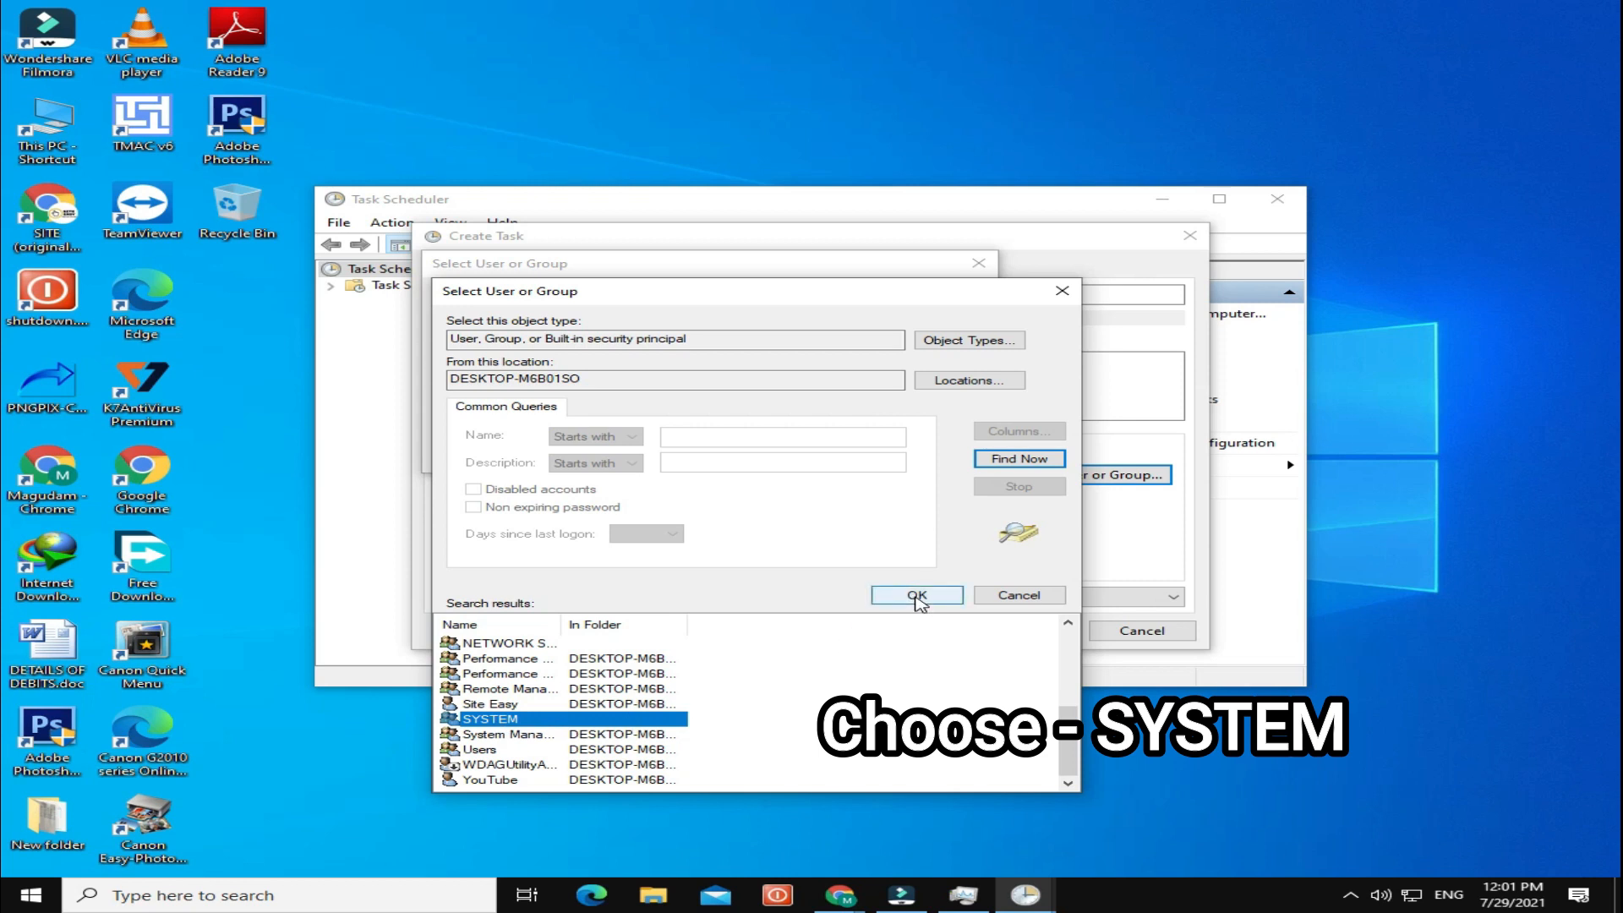
click(917, 595)
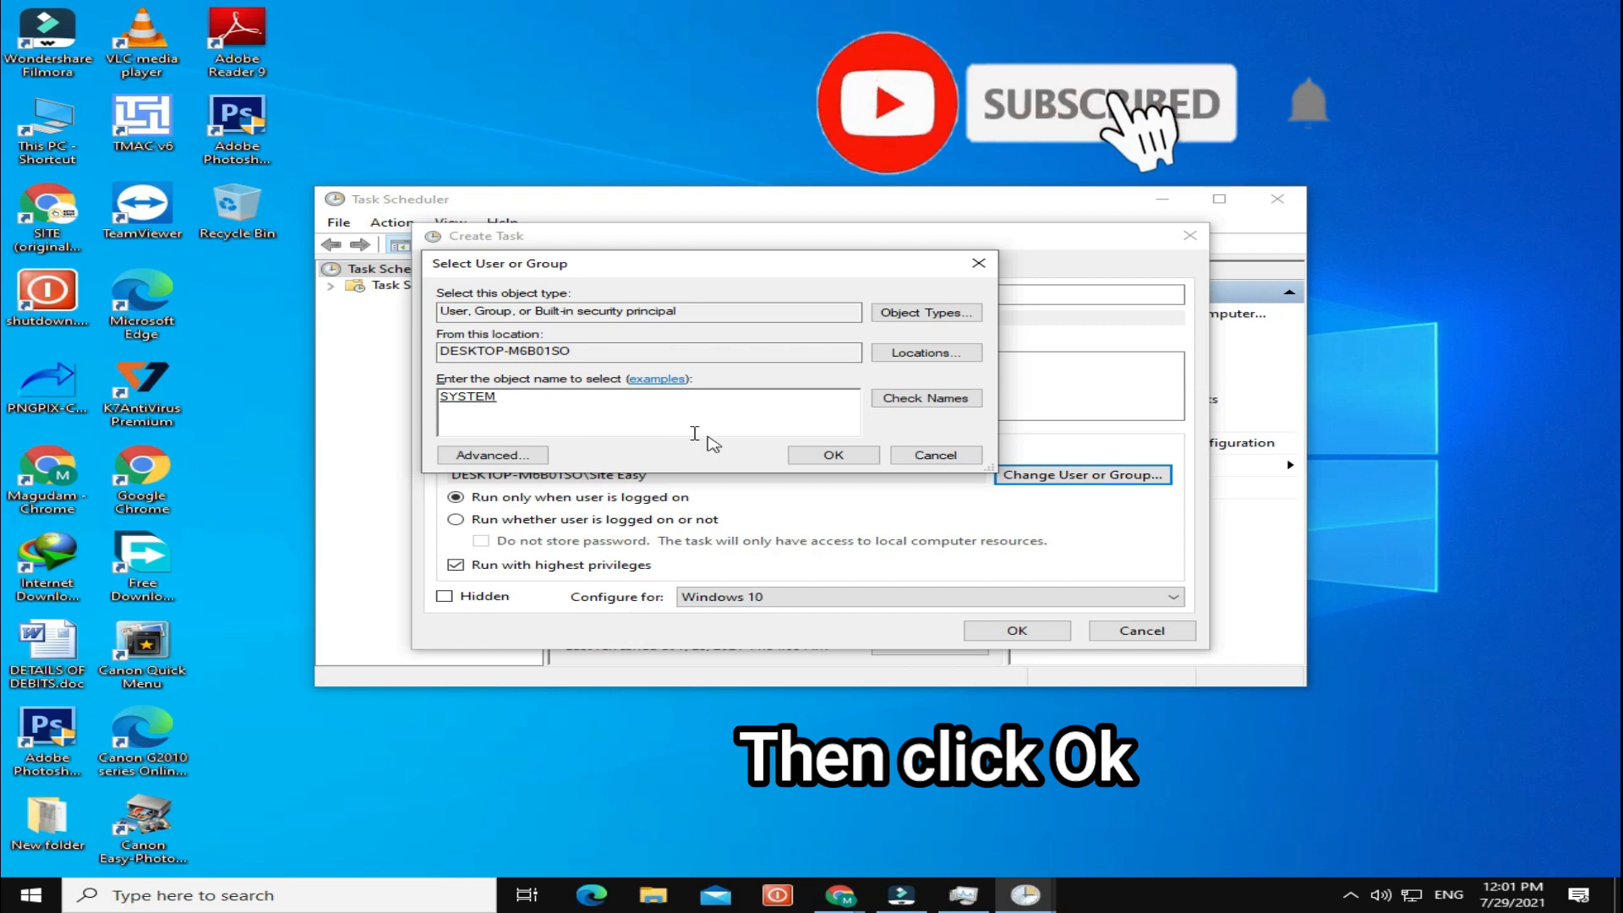
- Accept NT AUTHORITY\SYSTEM as the run account and dismiss the missing-action warning
click(832, 455)
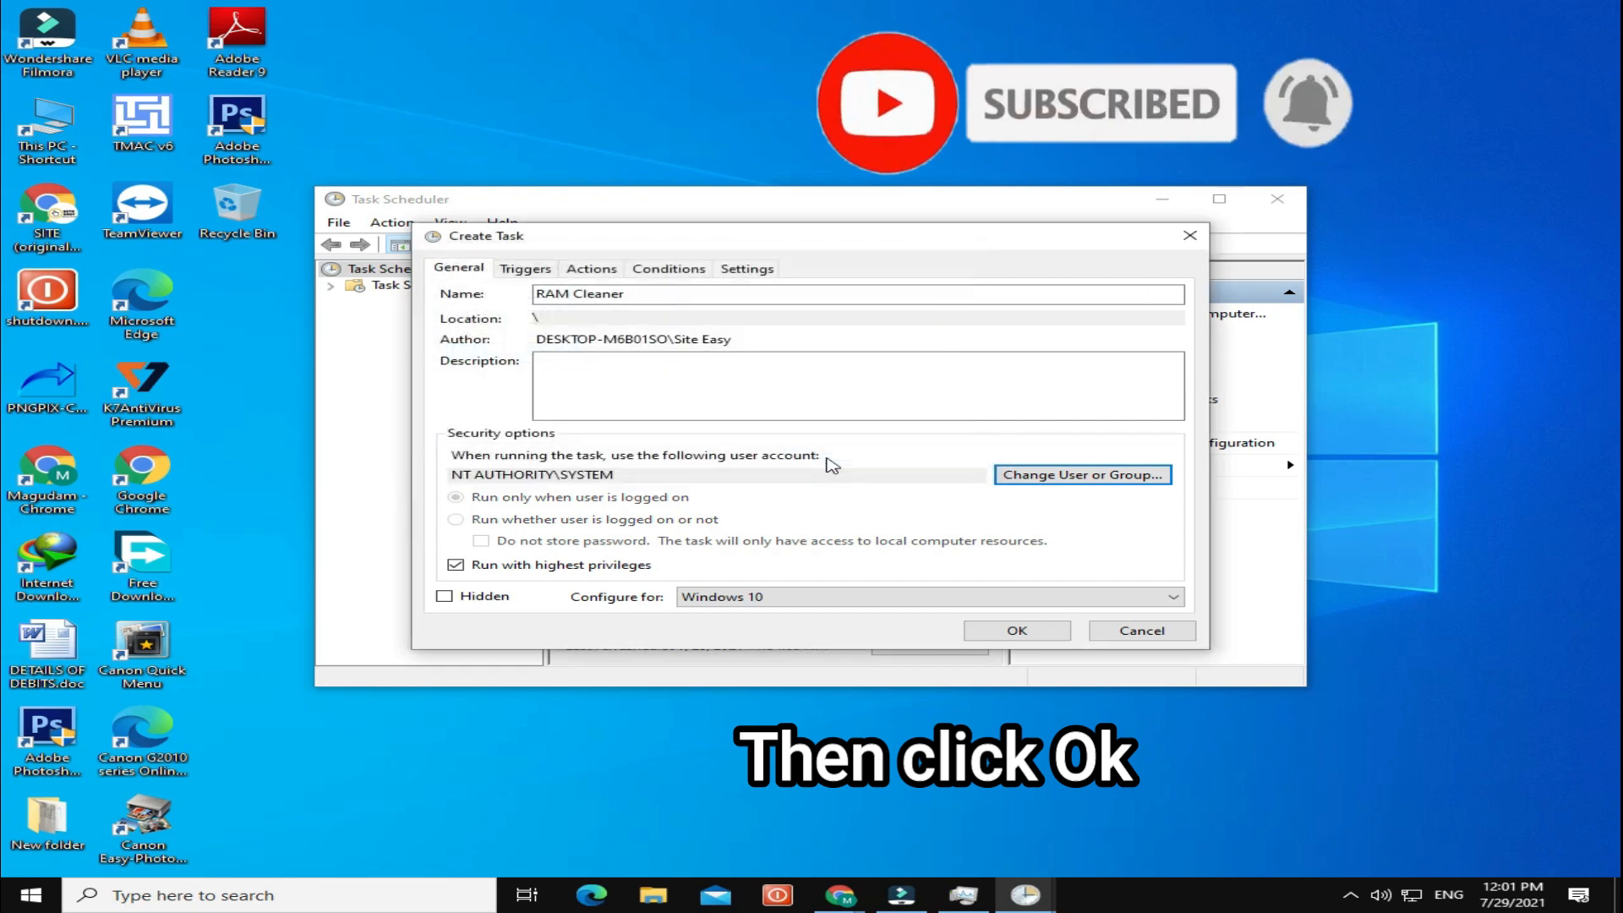
mouse_move(990, 588)
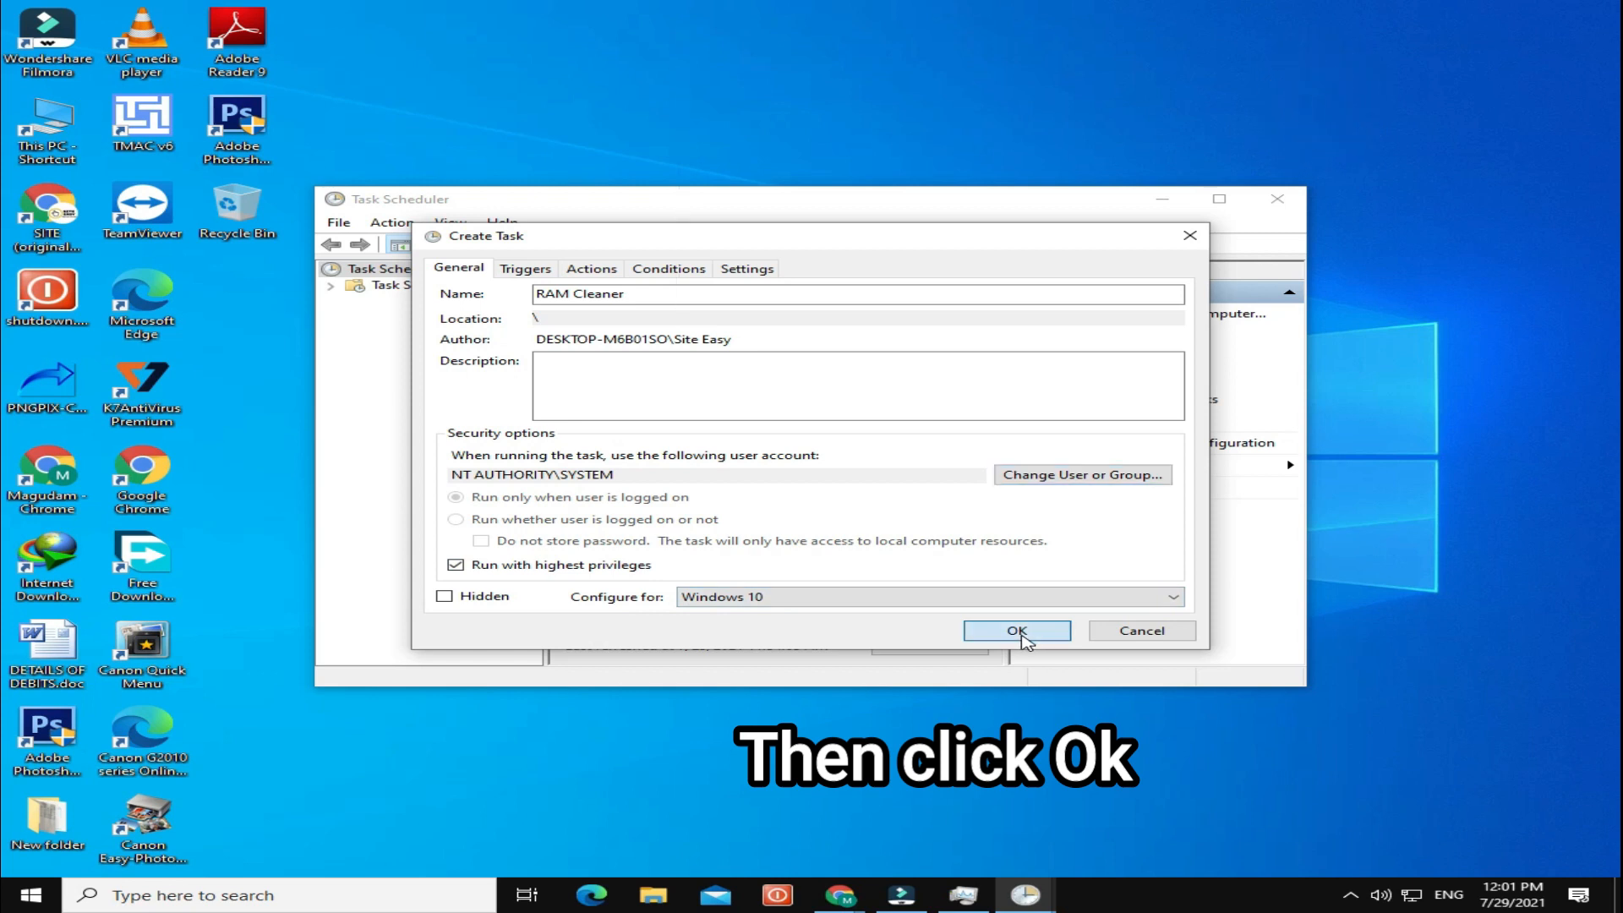
click(1016, 631)
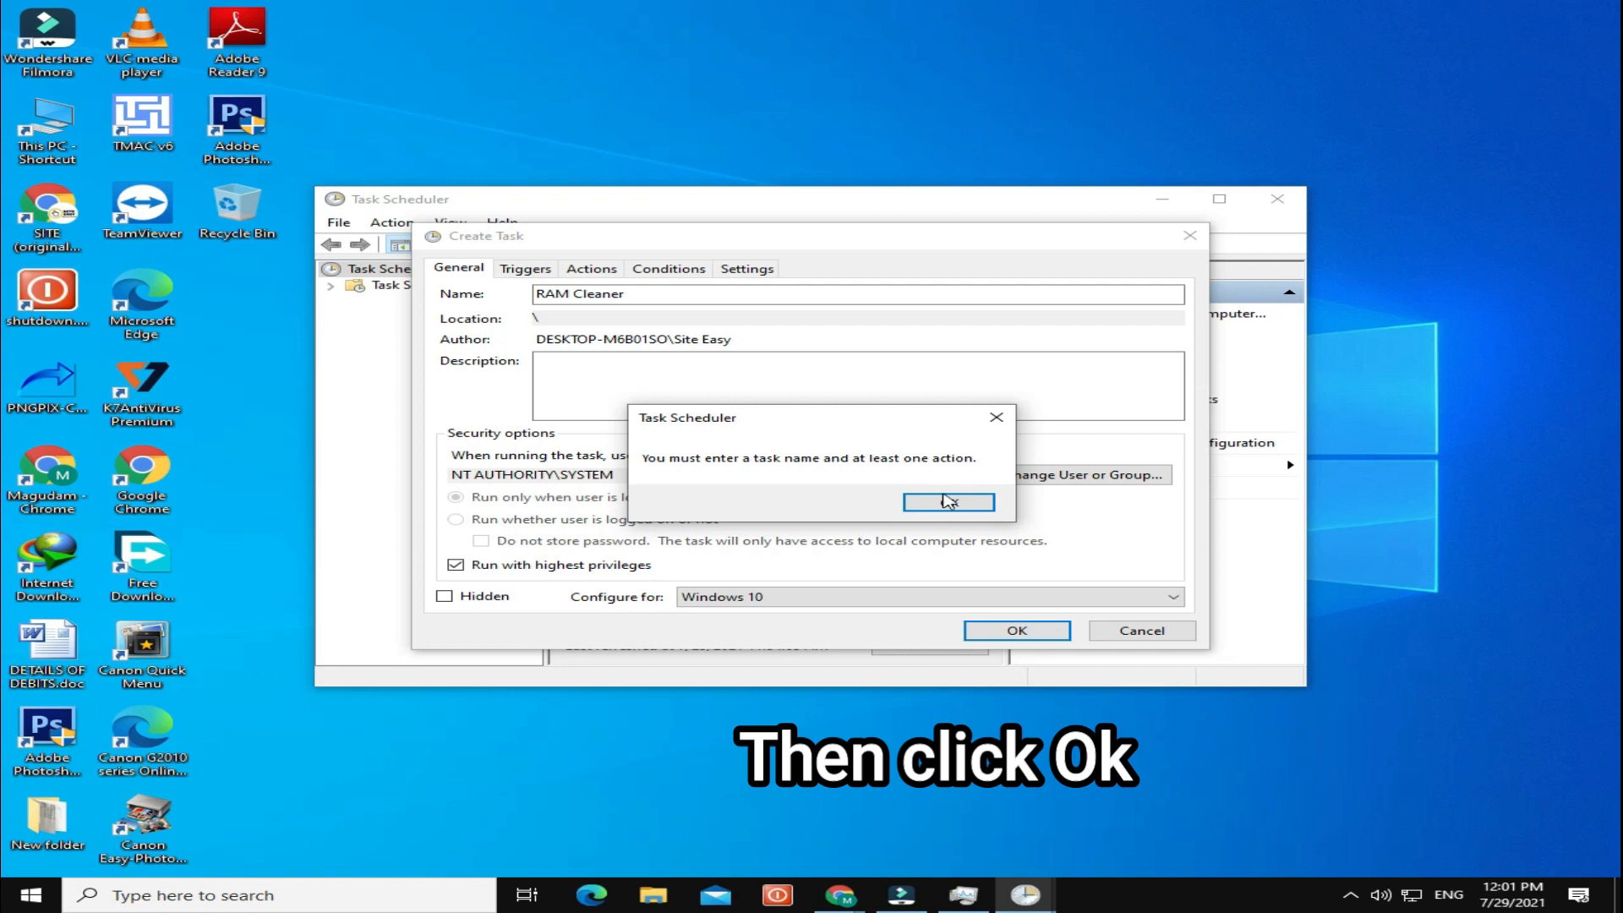
click(948, 502)
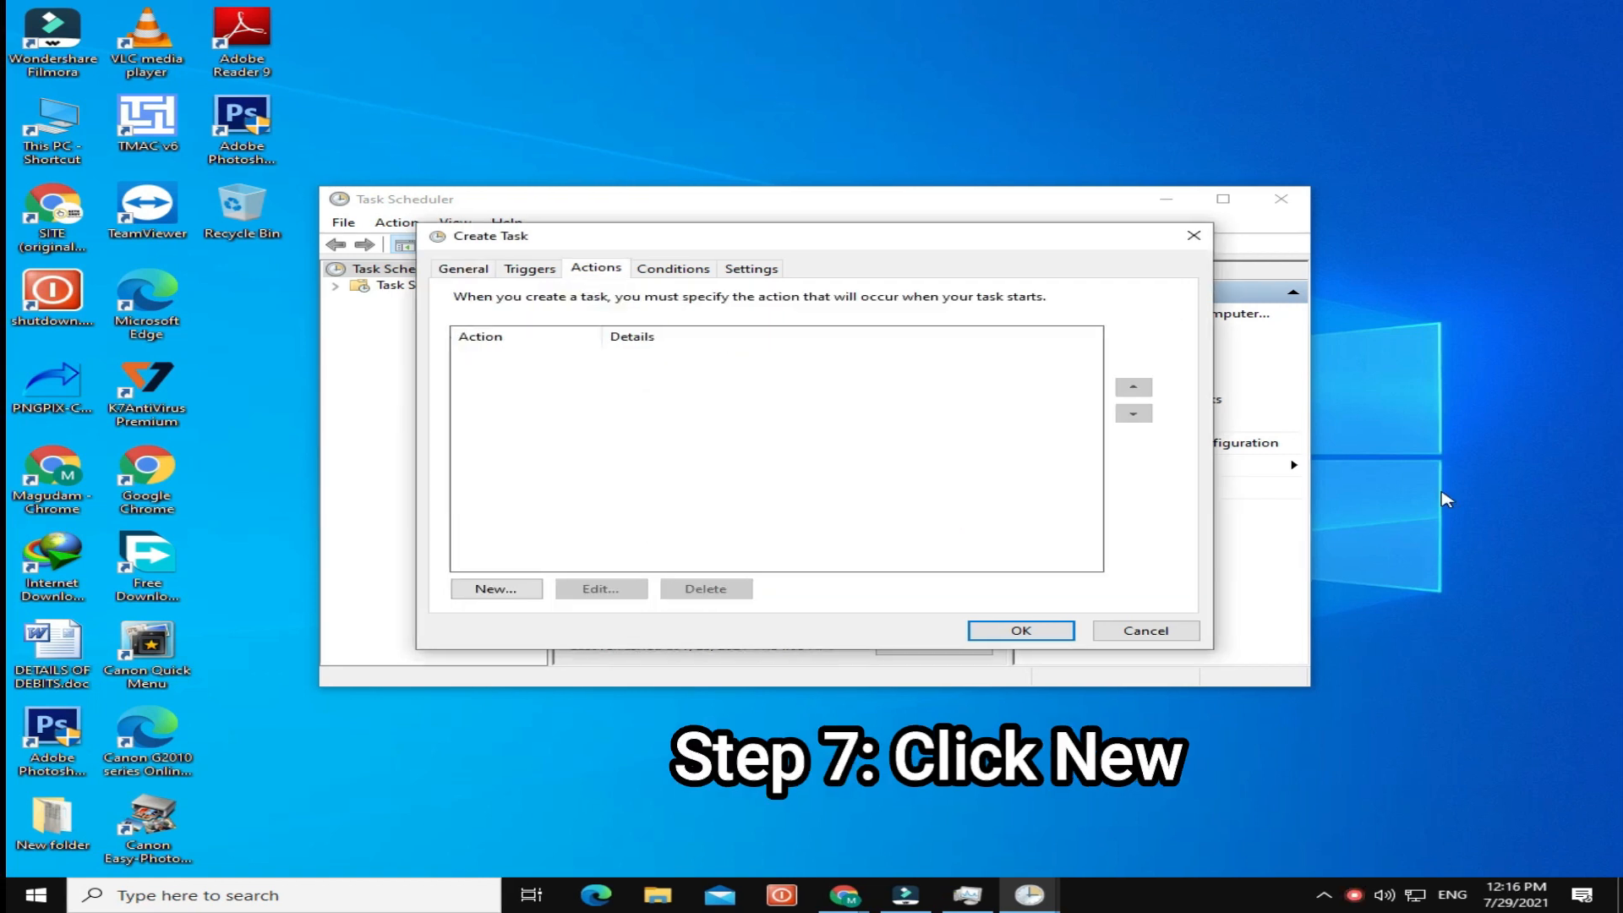
mouse_move(561, 497)
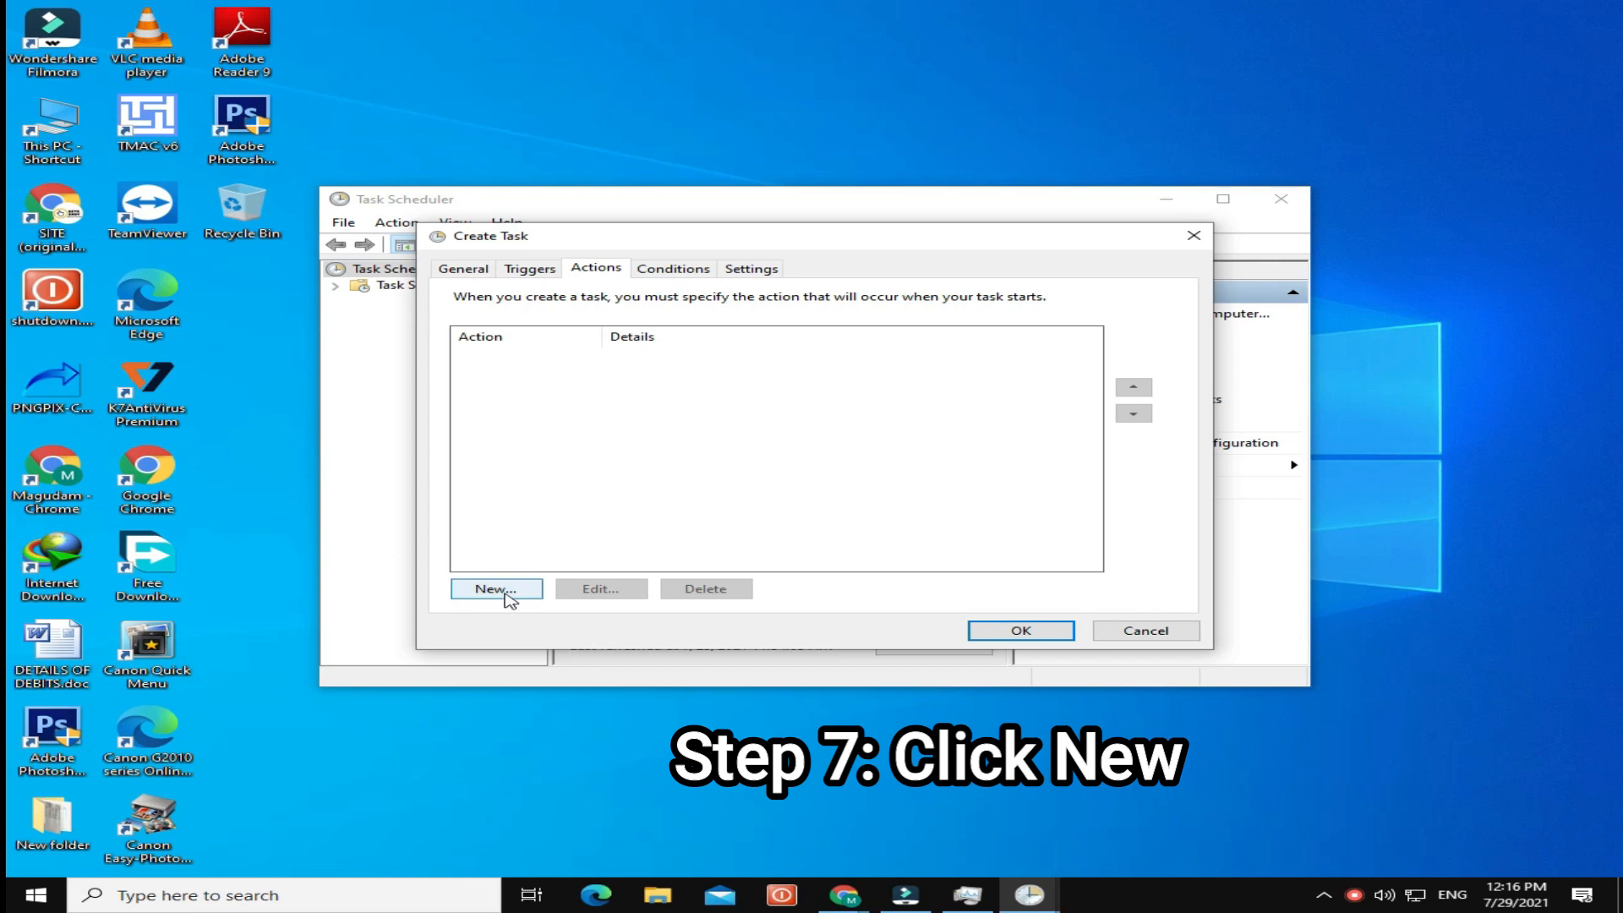
- Add a start-a-program action pointing to EmptyStandbyList.exe in Downloads
click(495, 589)
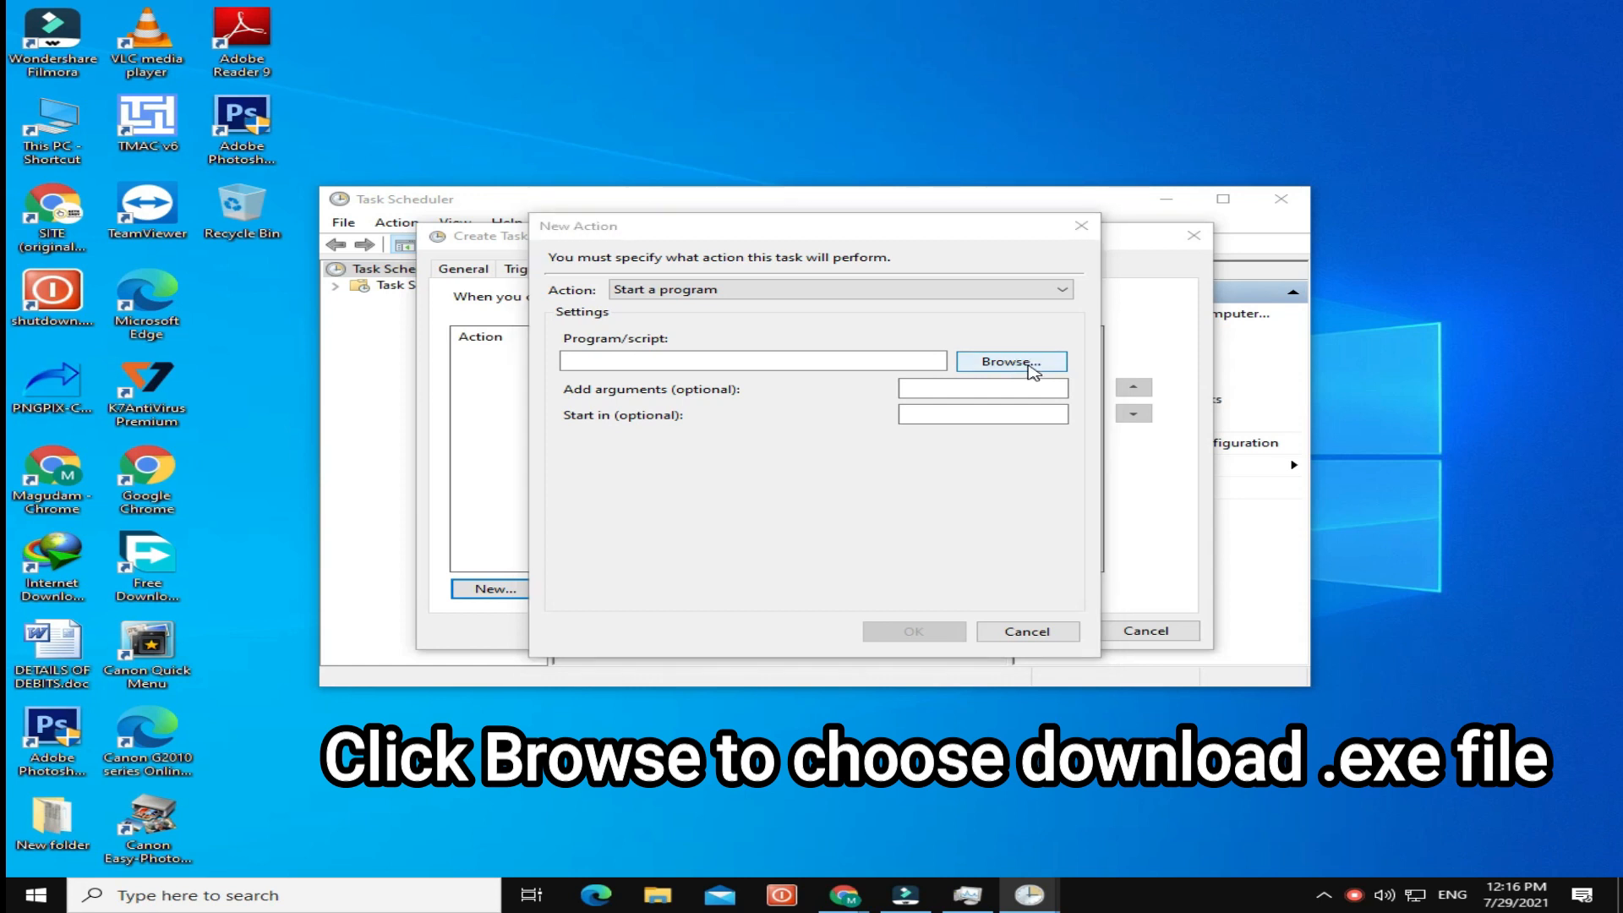
click(1013, 360)
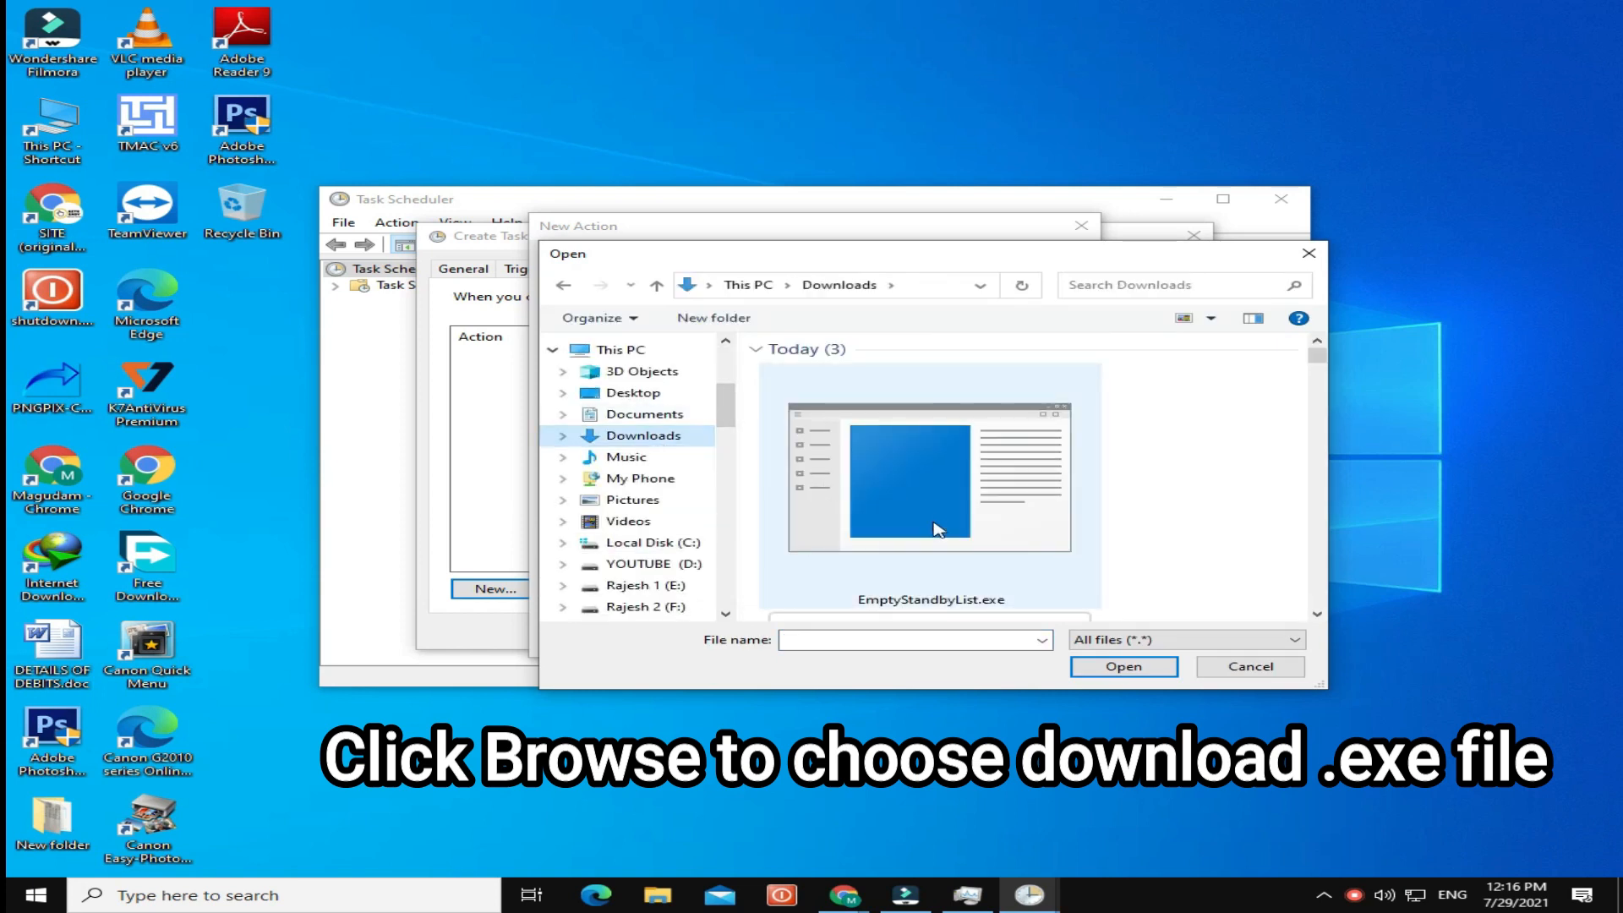
click(930, 486)
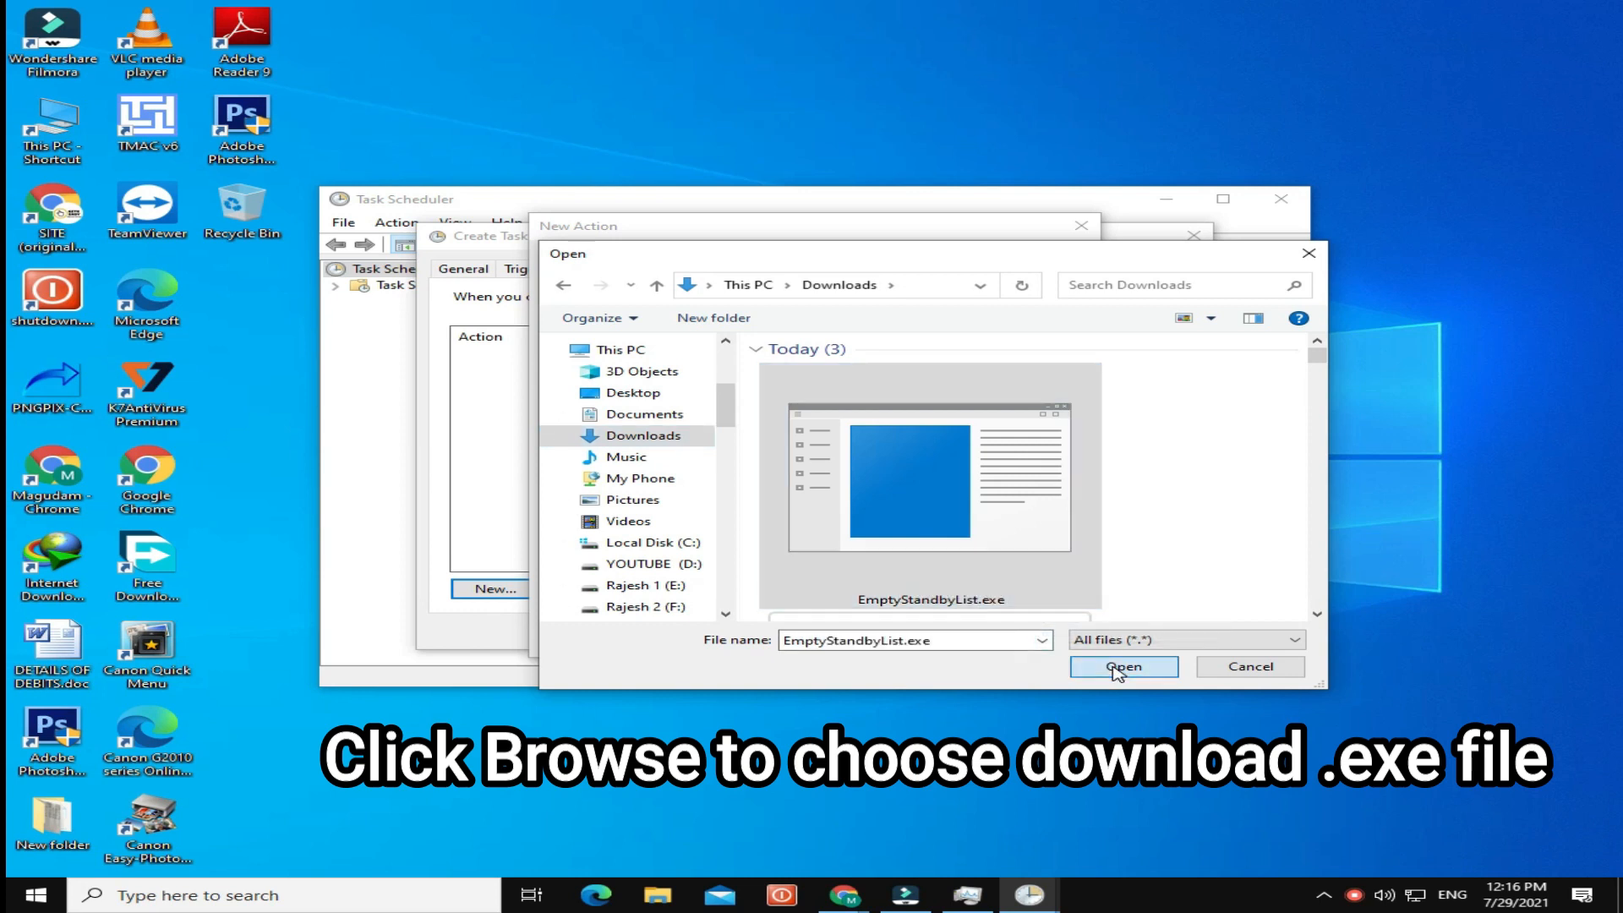
click(1123, 666)
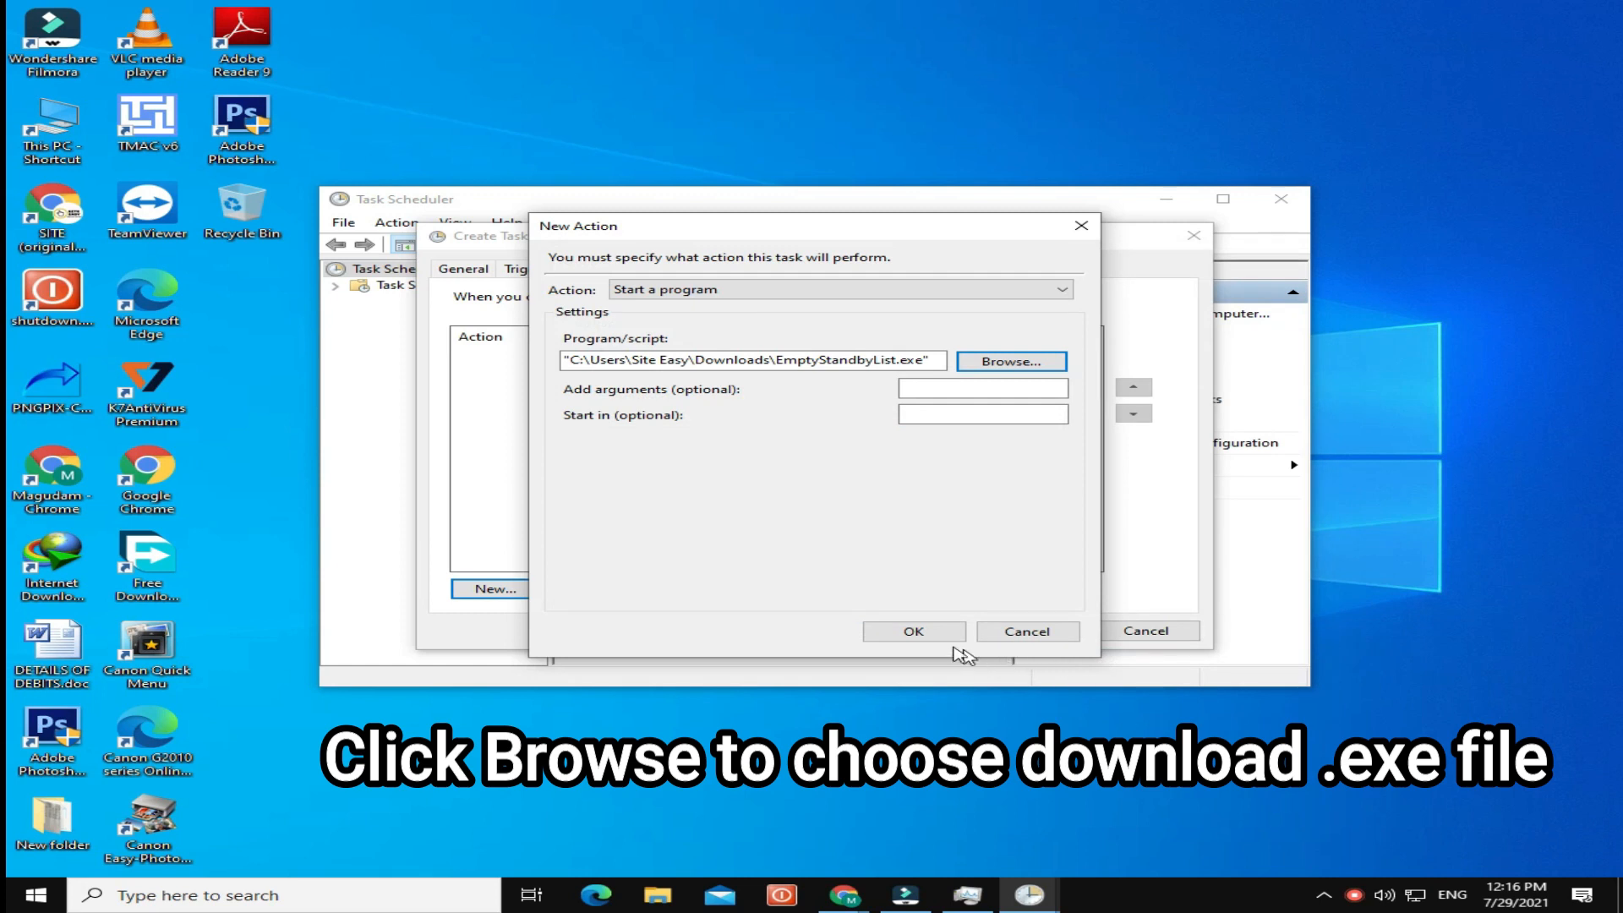
click(913, 632)
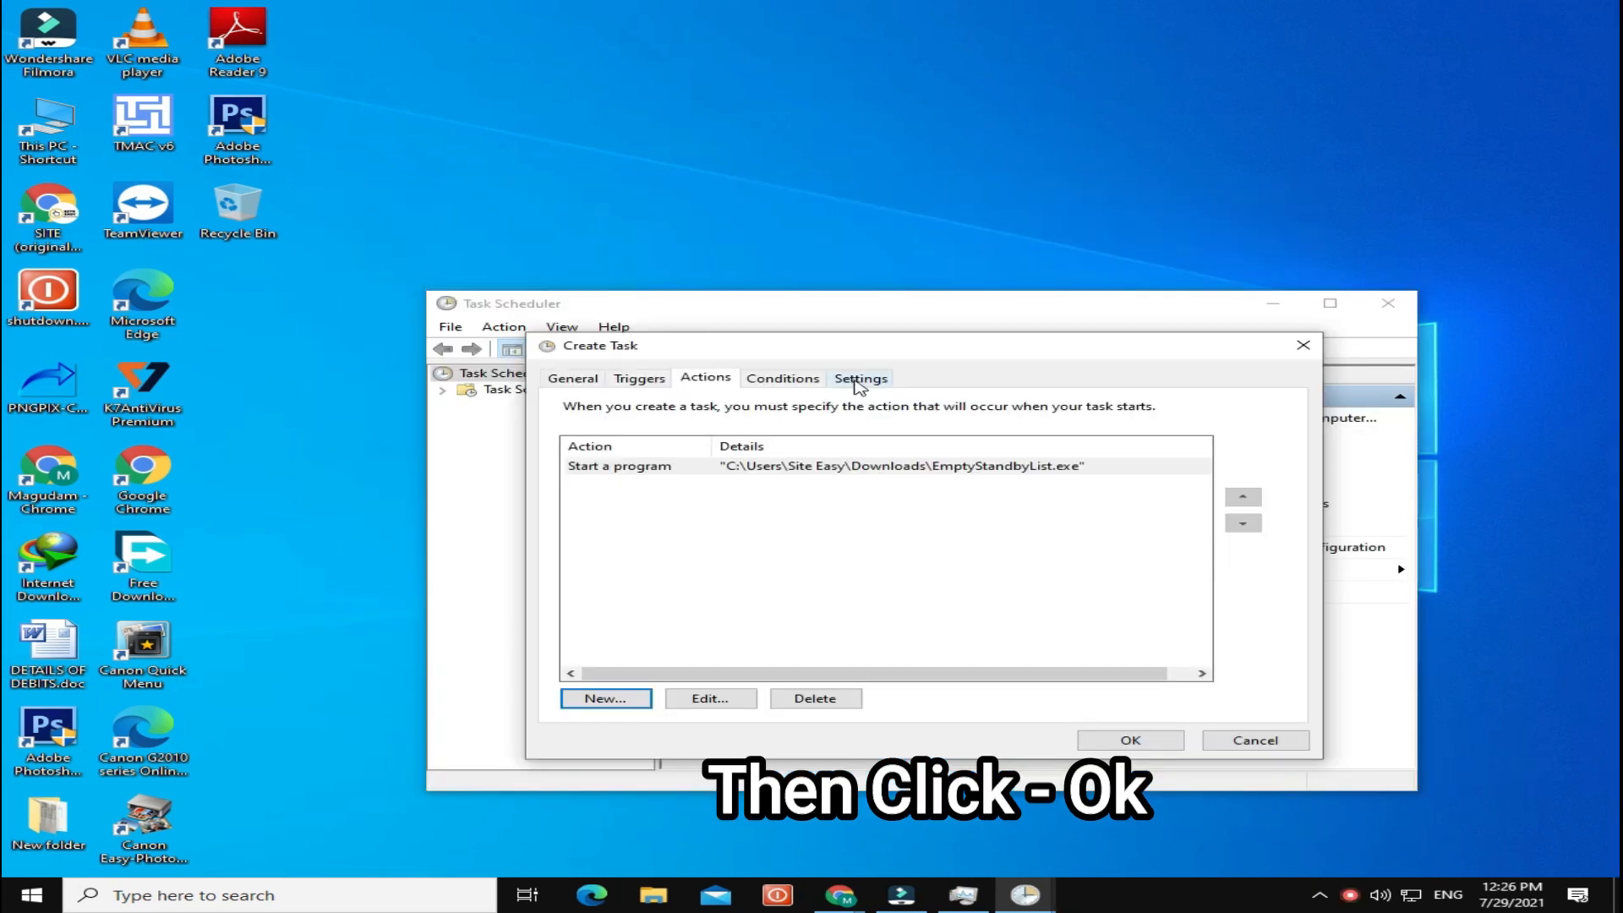
- Review the Settings and Conditions pages, then save the RAM Cleaner task
click(860, 379)
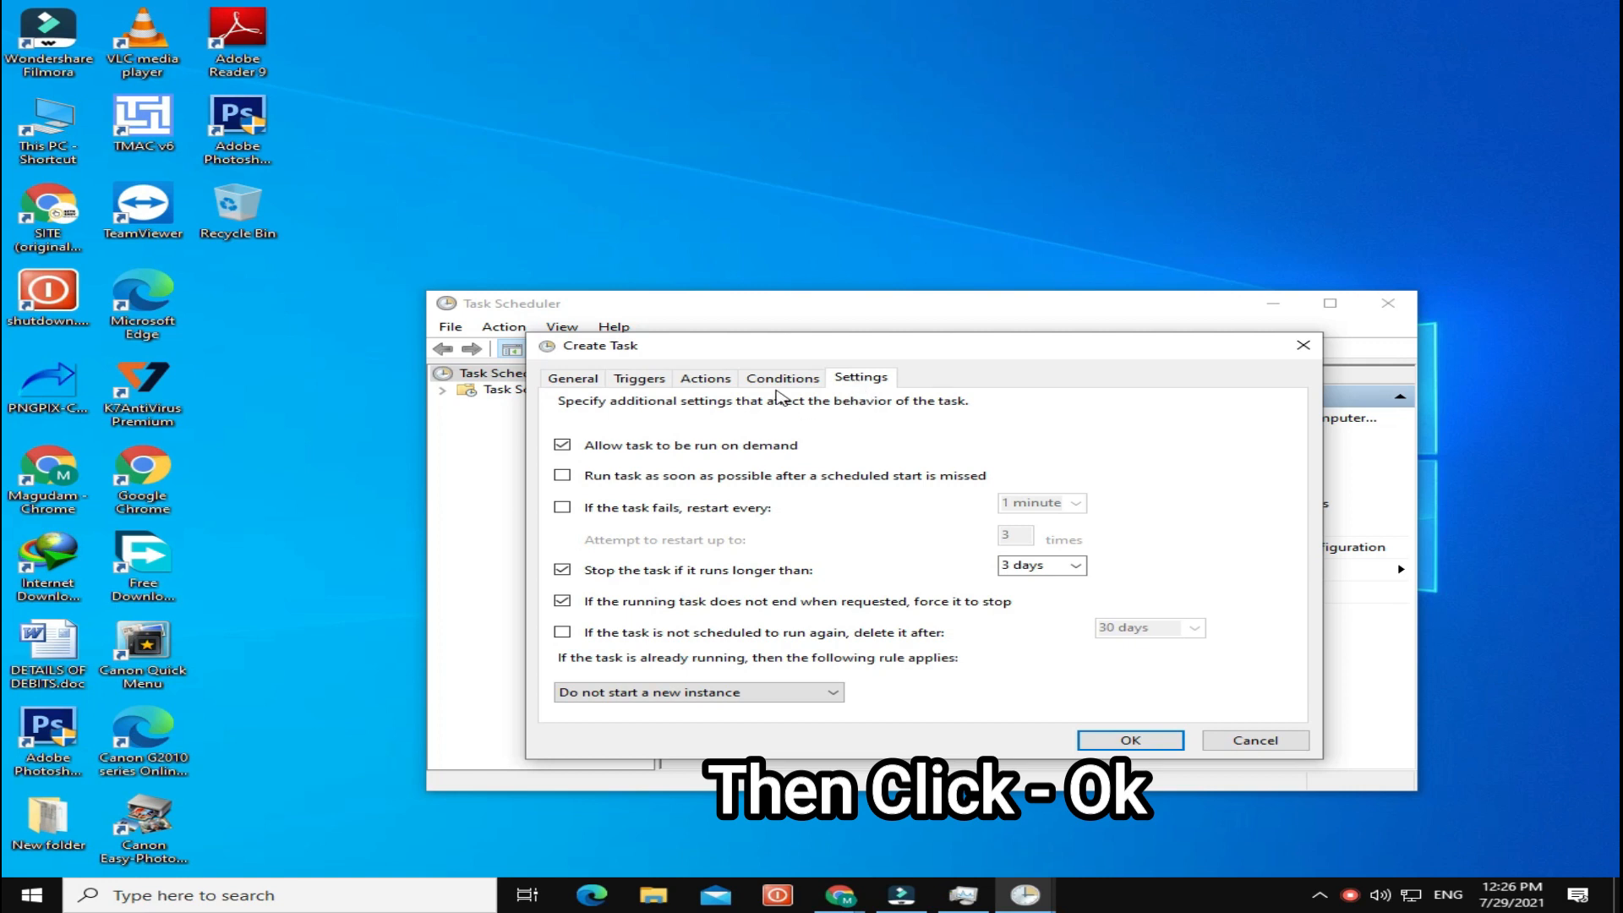
click(783, 379)
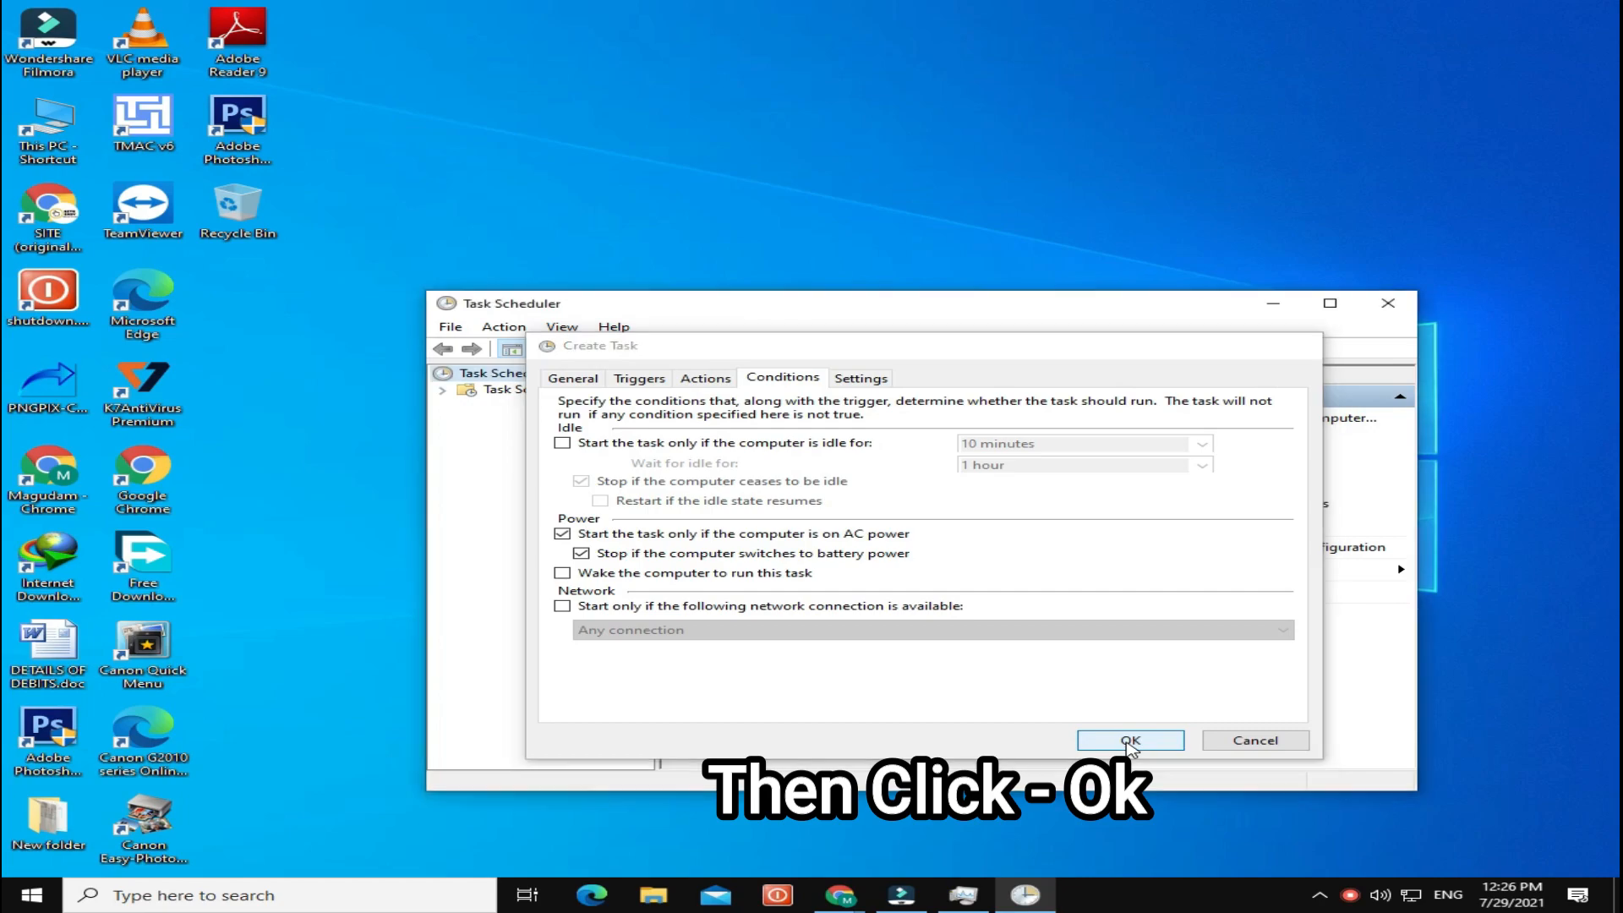
click(1131, 740)
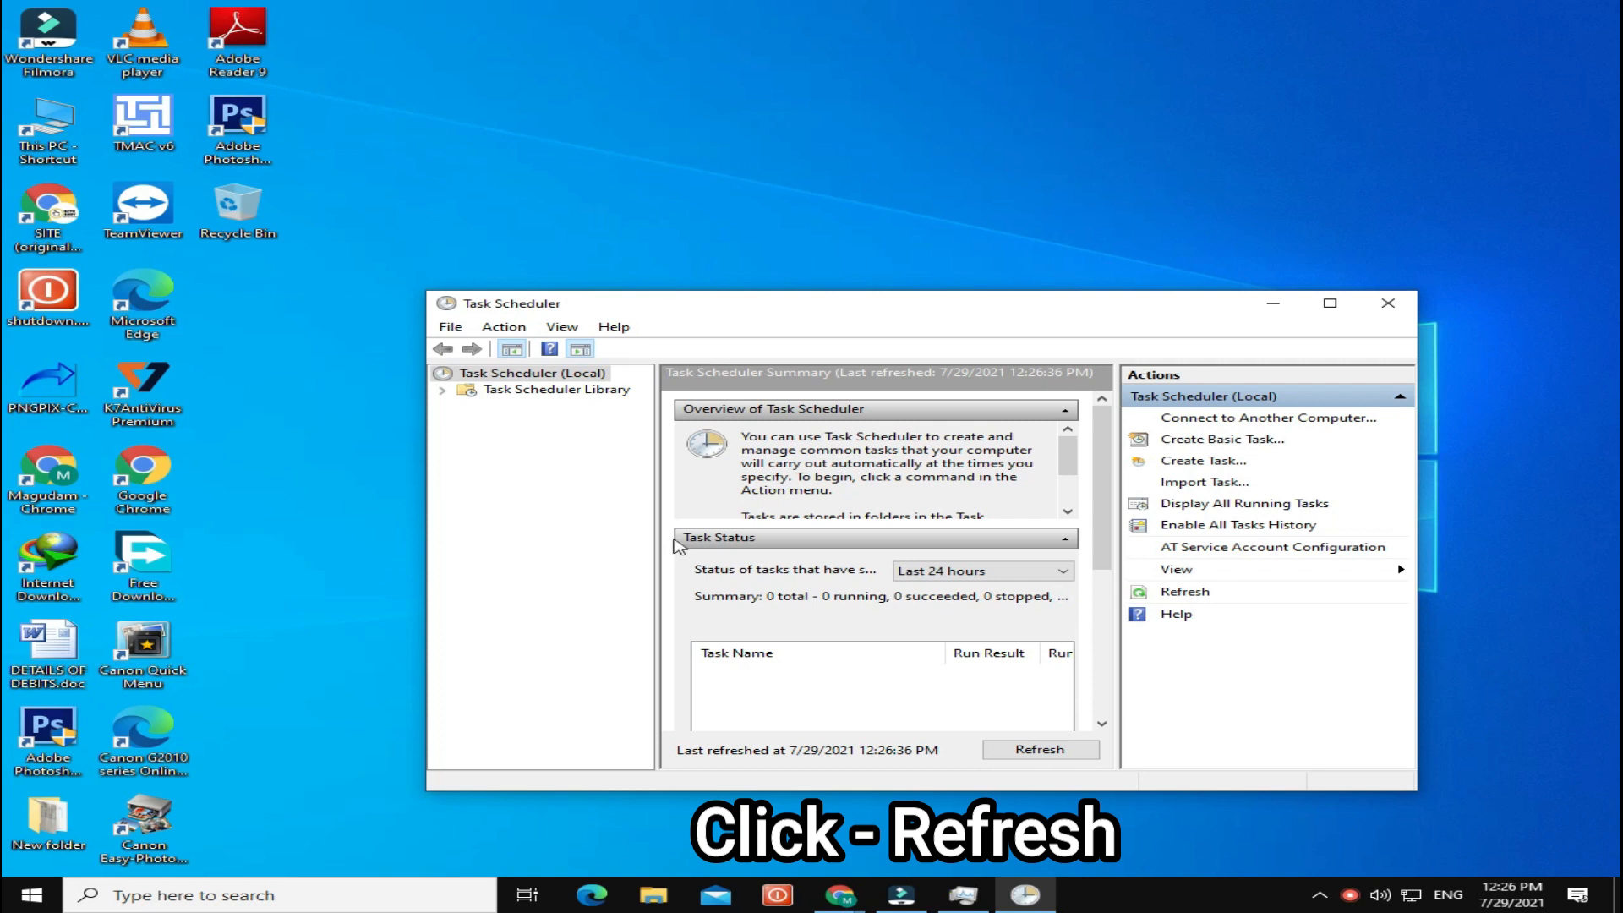
- Refresh, browse the Task Scheduler Library and select the RAM Cleaner task (status Ready)
click(556, 389)
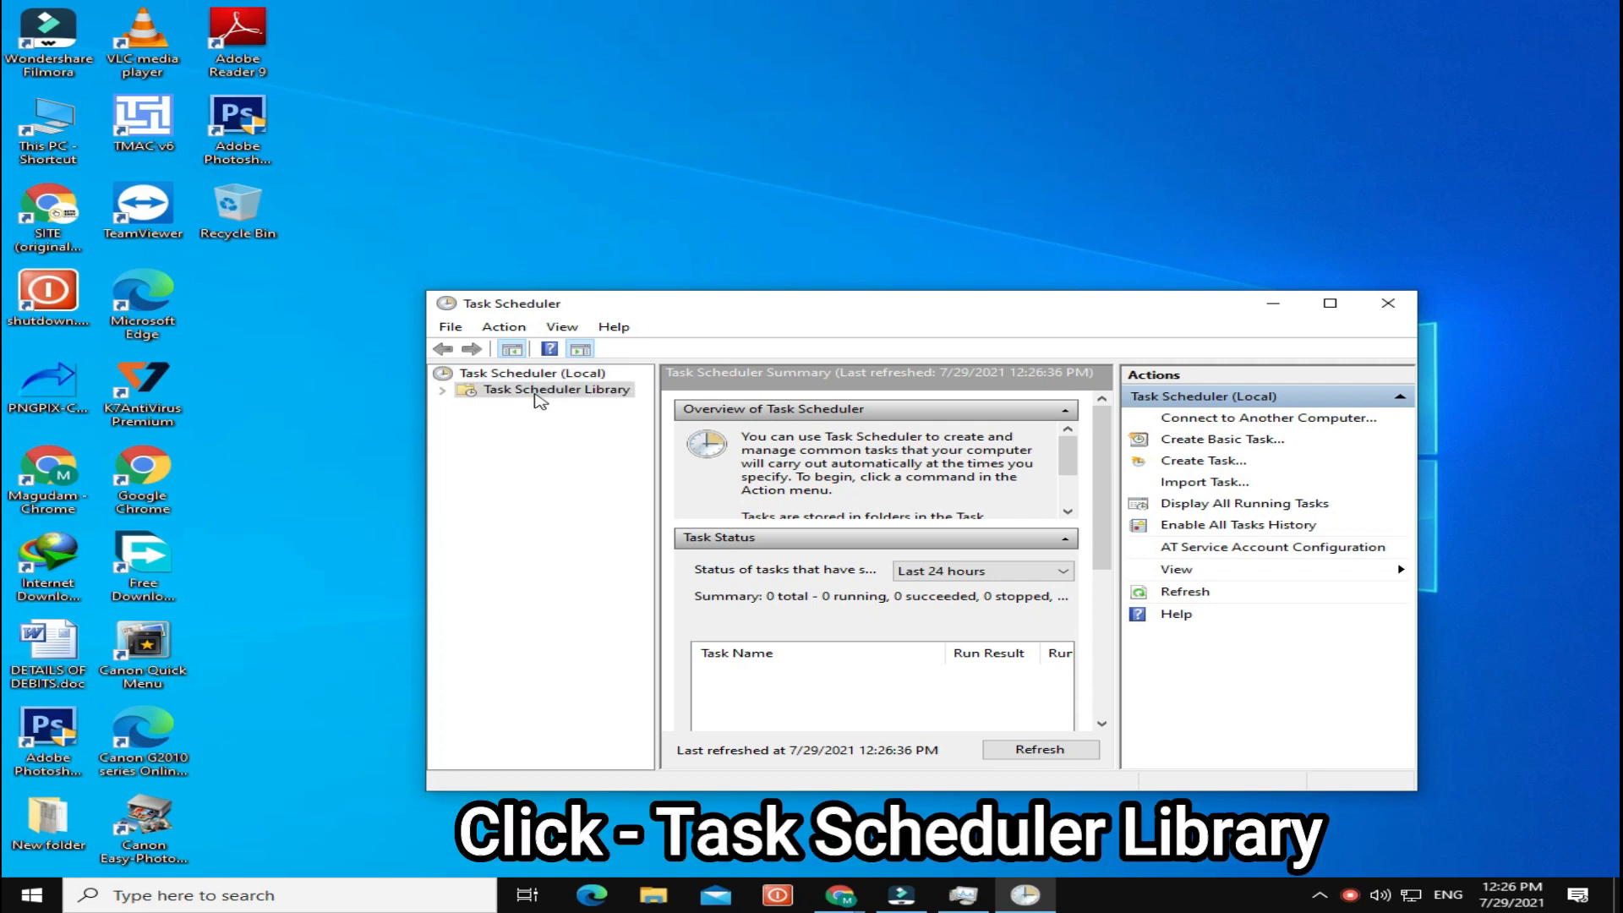
click(555, 389)
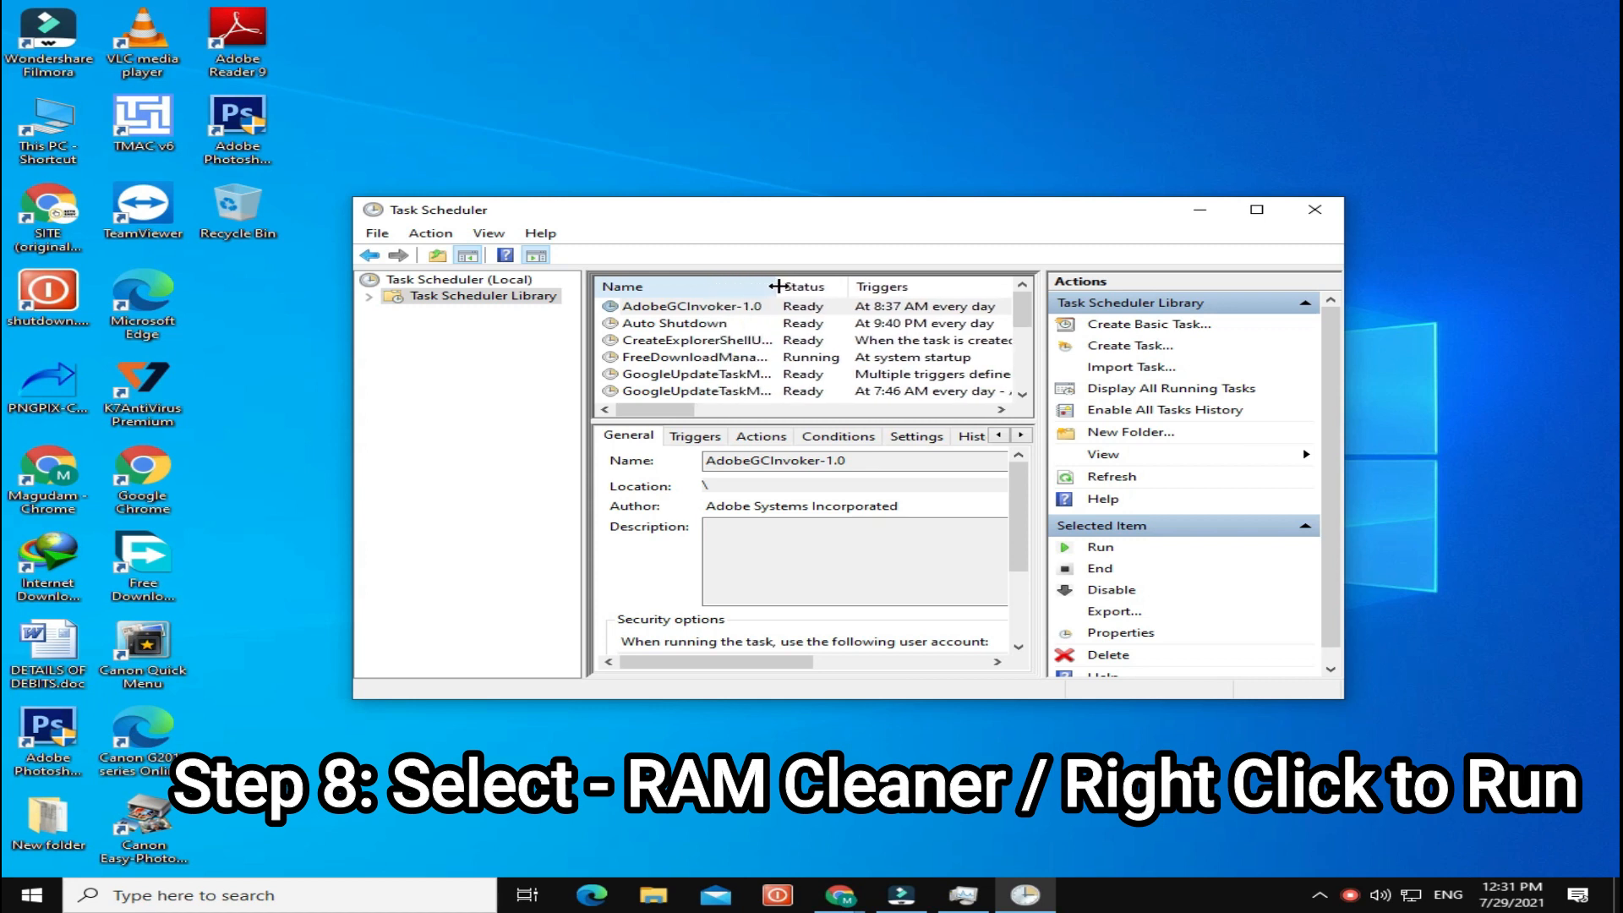
click(690, 306)
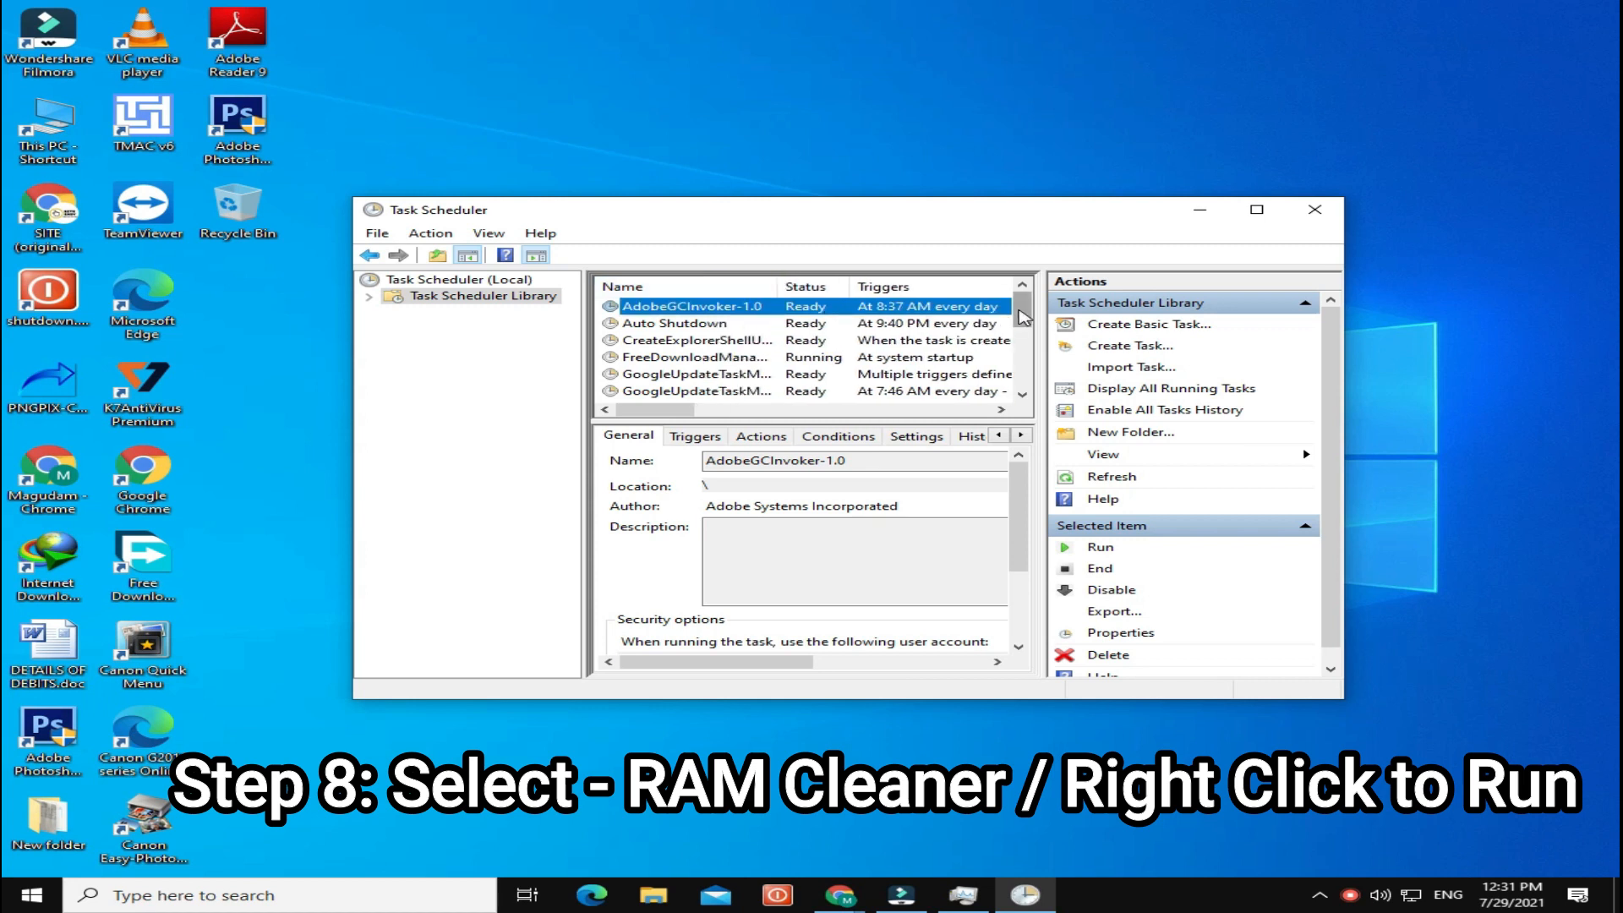
scroll(down, 3)
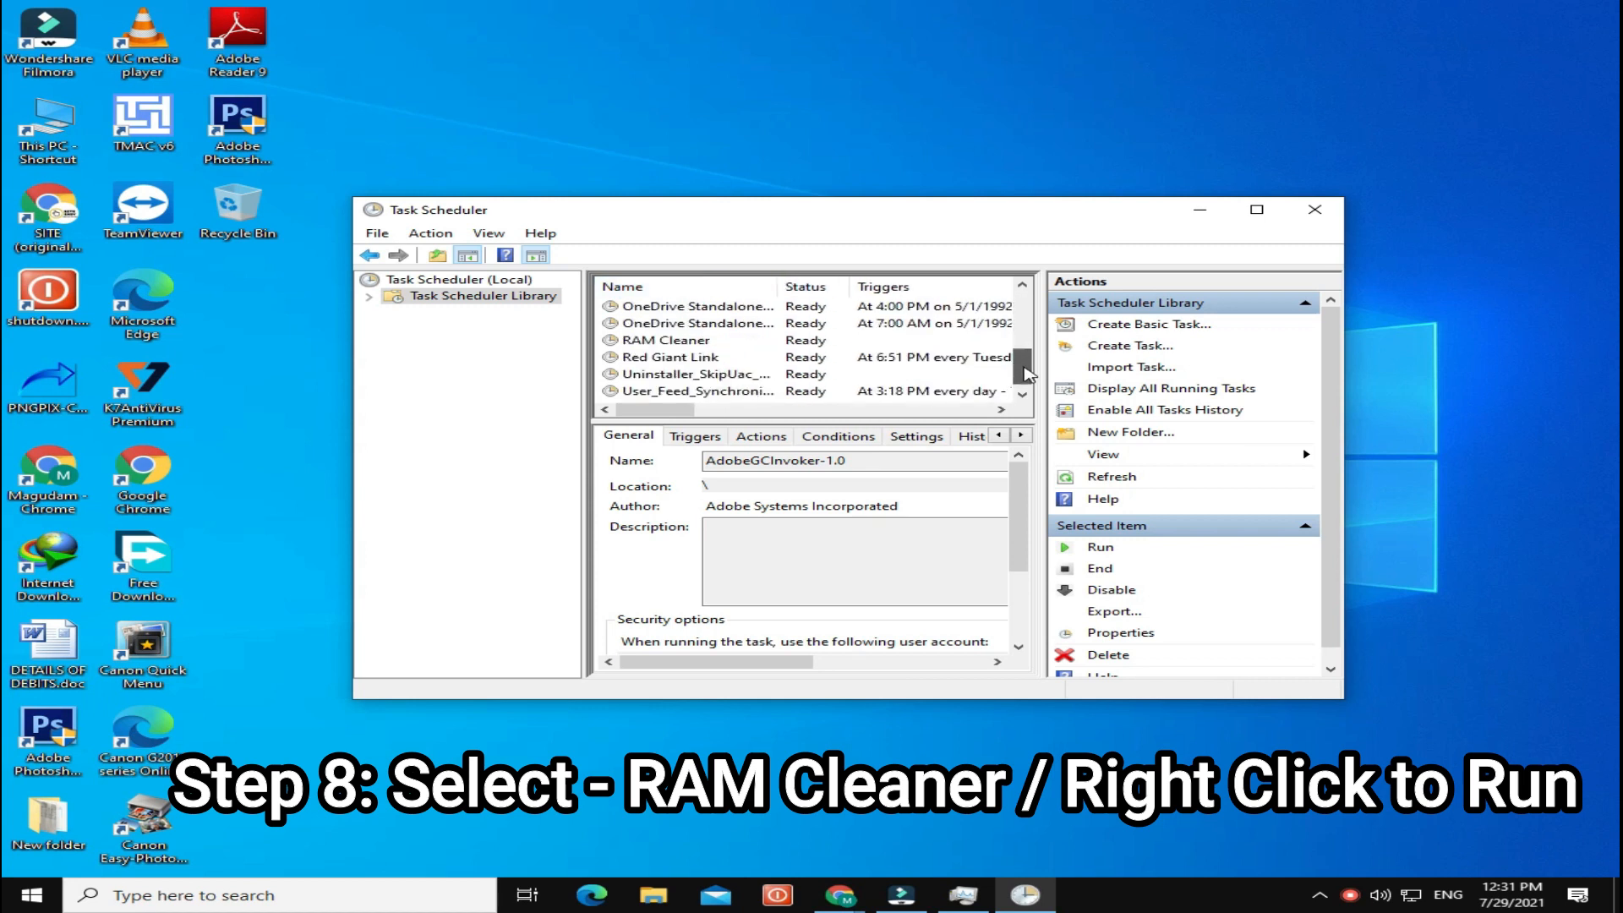
click(663, 340)
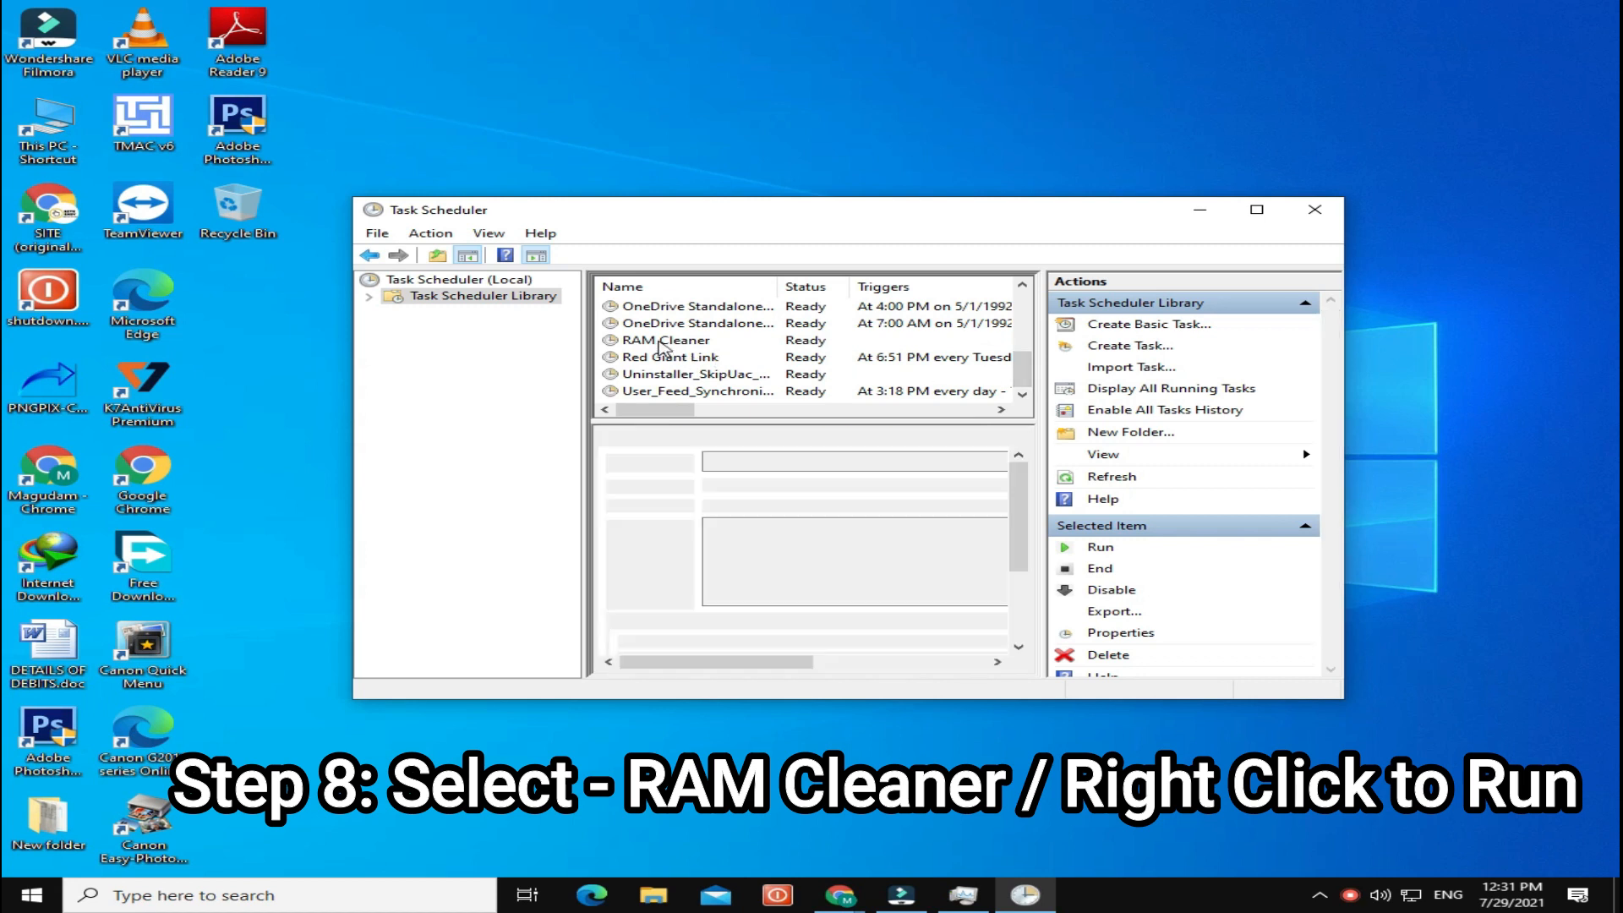
click(666, 339)
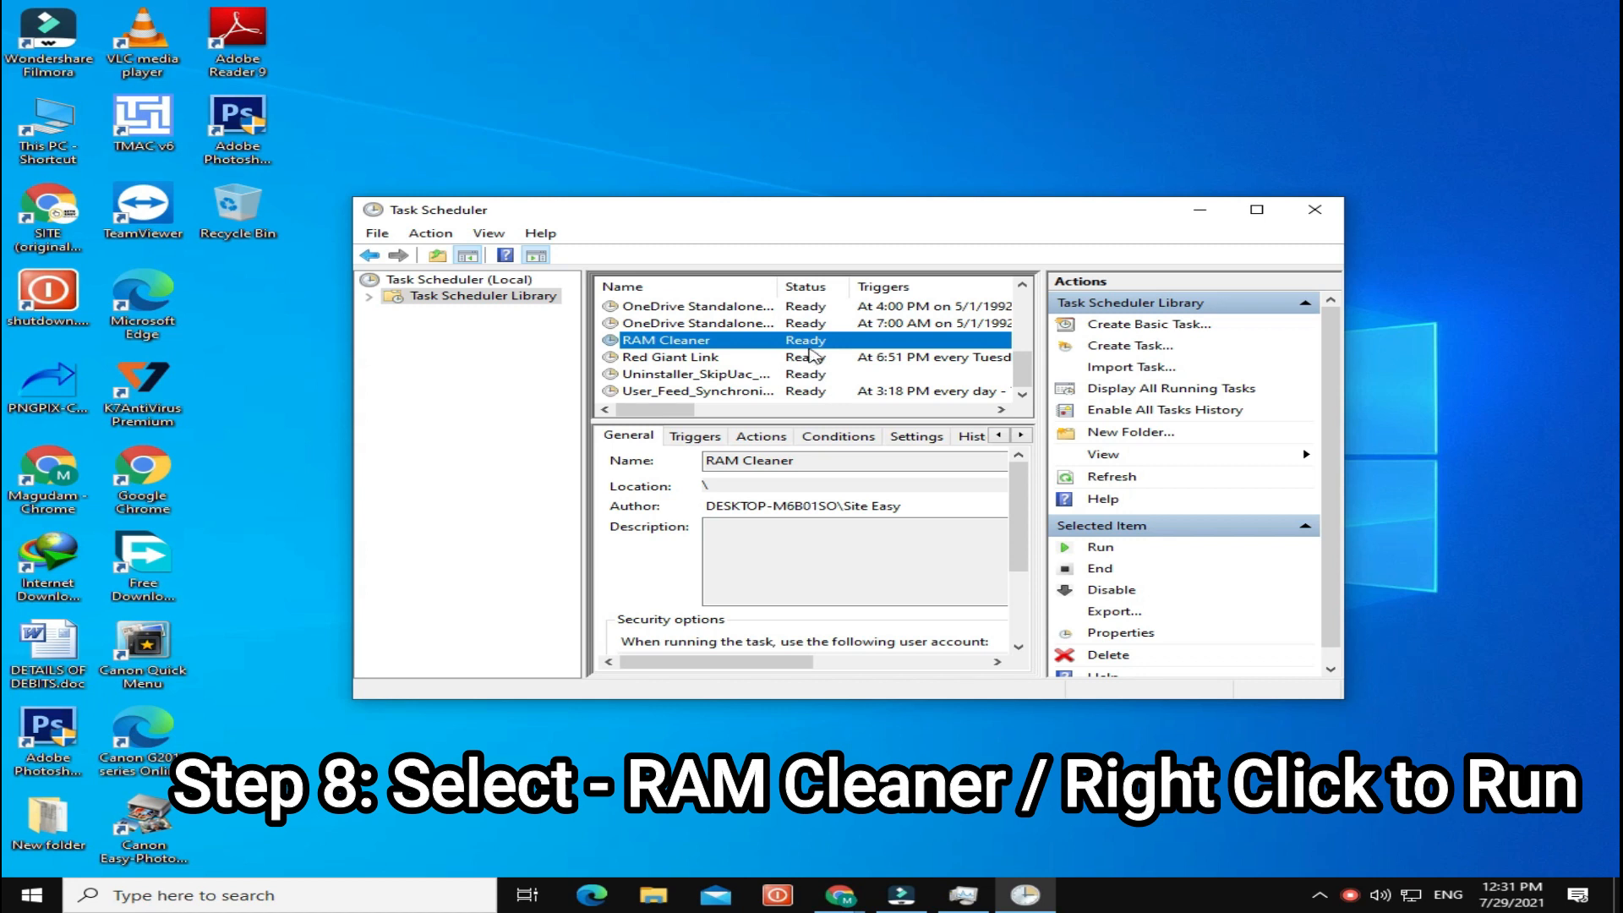
- Run the RAM Cleaner task from its context menu so it shows Running
right_click(665, 340)
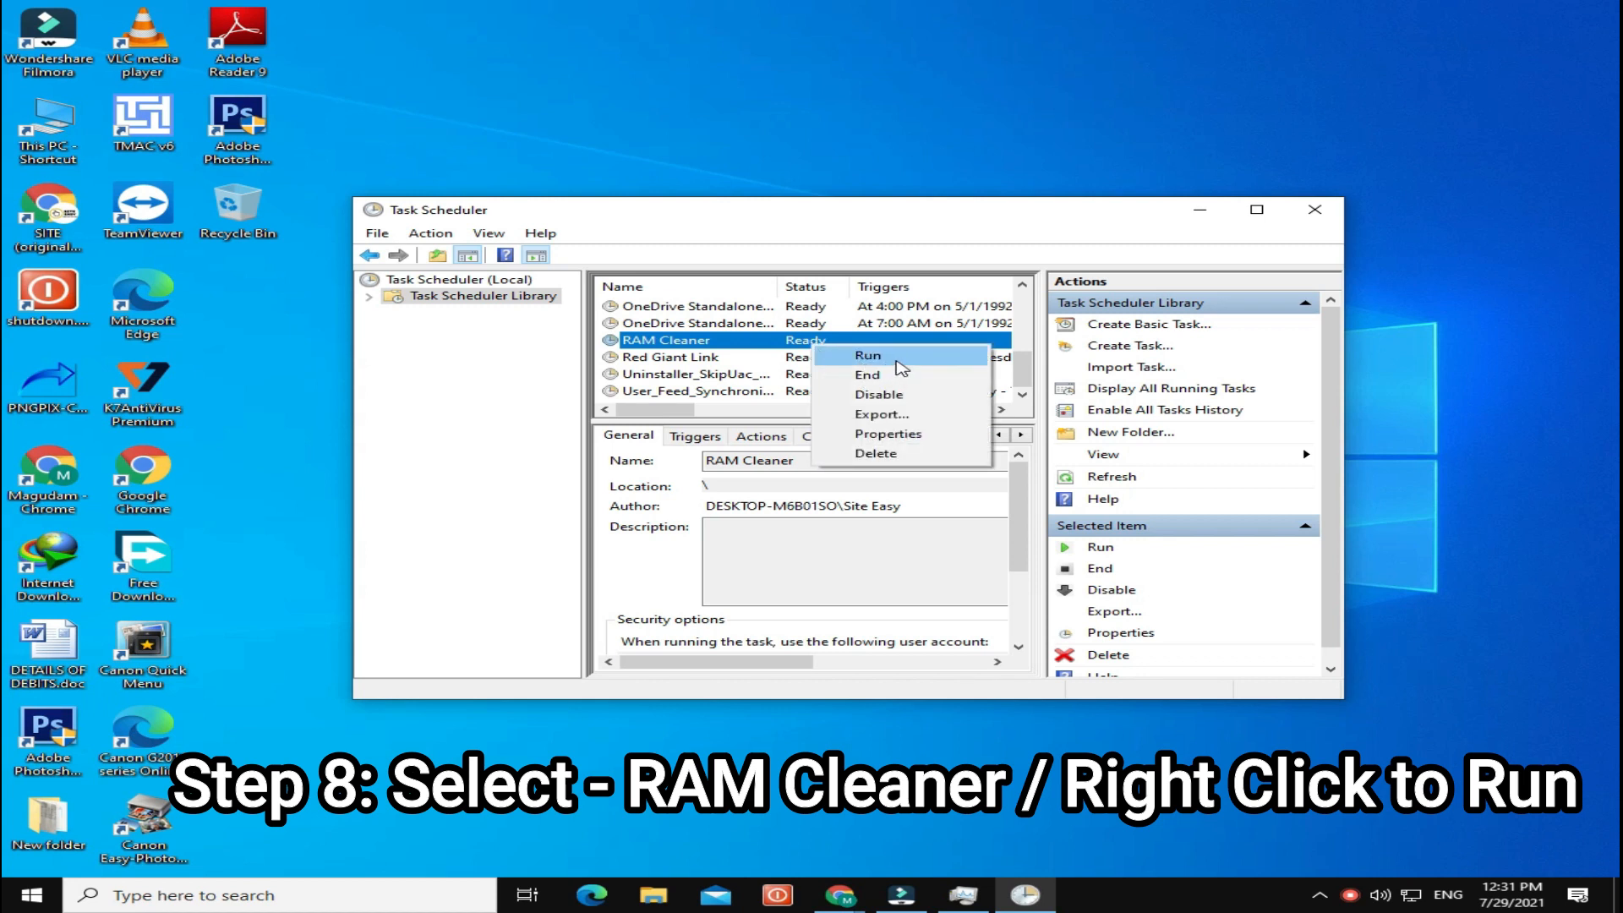
click(867, 355)
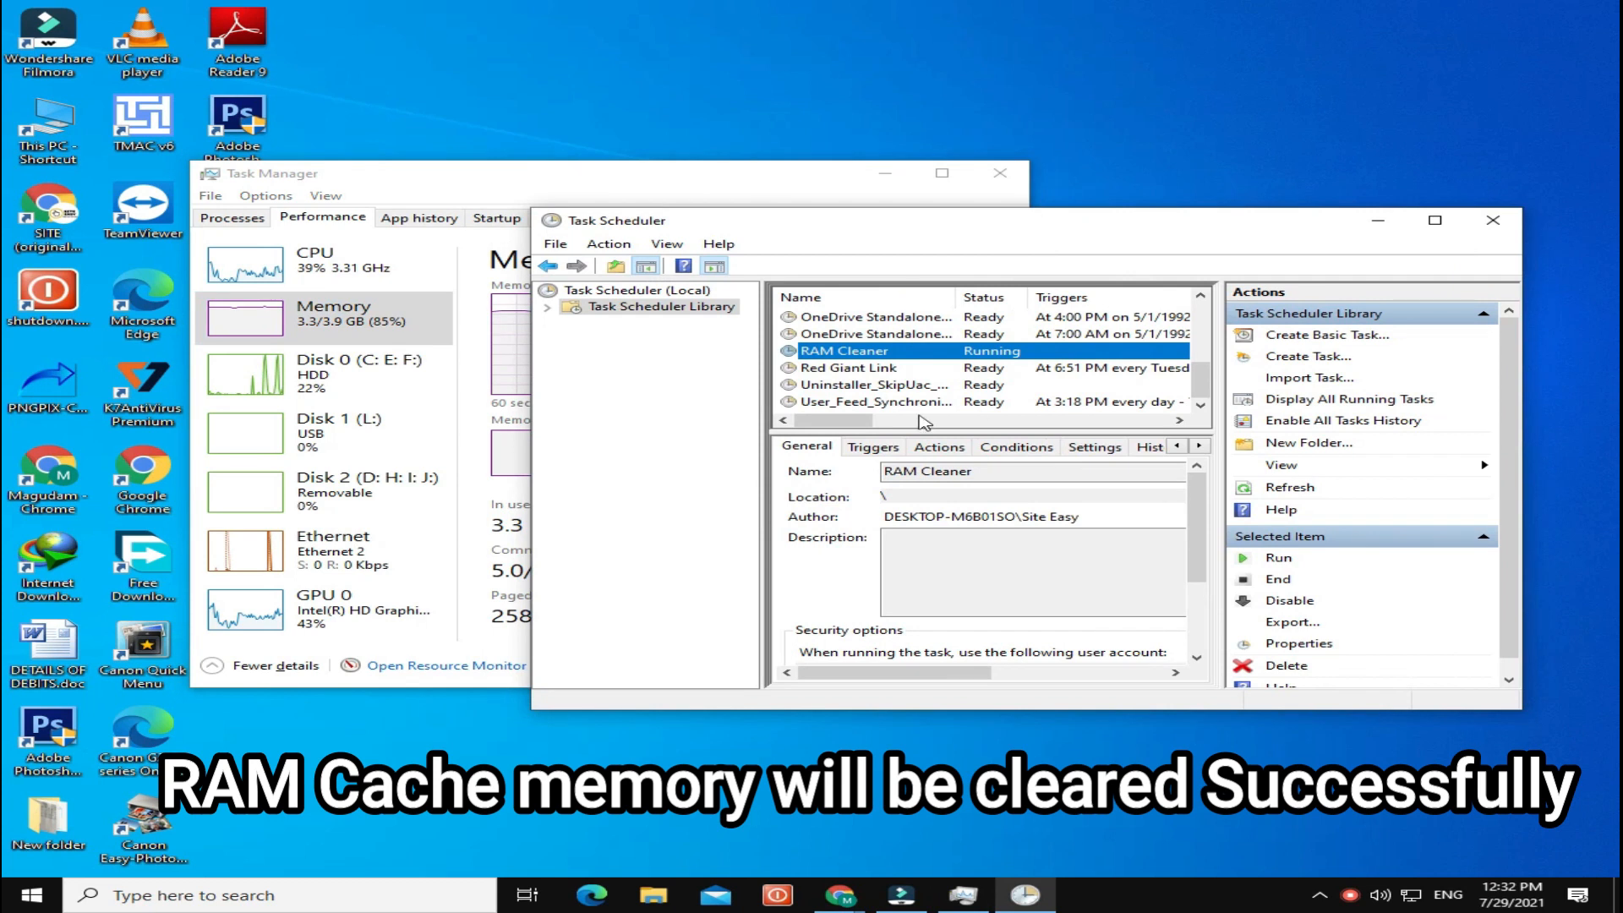
- Minimize Task Scheduler to view Task Manager's Memory page showing 57.9 MB cached
click(270, 172)
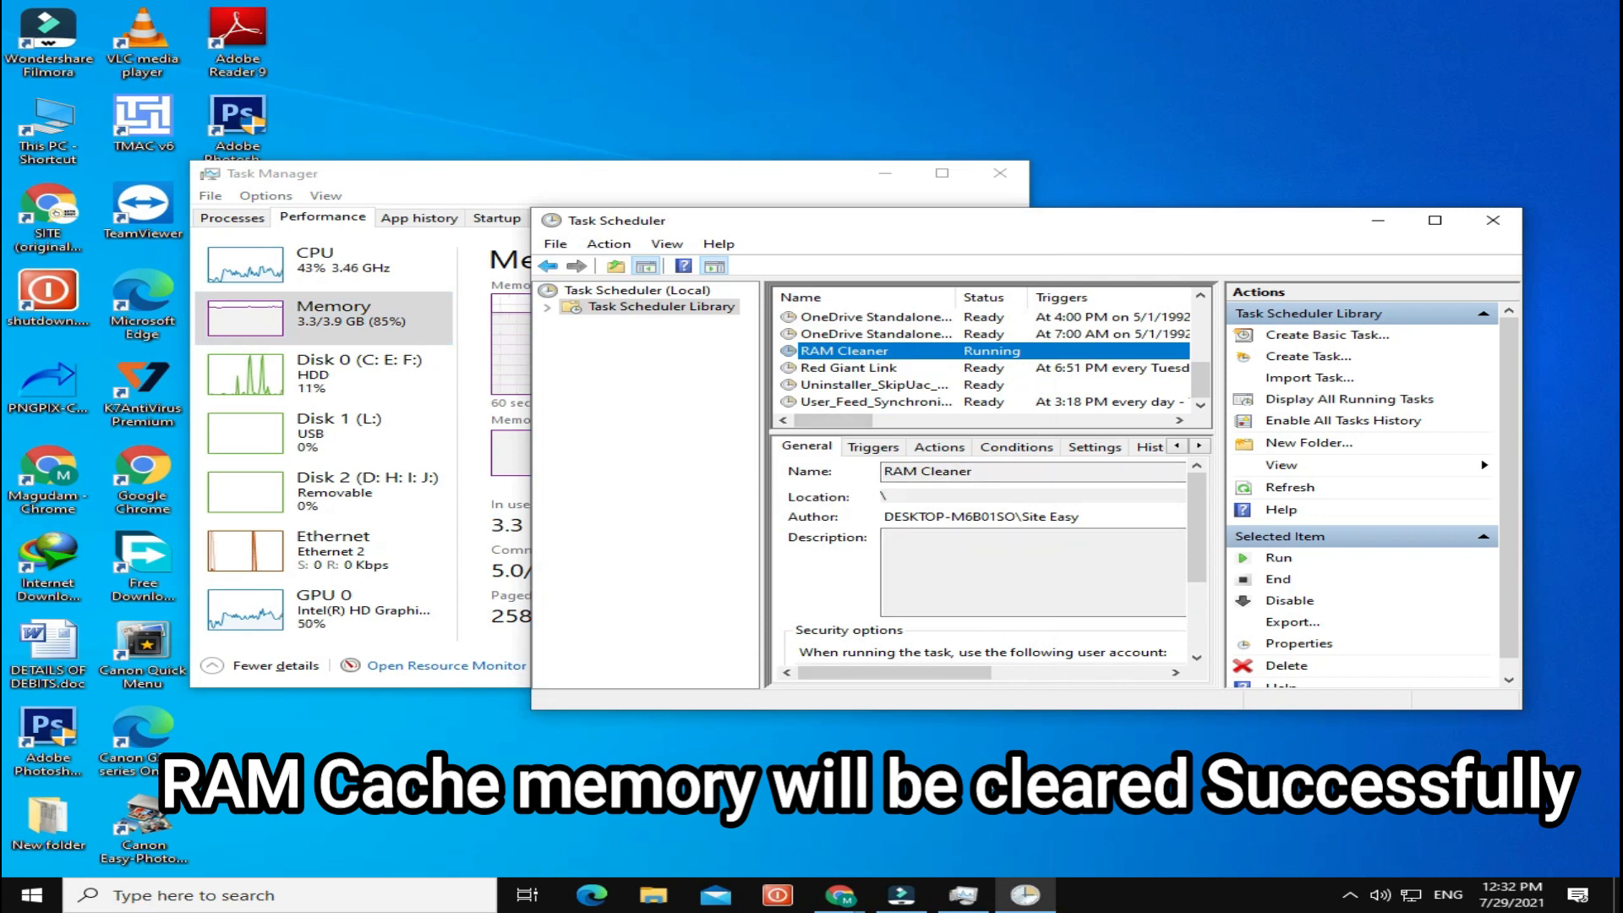
click(1491, 223)
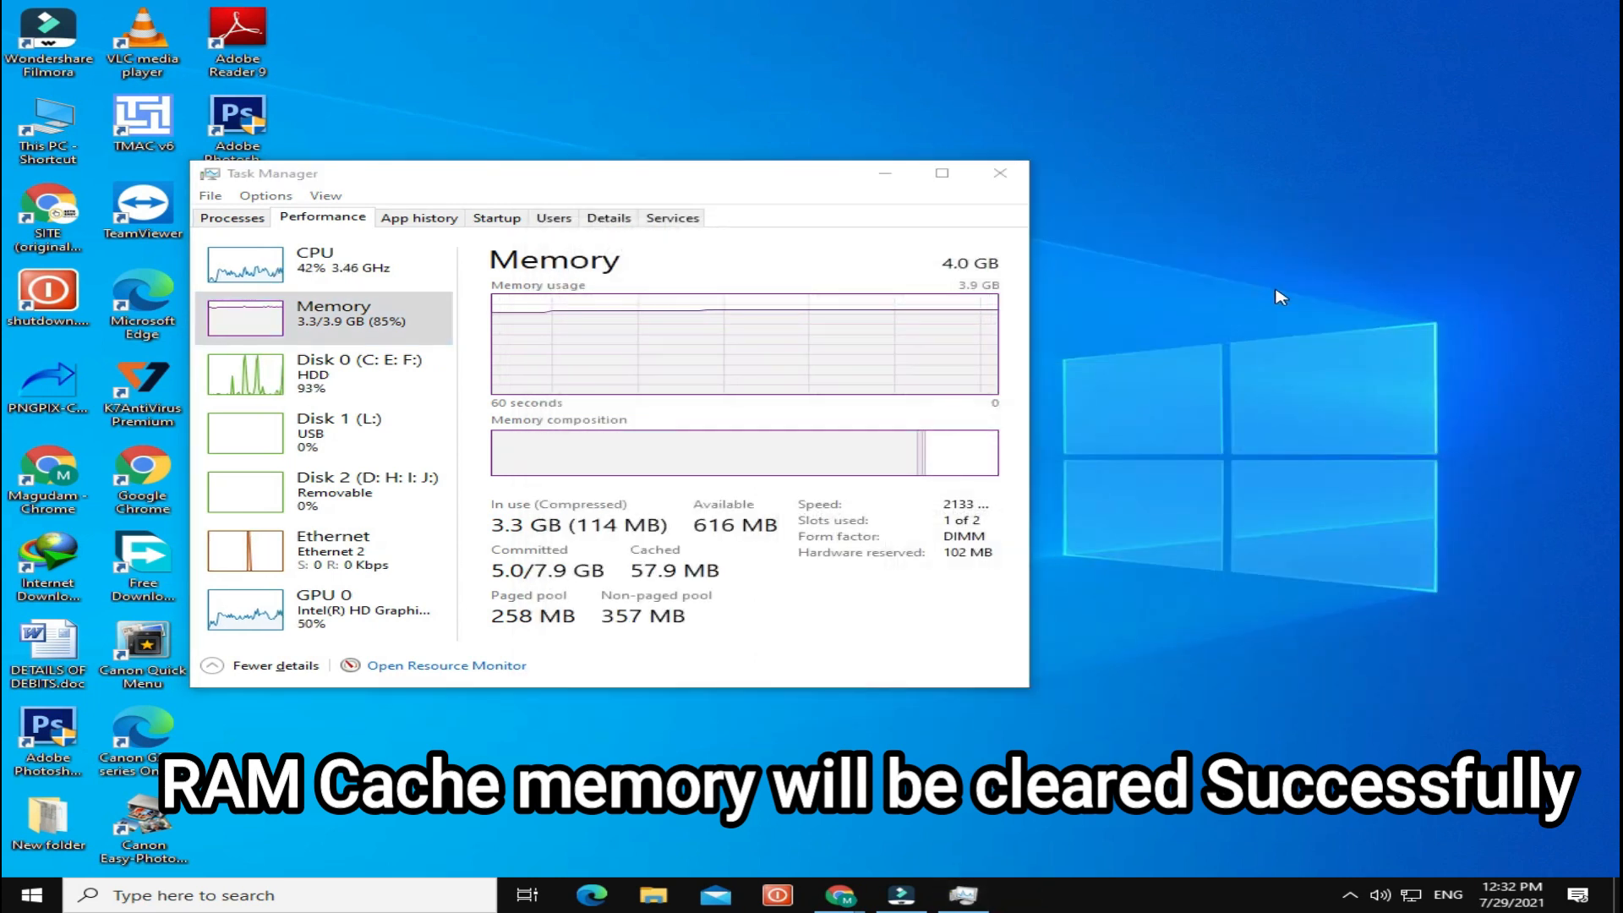